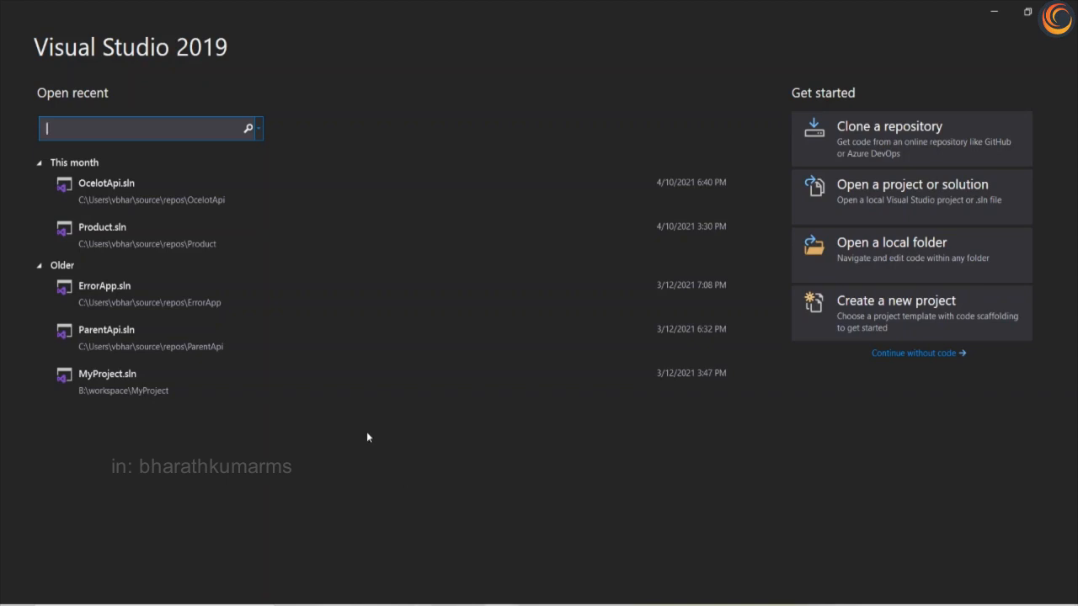
mouse_move(909, 313)
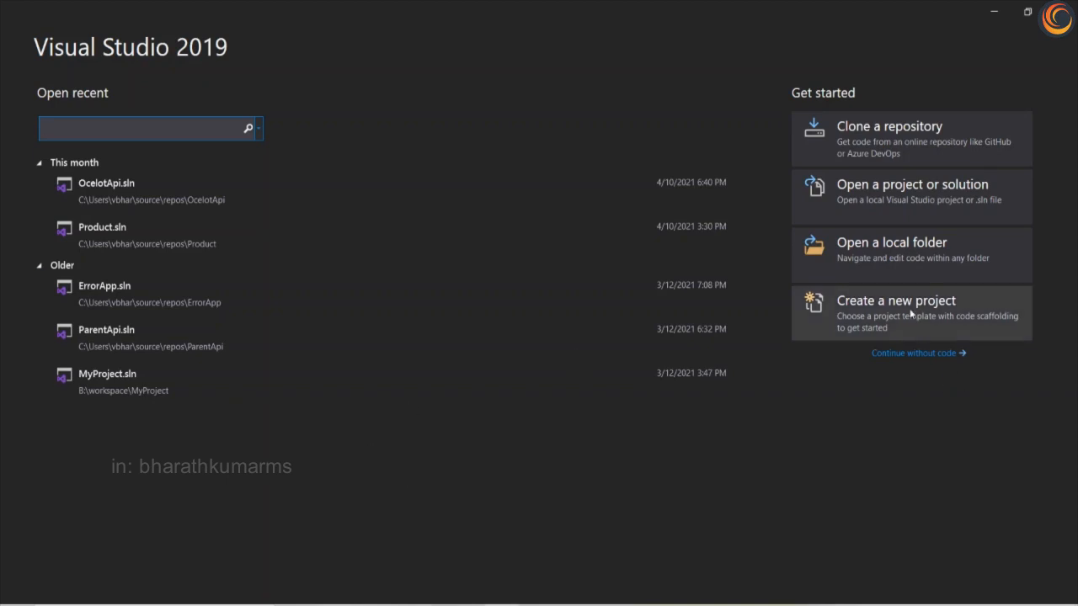
Create a new ASP.NET Core Web Application project named SimpleCache.
click(896, 300)
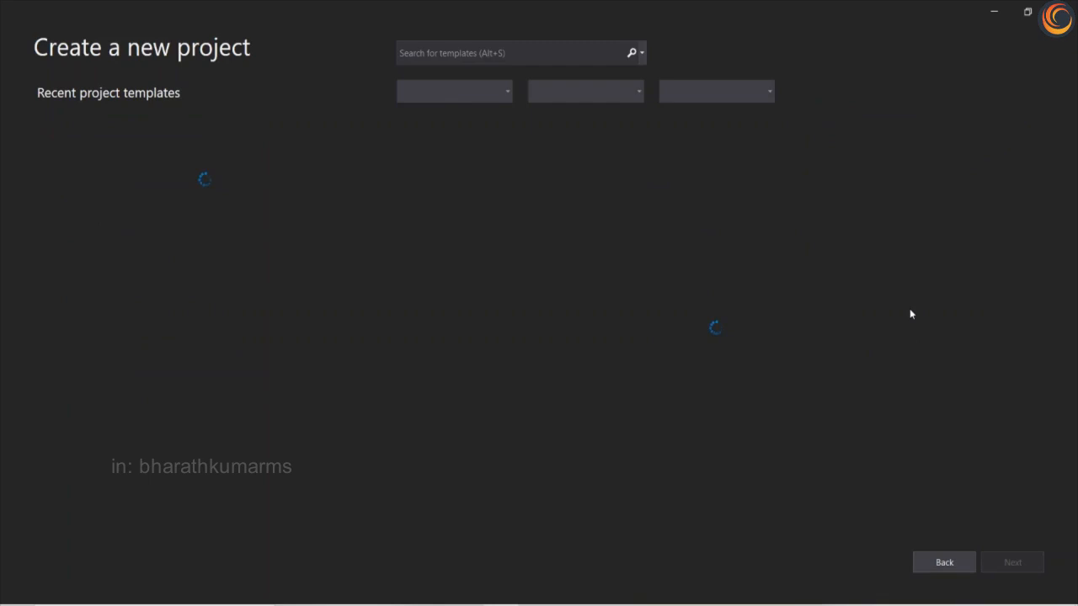
click(576, 256)
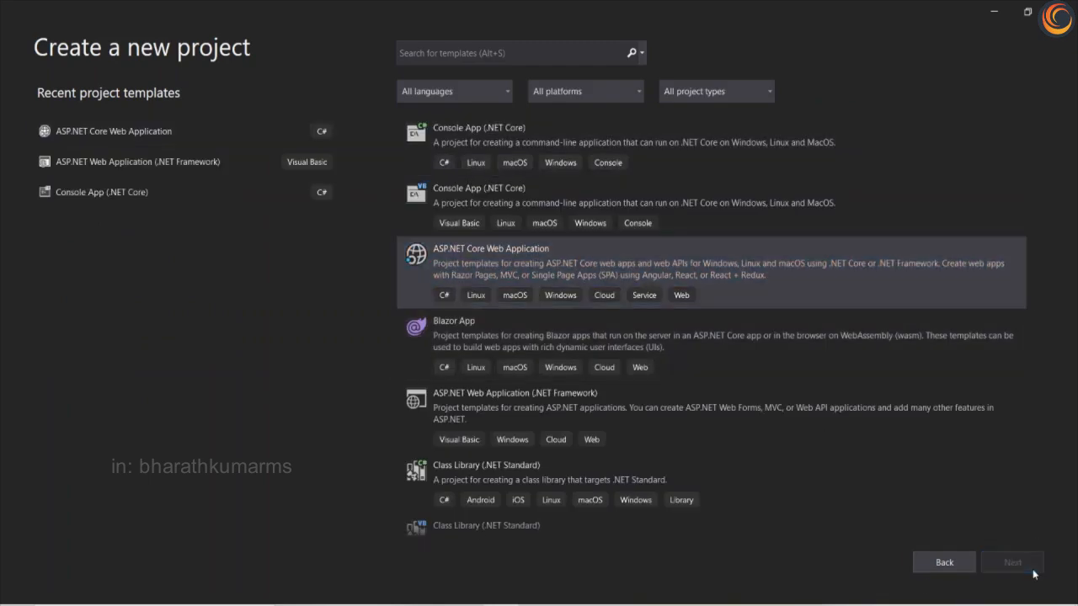
click(1010, 563)
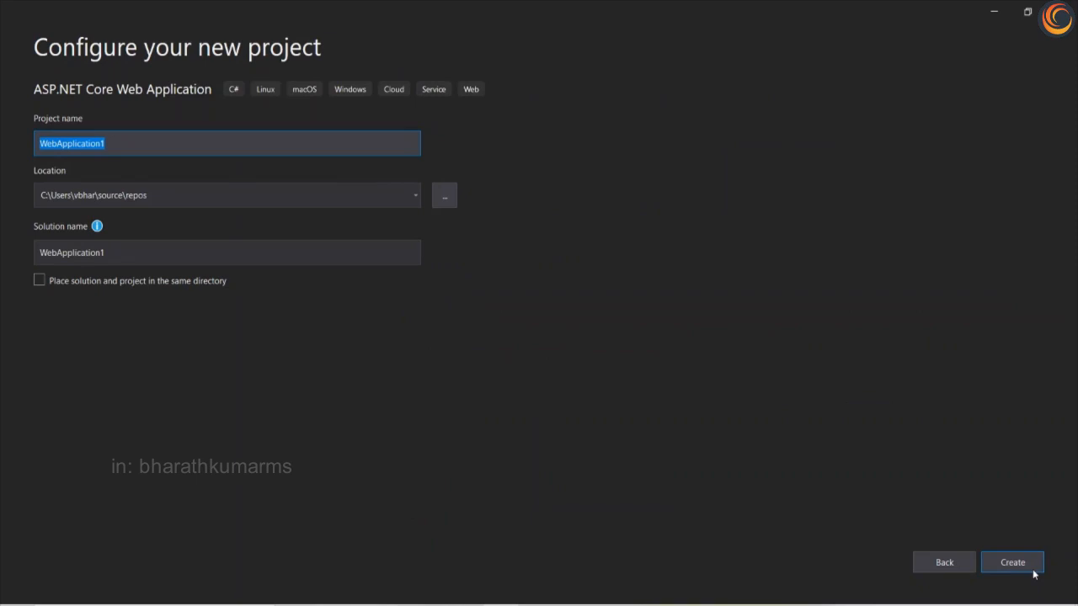
text(SimpleCache)
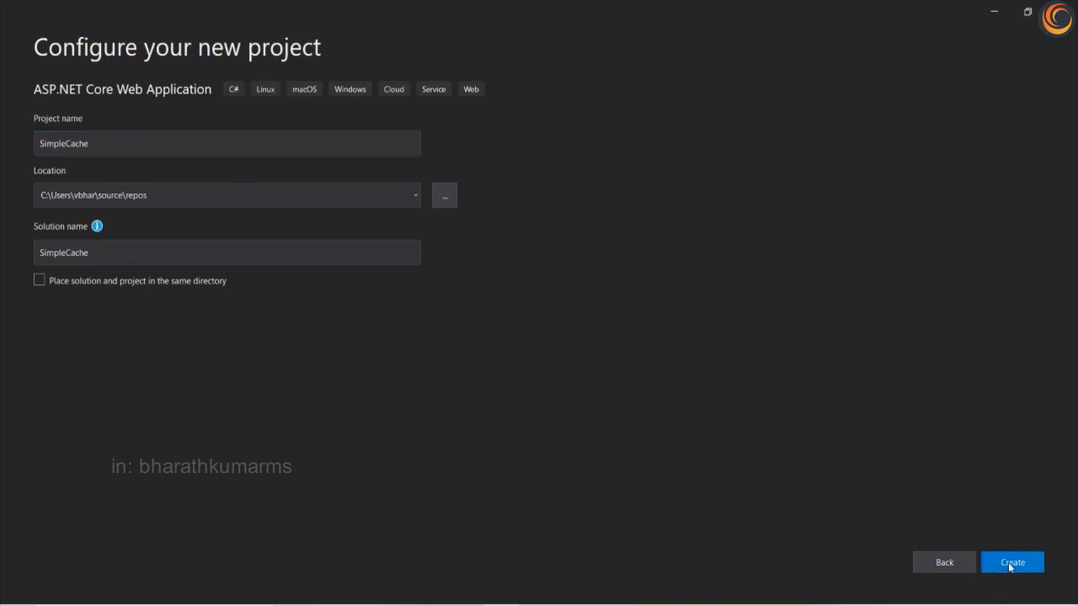
click(1010, 562)
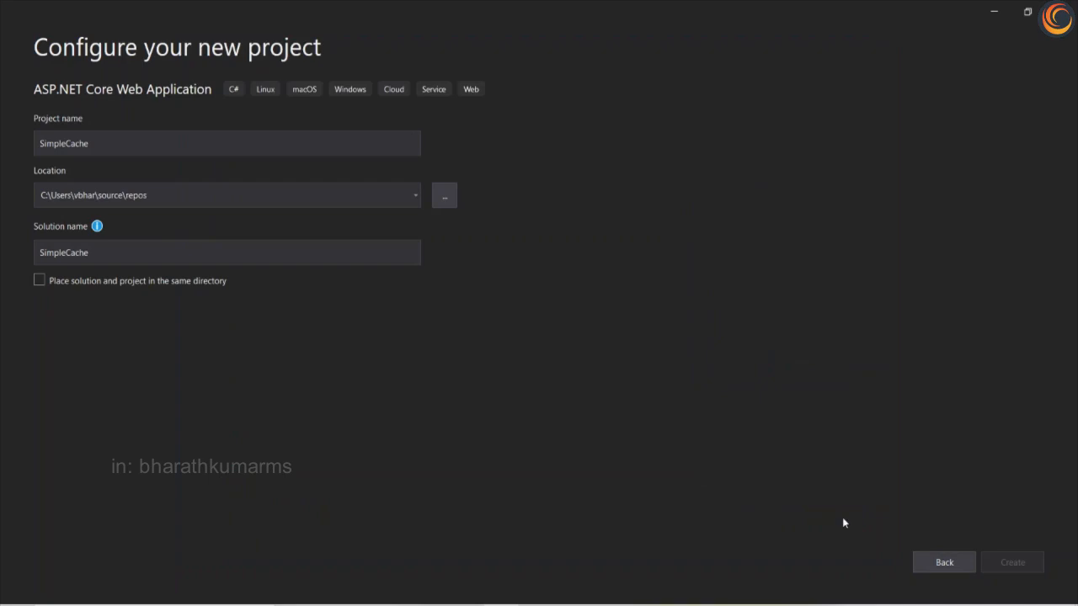
click(1011, 562)
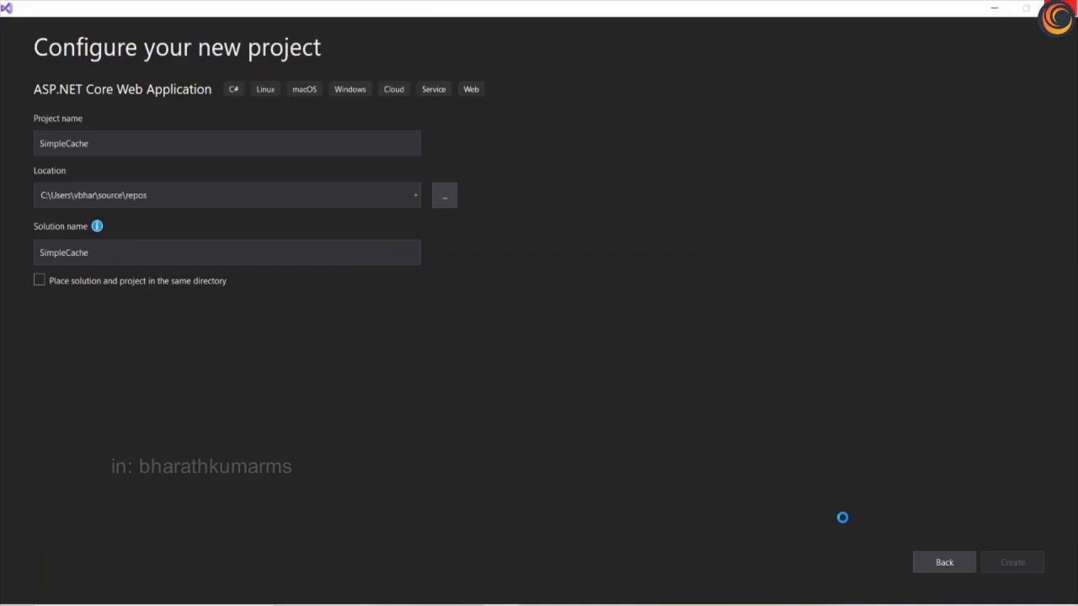
click(1010, 562)
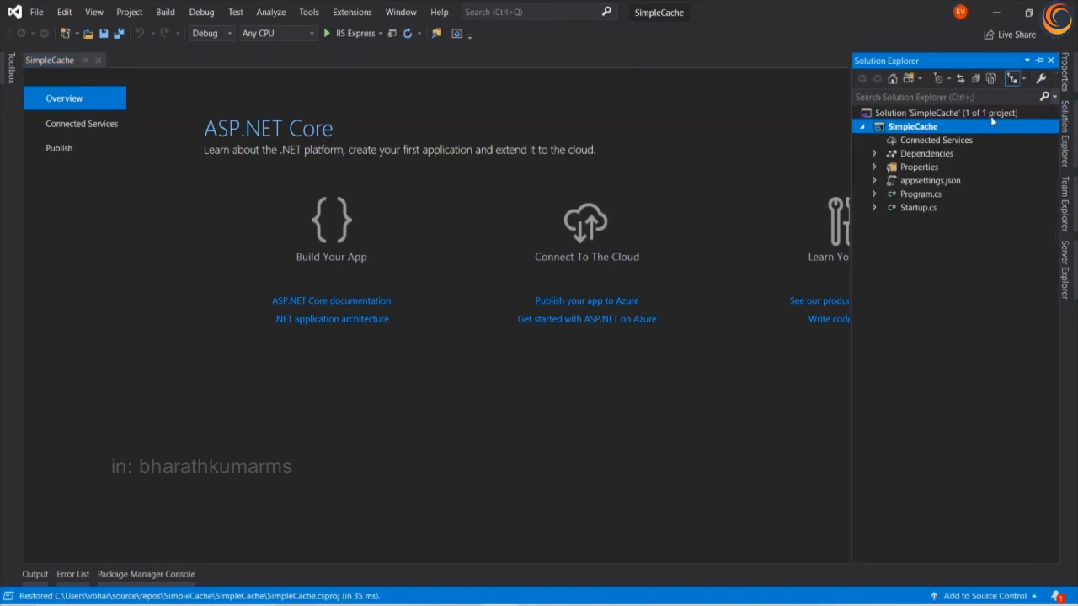
Search NuGet Browse for Microsoft.Extensions.Caching.Memory in the SimpleCache project.
right_click(913, 127)
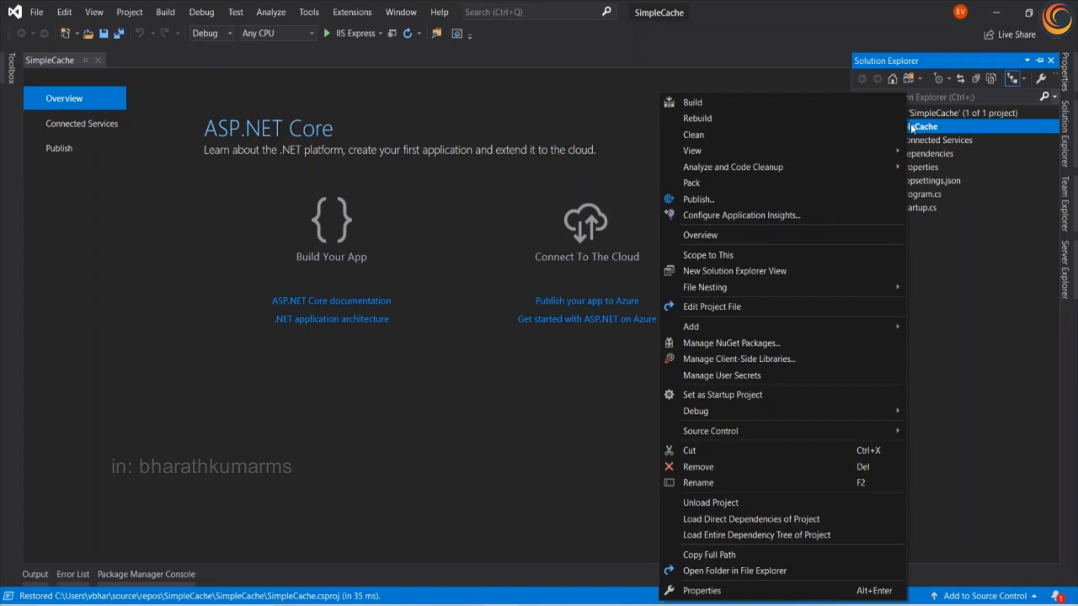
mouse_move(691, 326)
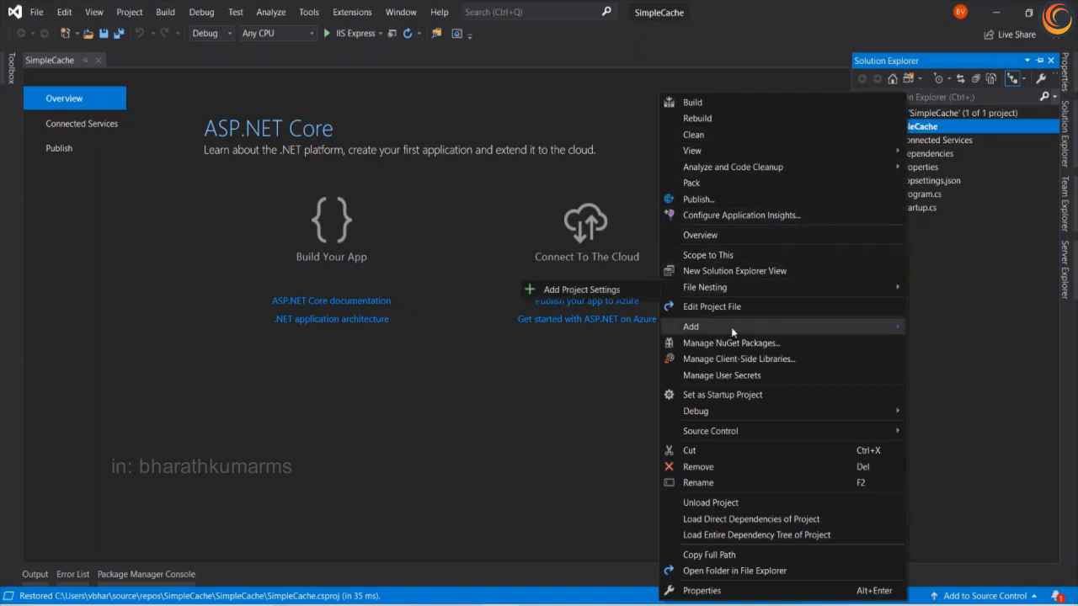
click(731, 343)
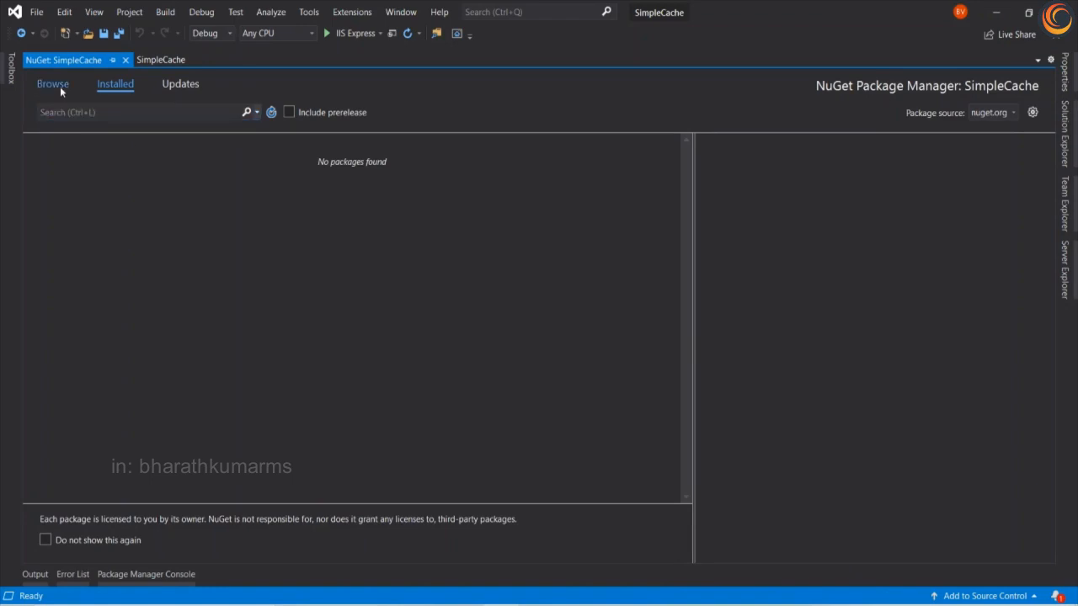
click(52, 84)
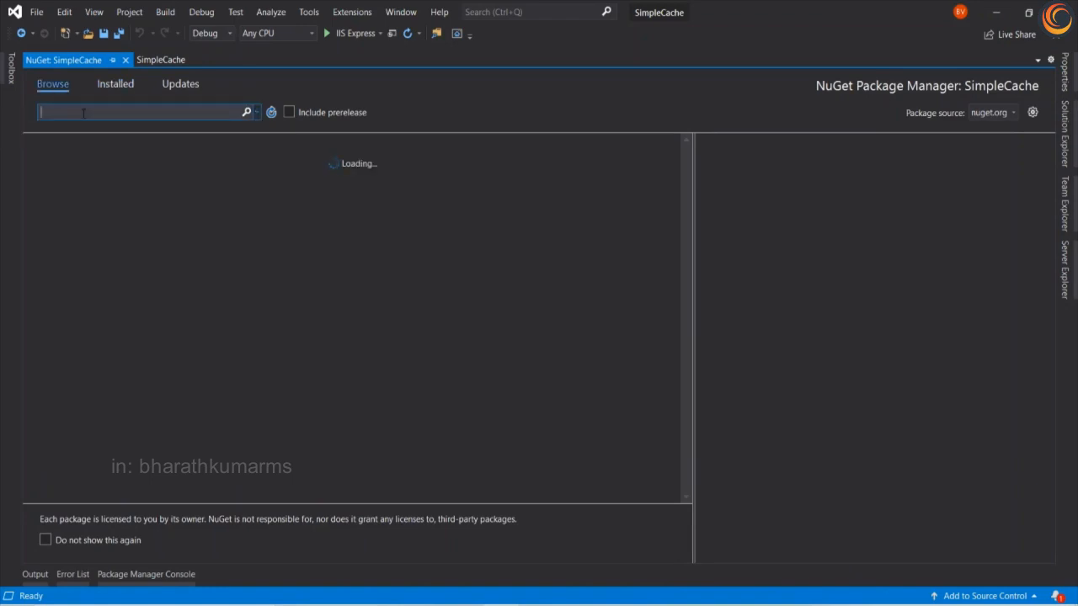
text(mic)
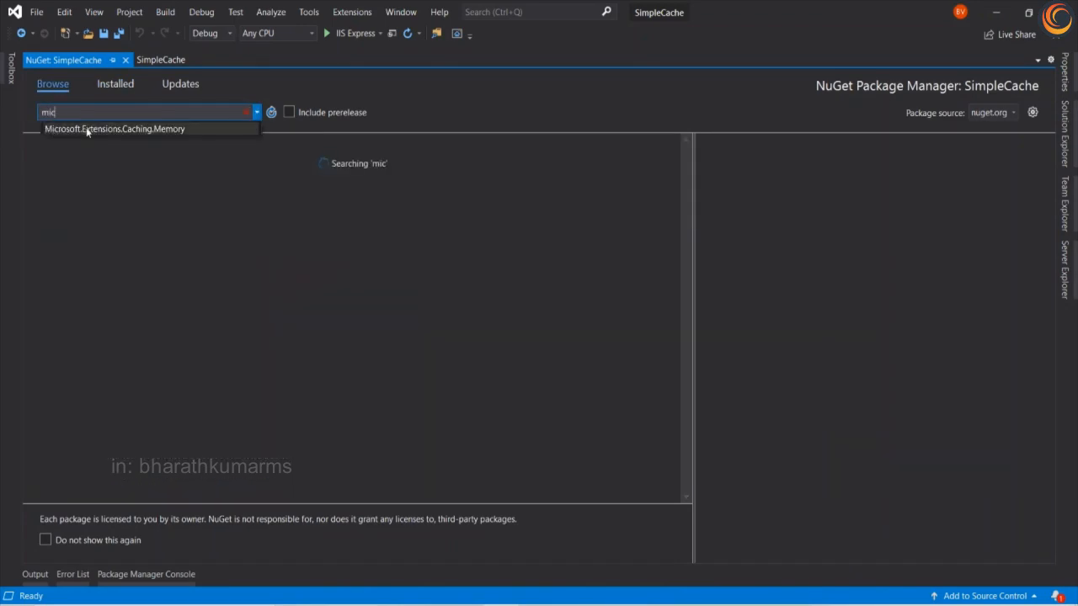
click(114, 128)
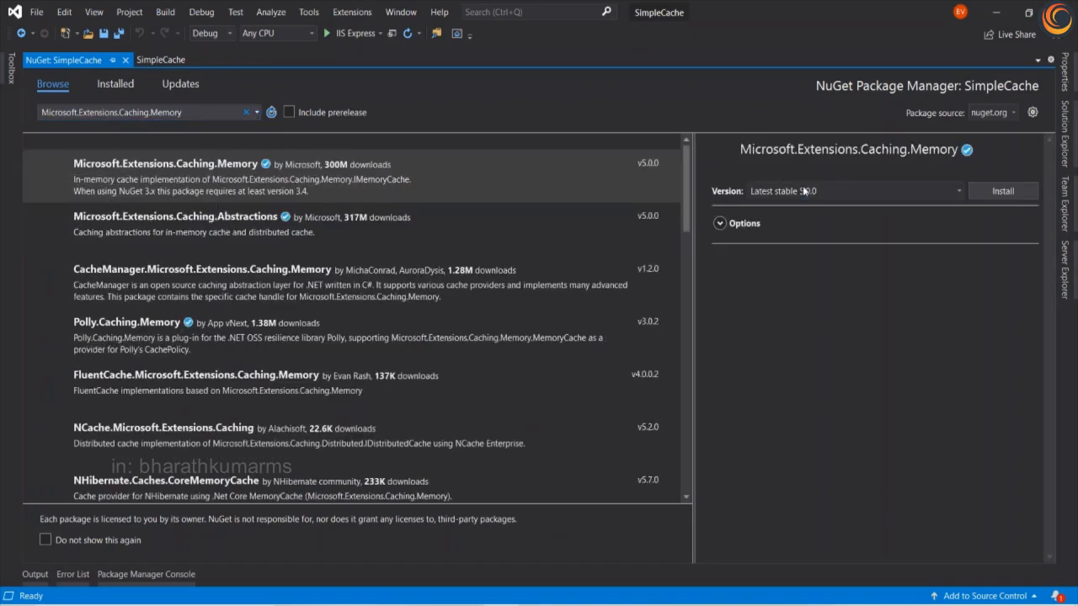
Install Microsoft.Extensions.Caching.Memory 5.0.0 and bring up Startup.cs.
click(1003, 191)
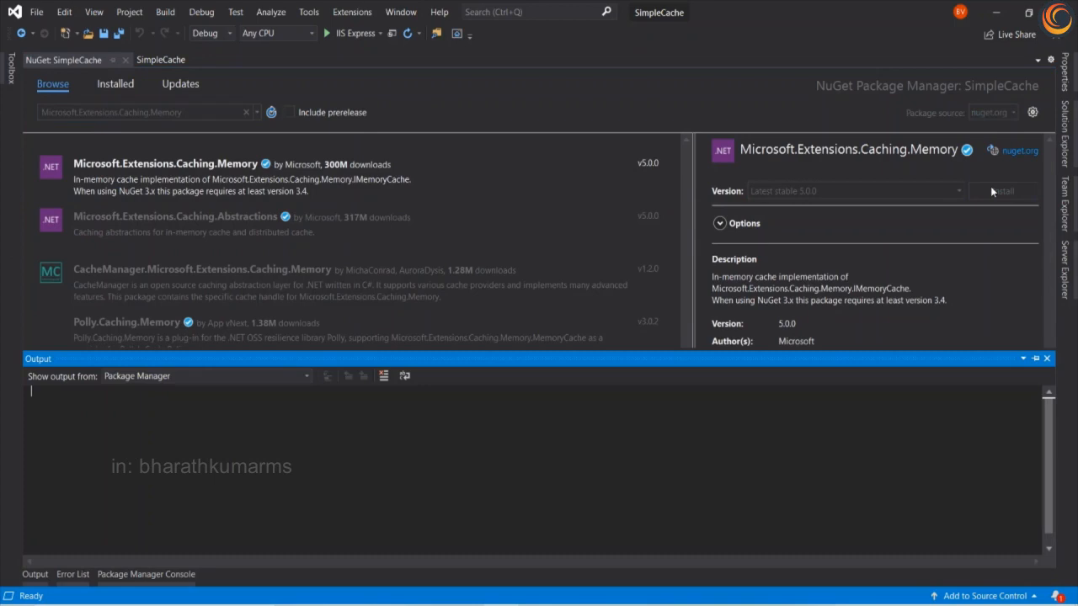
click(73, 573)
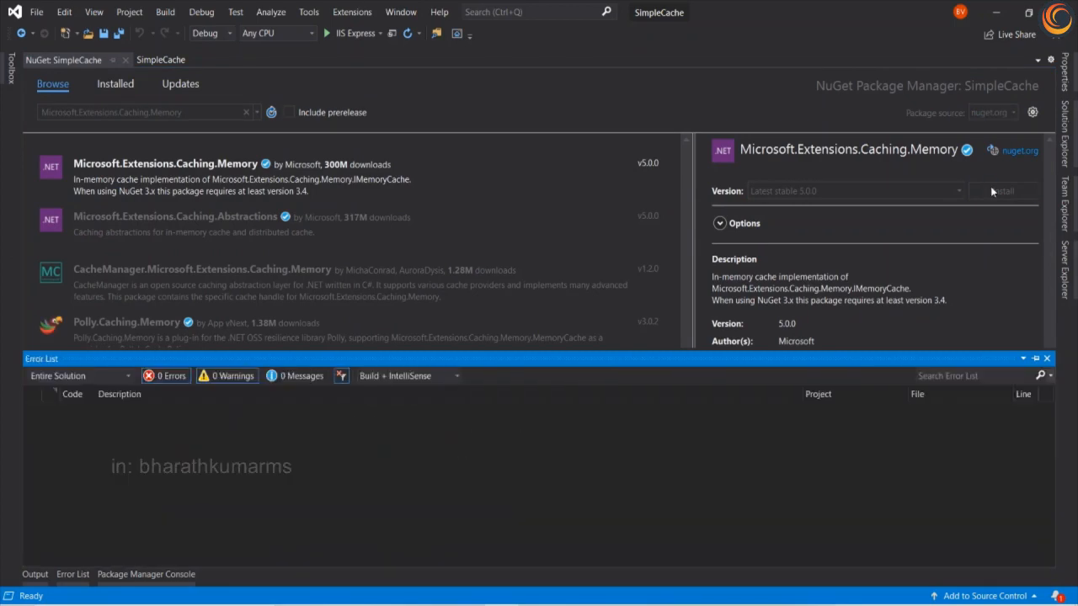
click(1002, 192)
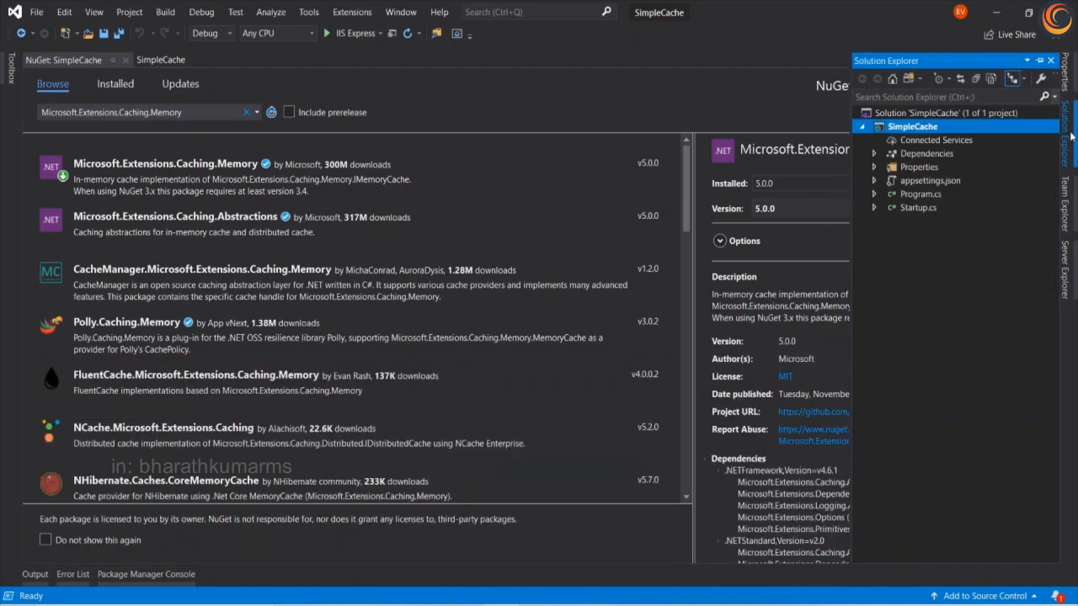
click(917, 209)
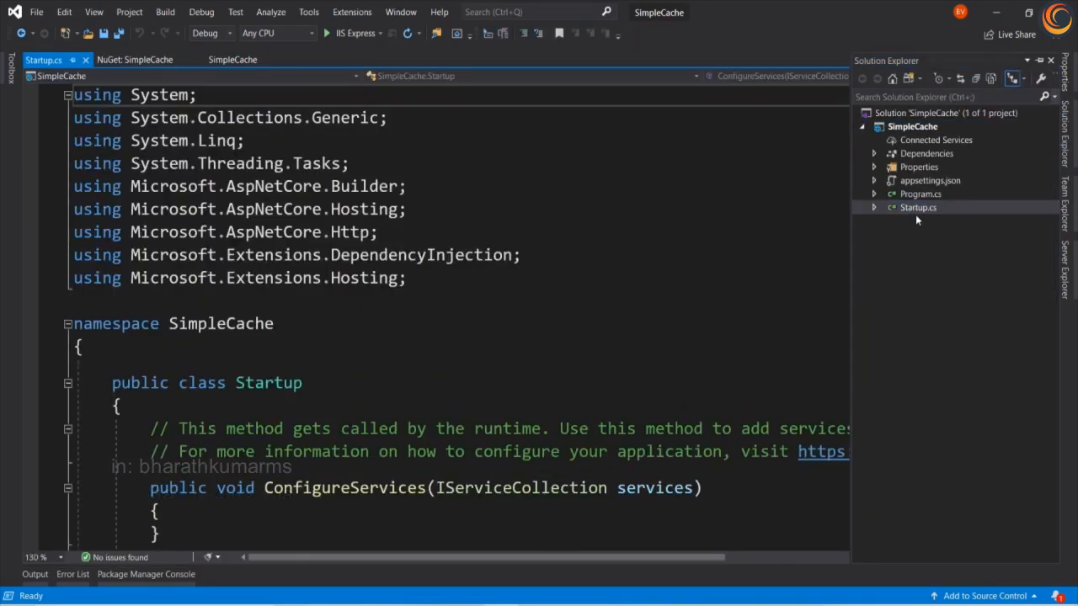
Add services.AddMvc(); inside ConfigureServices.
scroll(down, 3)
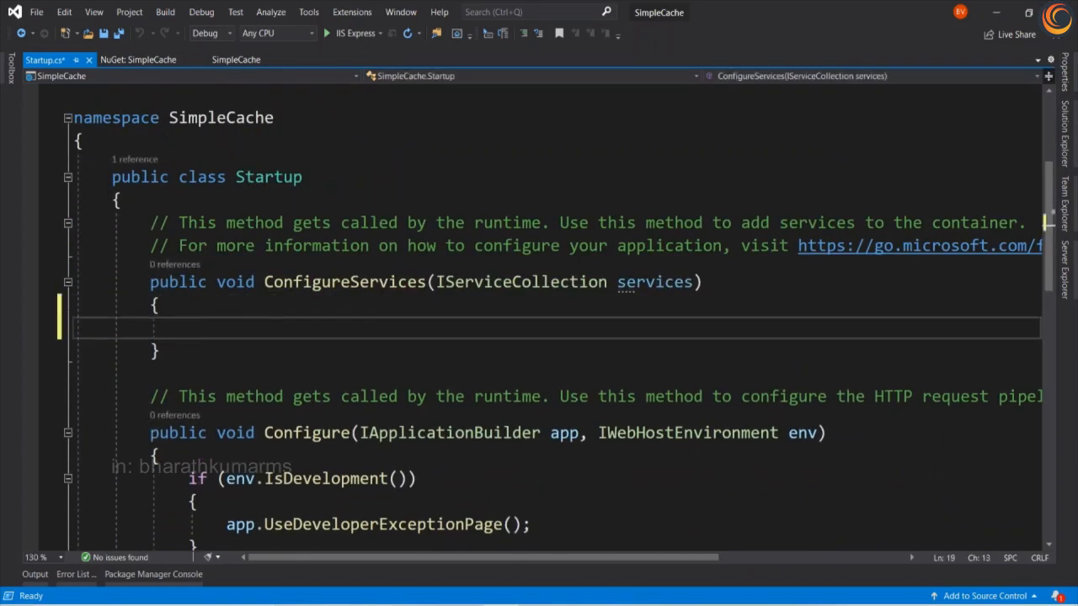
double_click(653, 283)
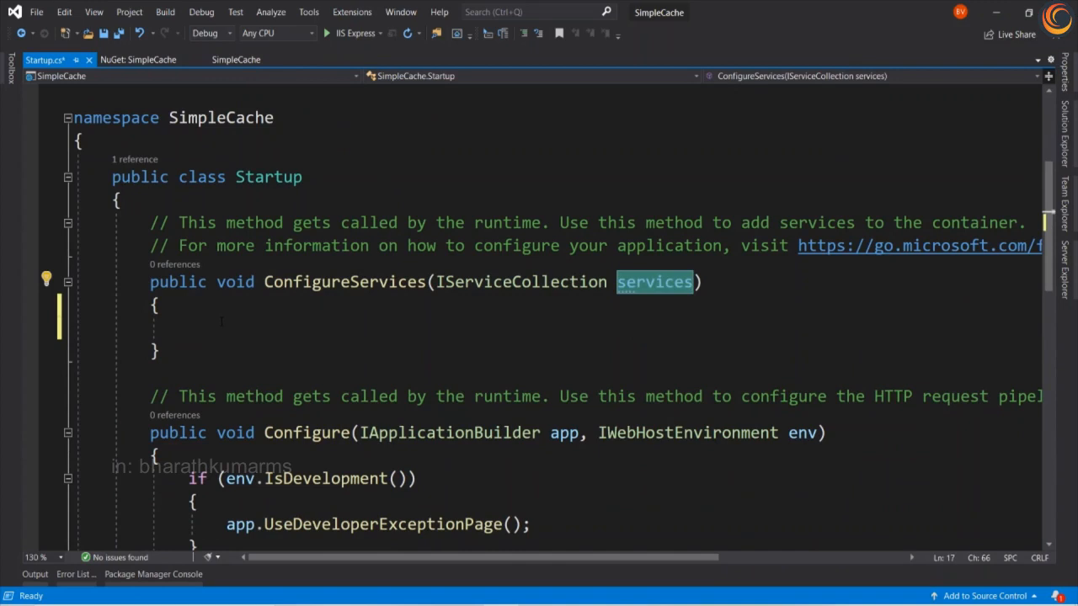
text(services.)
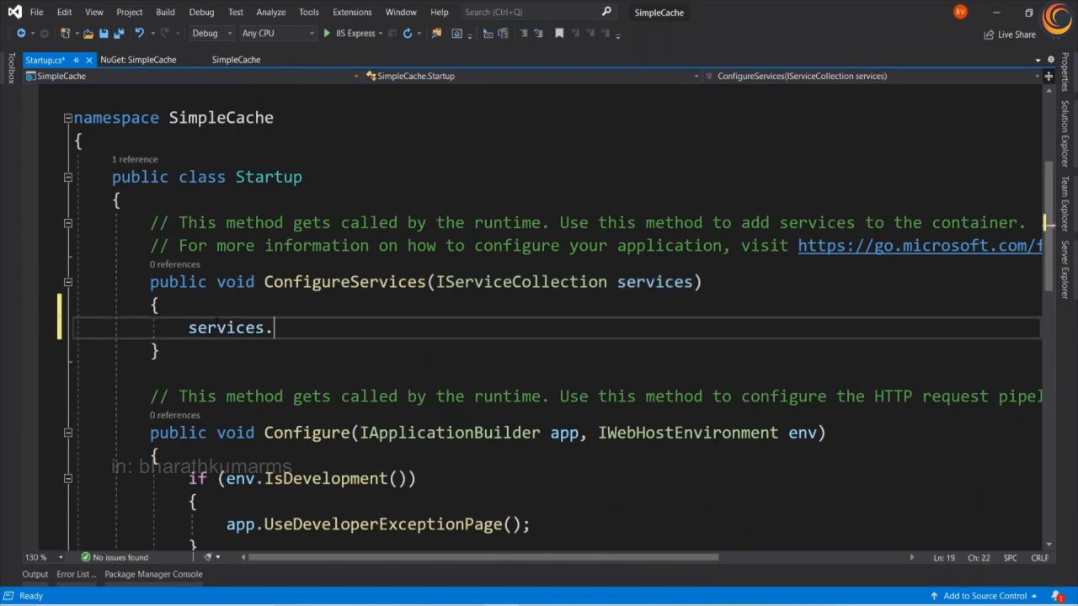
text(add)
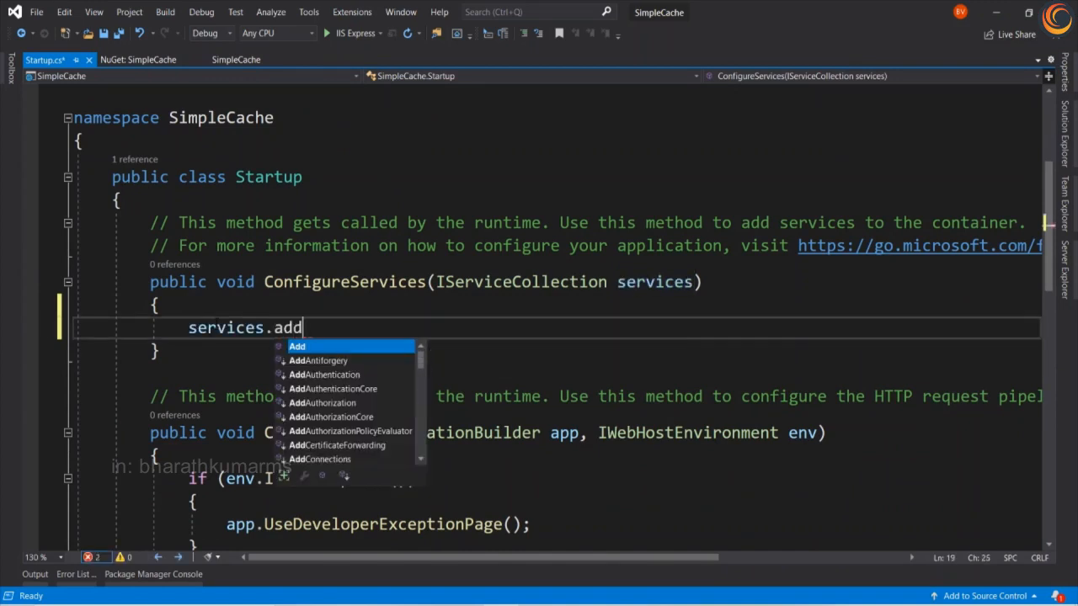
text(Mvc)
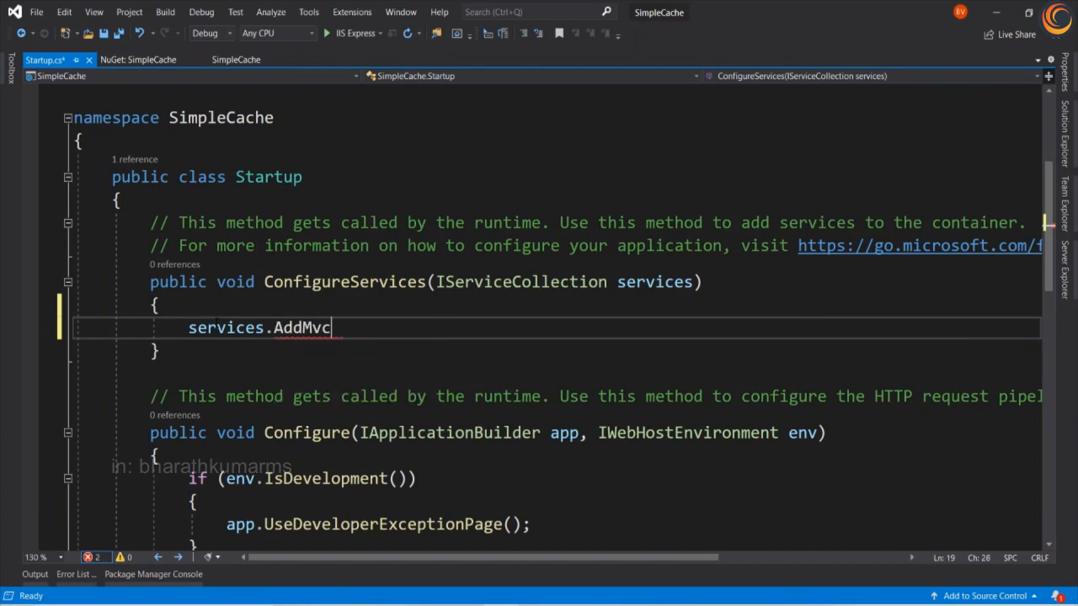
text(();)
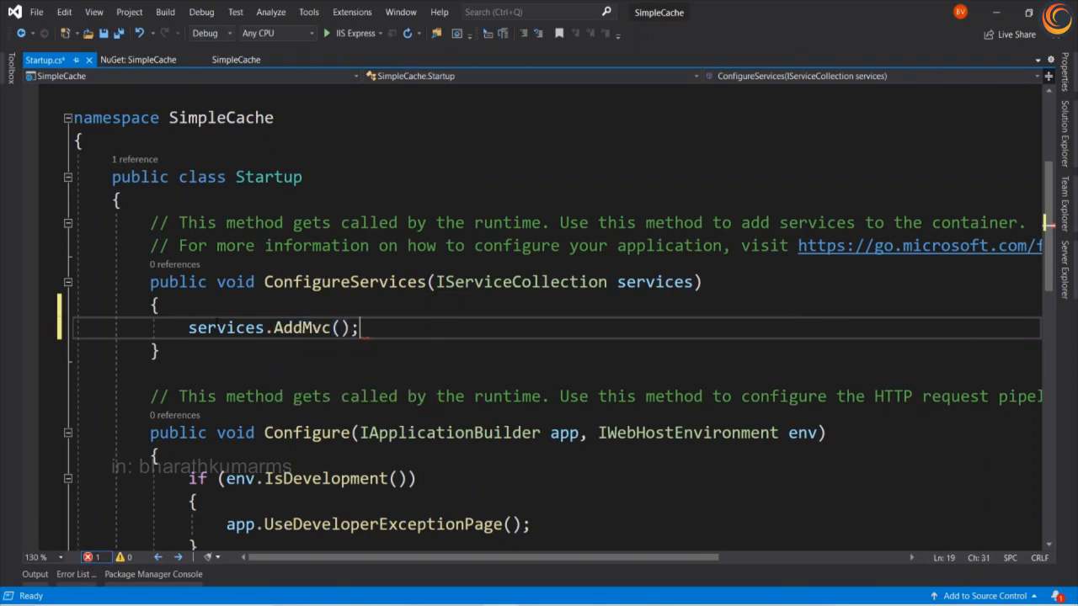
key(enter)
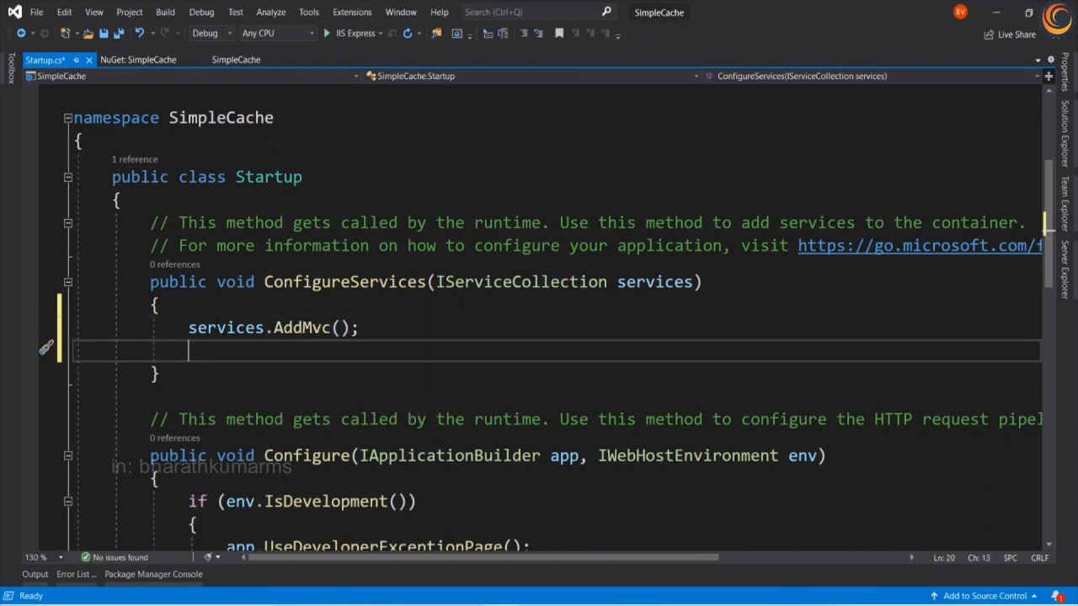
Add services.AddMemoryCache(); on the line after AddMvc.
text(services.)
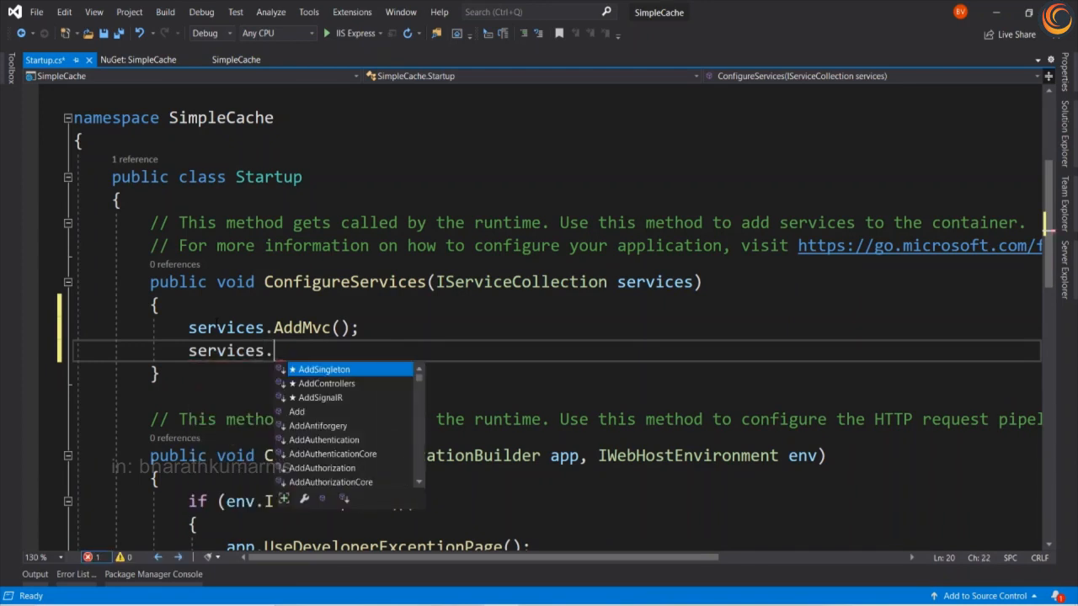
text(ca)
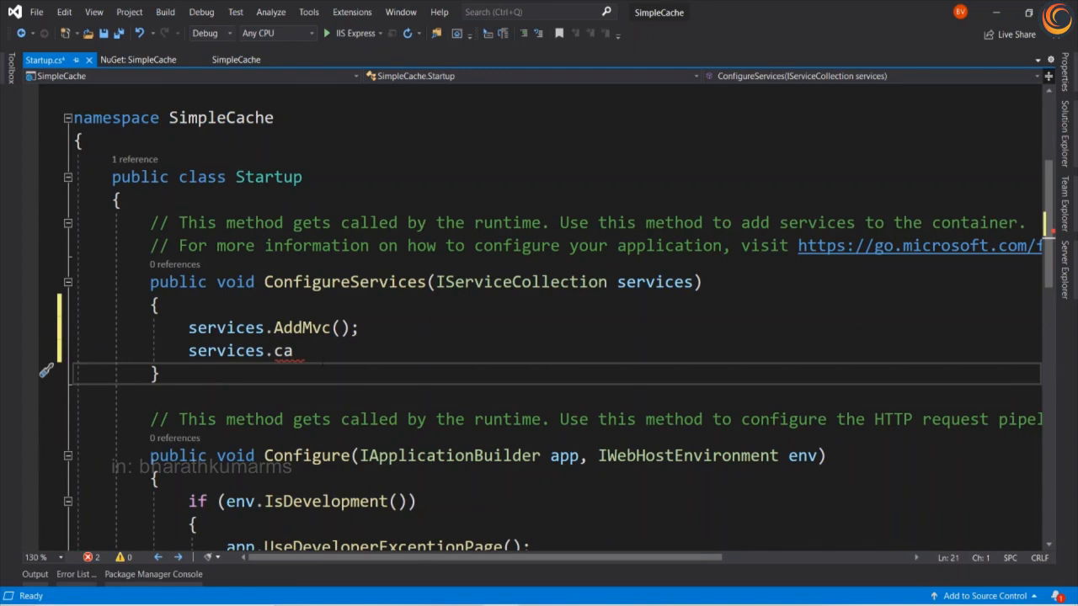
key(Backspace)
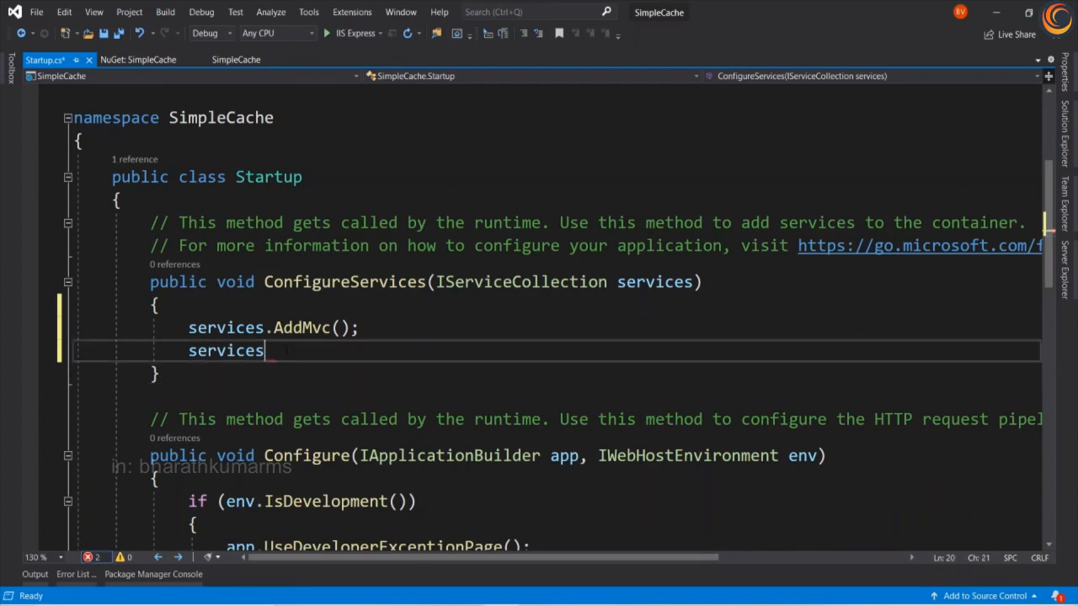
text(.add)
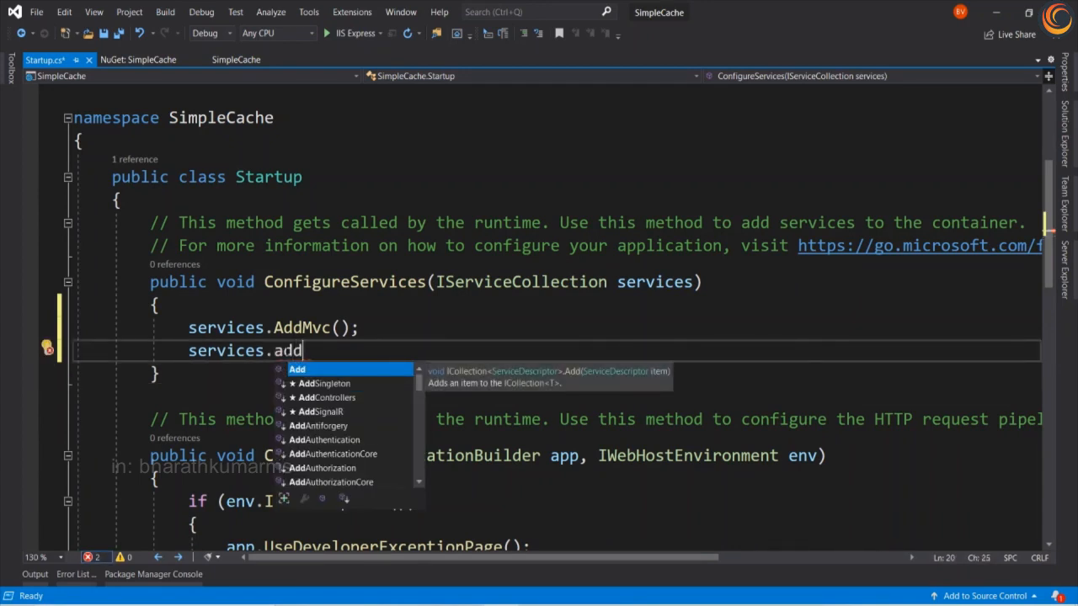
text(MemoryCache())
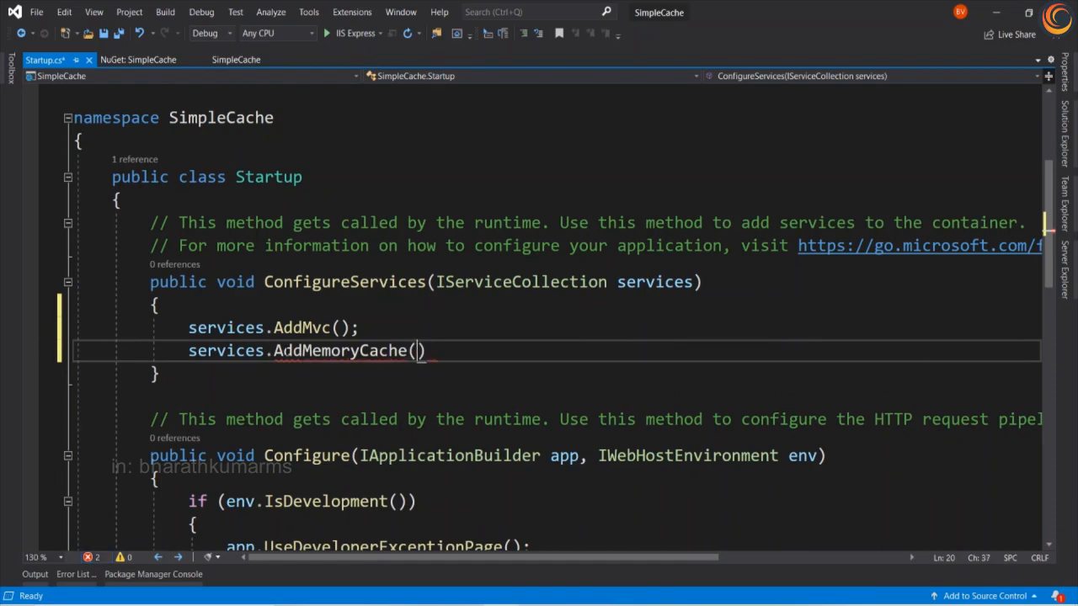
scroll(down, 3)
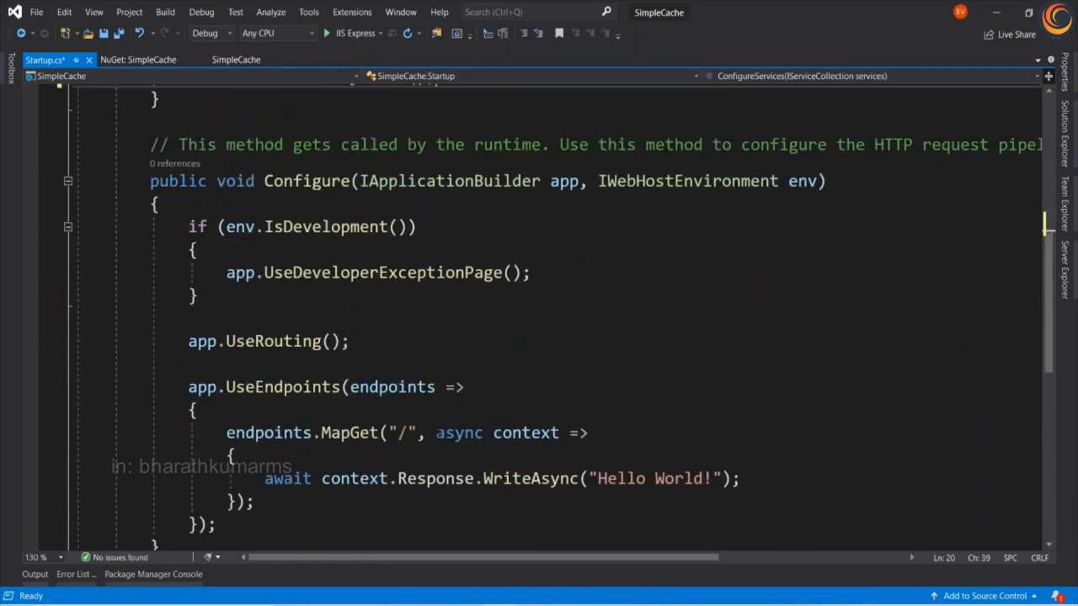
Replace the Hello World MapGet block with endpoints.MapControllers(); in Configure.
scroll(down, 3)
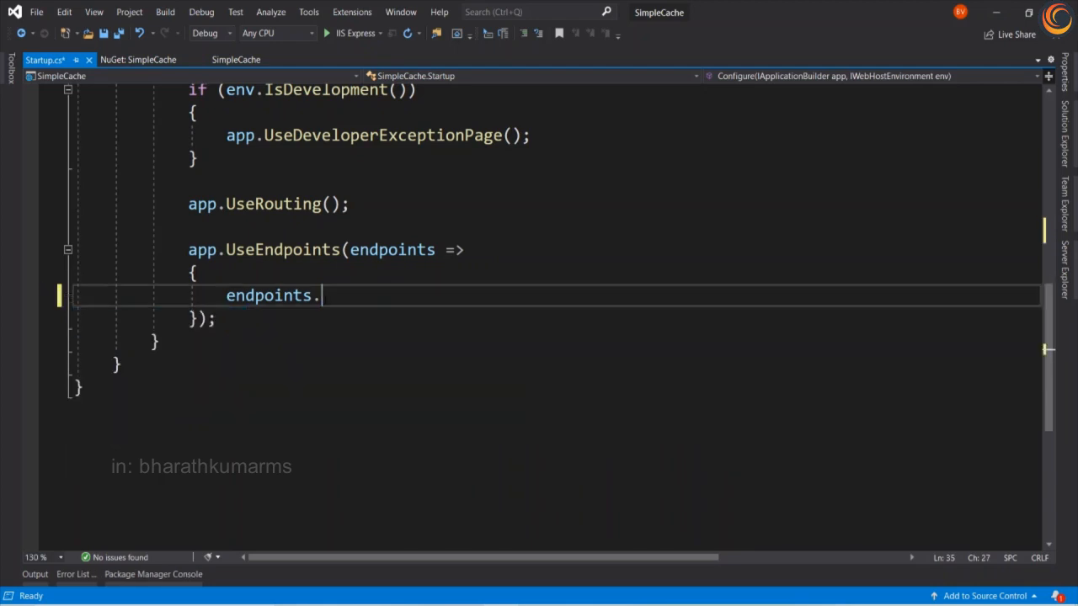
text(.)
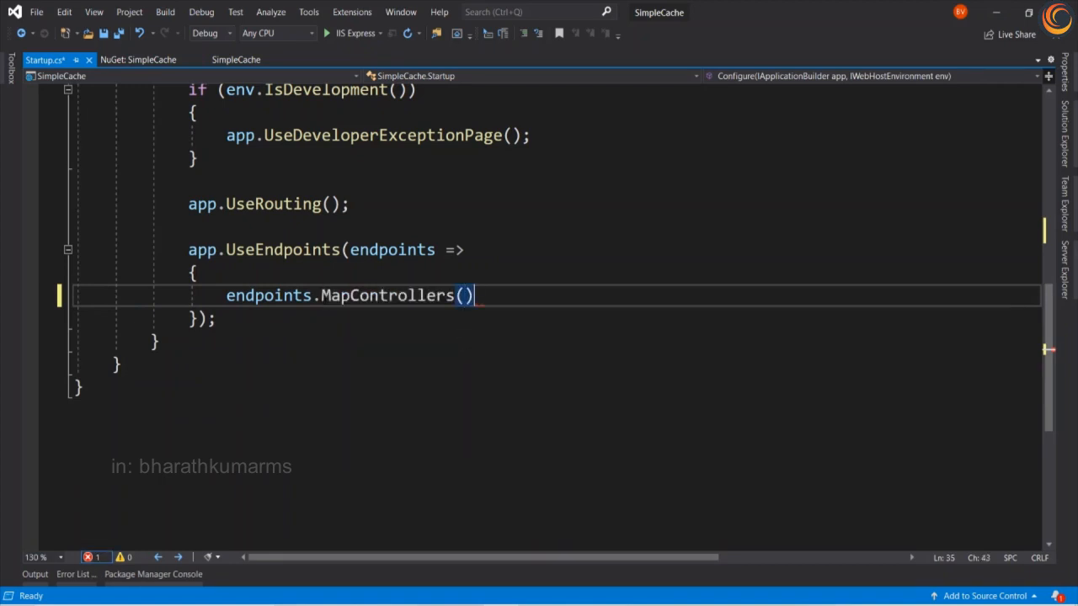
text(;)
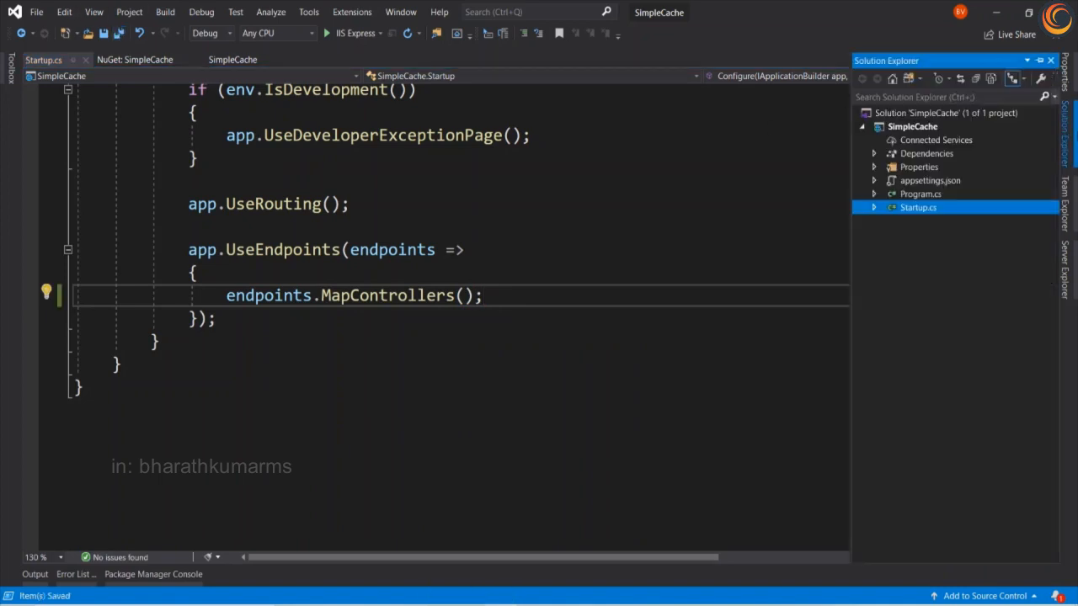
Add a 'controller' folder with an empty HomeController.cs controller class.
click(913, 126)
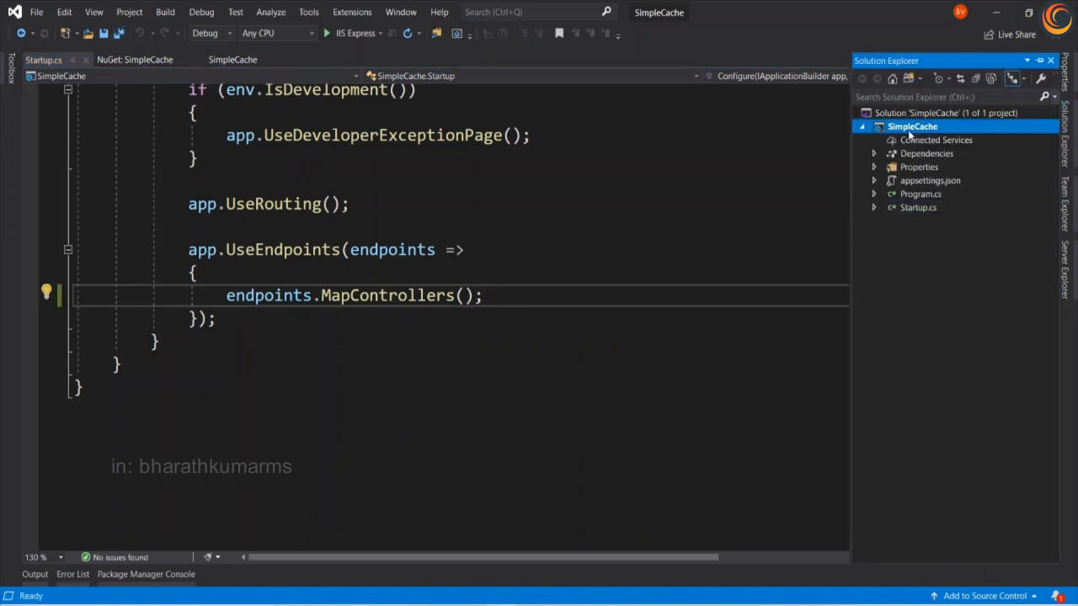
right_click(913, 126)
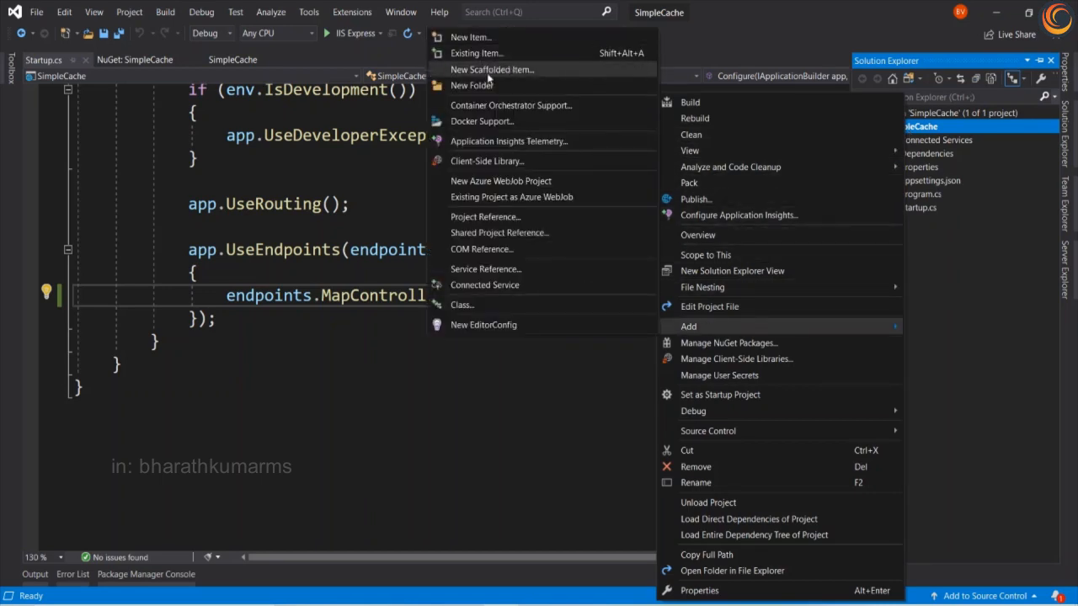
click(471, 84)
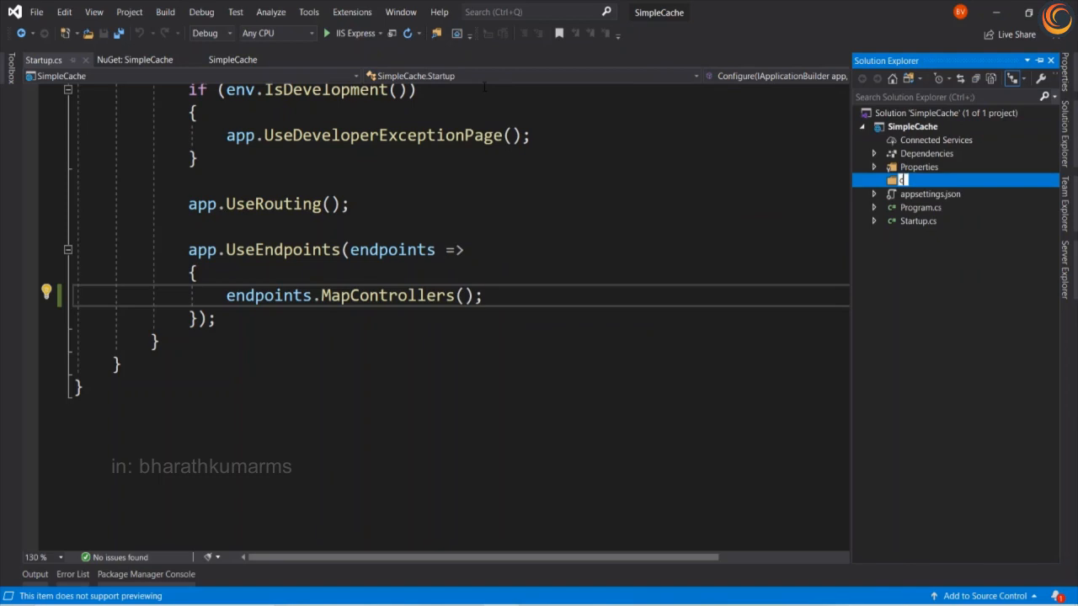
text(controller)
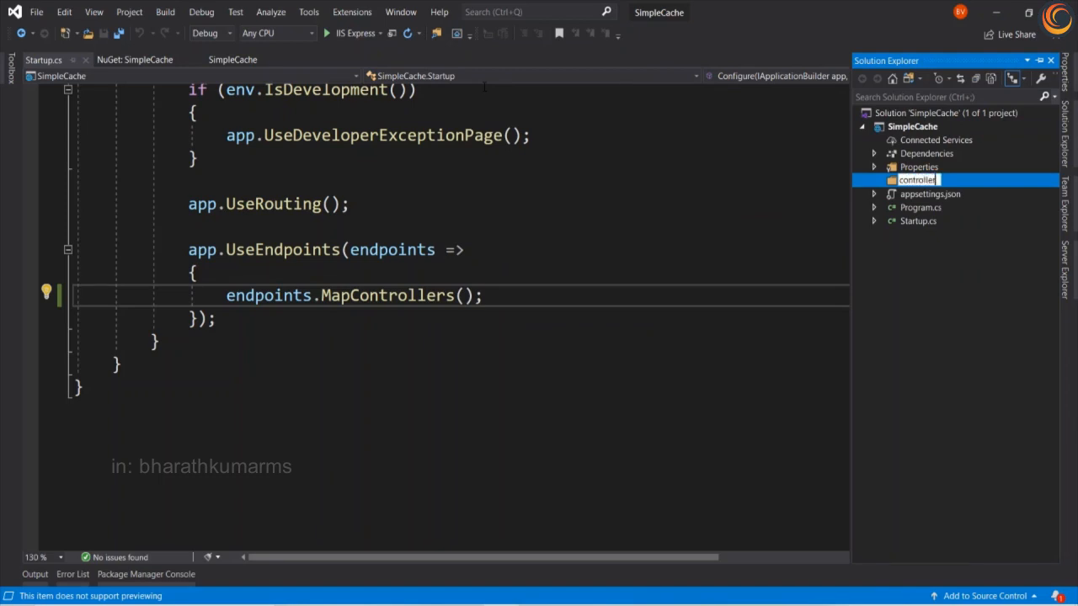
right_click(916, 179)
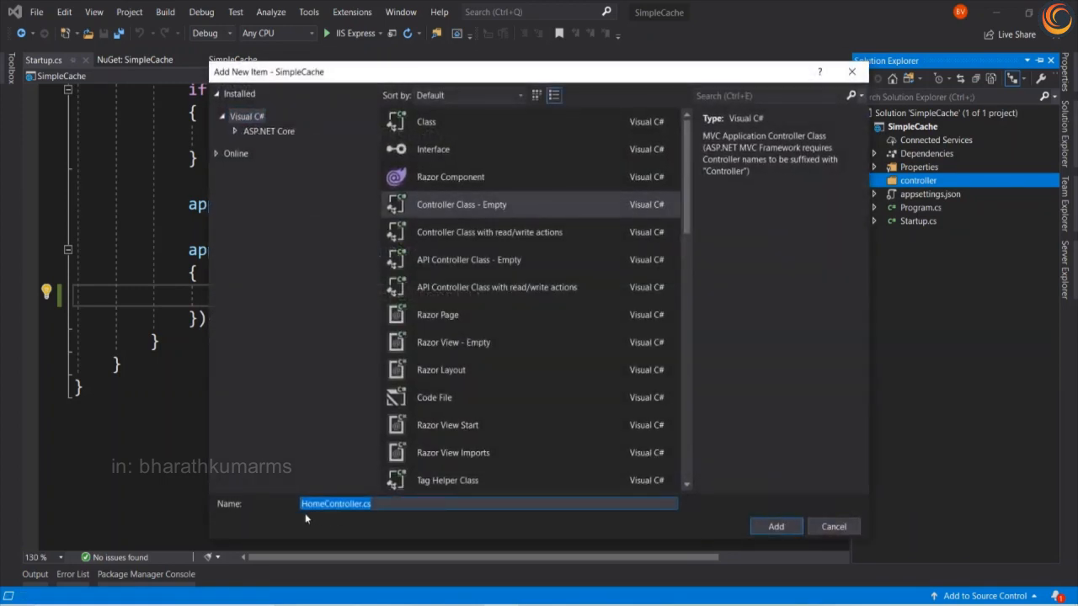
click(774, 525)
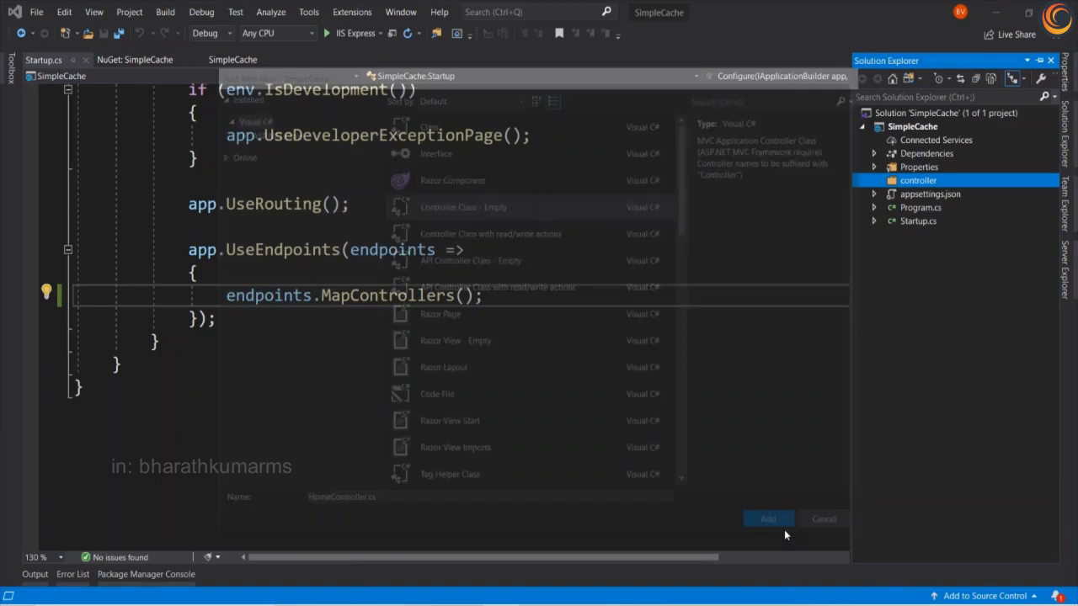
click(768, 519)
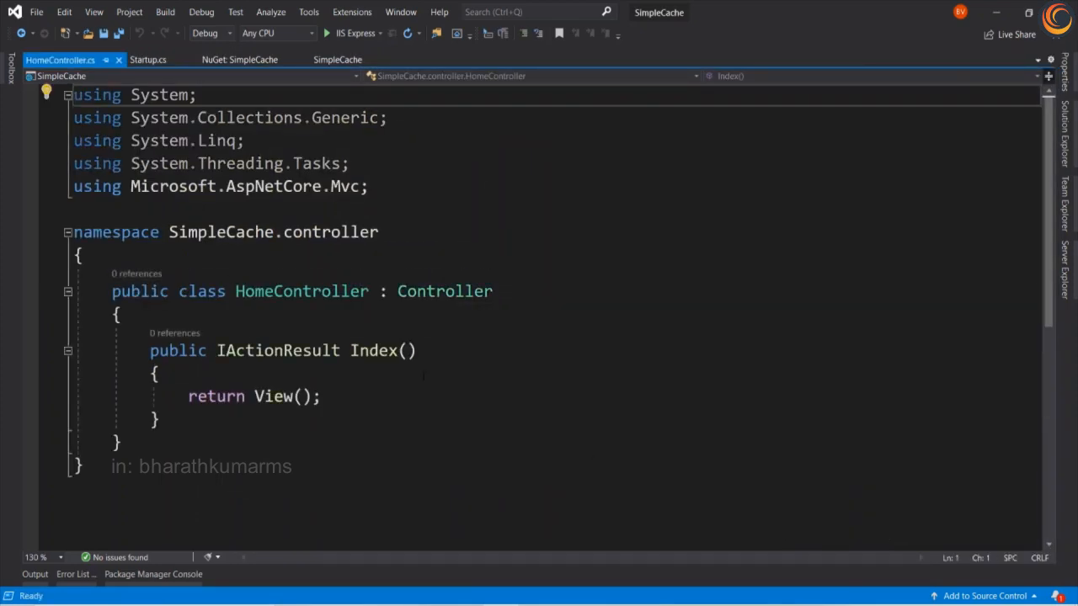
Declare a private IMemoryCache _cache field in HomeController.
scroll(down, 3)
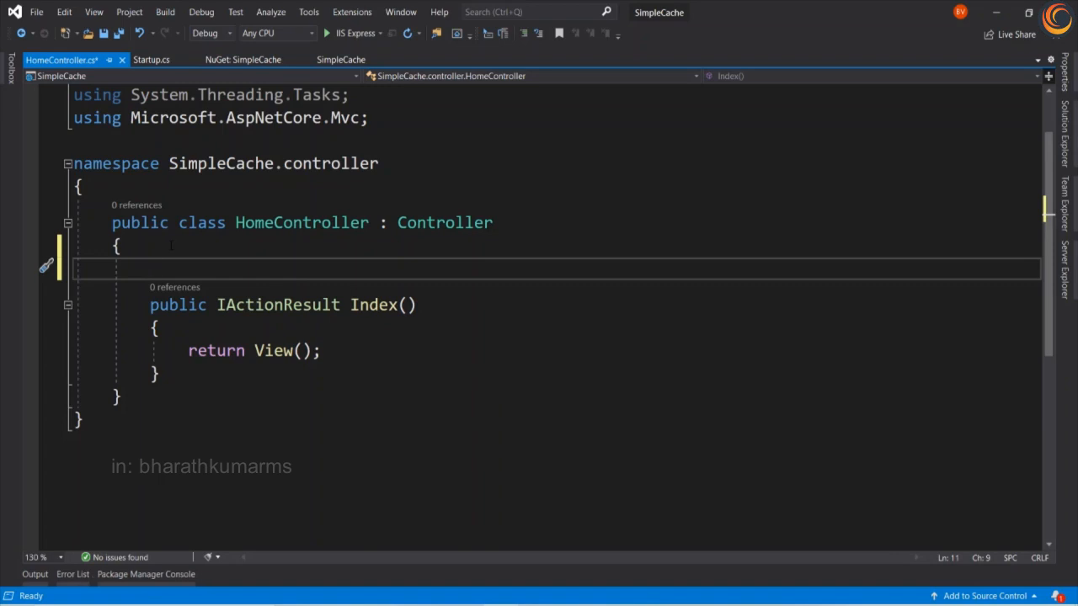
text(private)
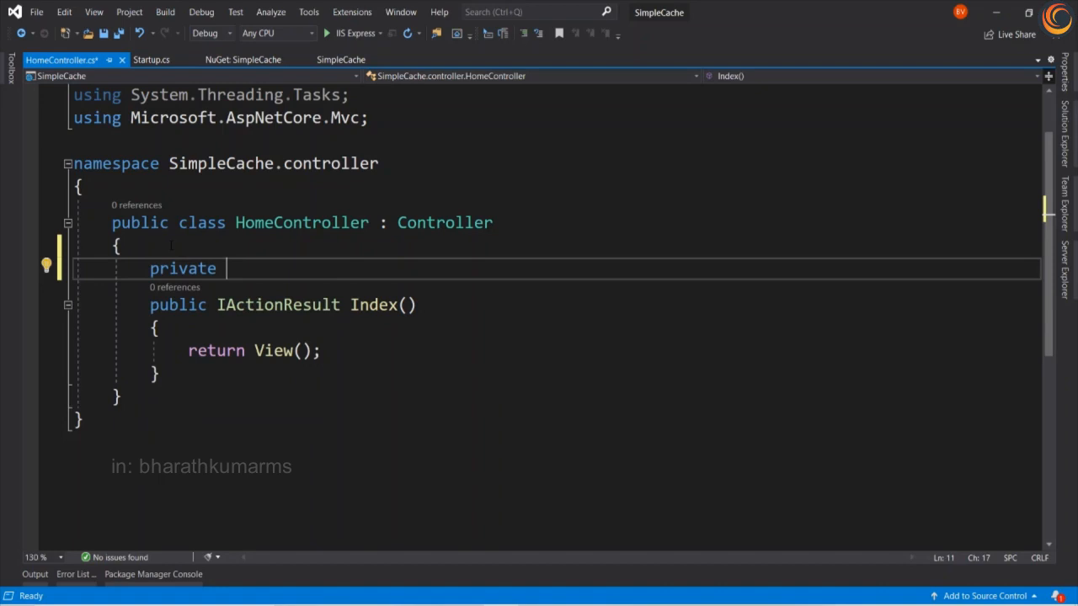
text(Ime)
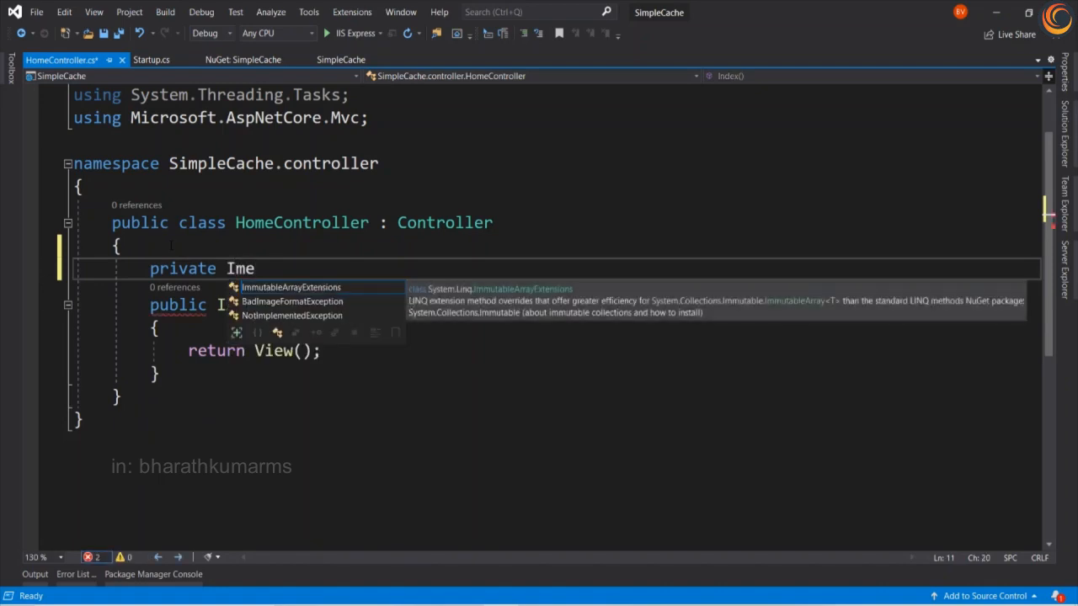
text(m)
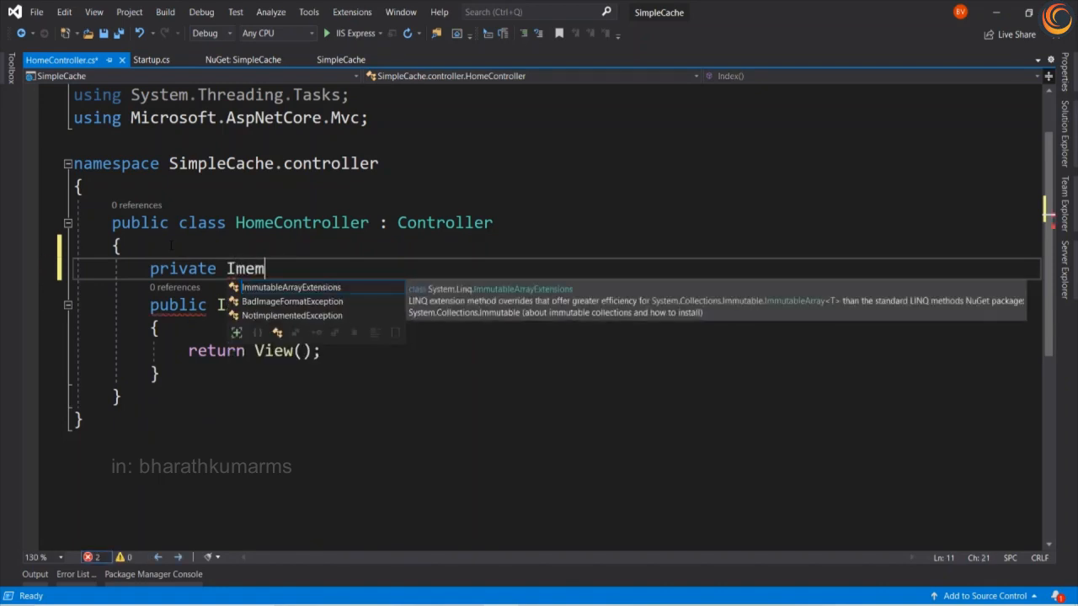
text(oryCa)
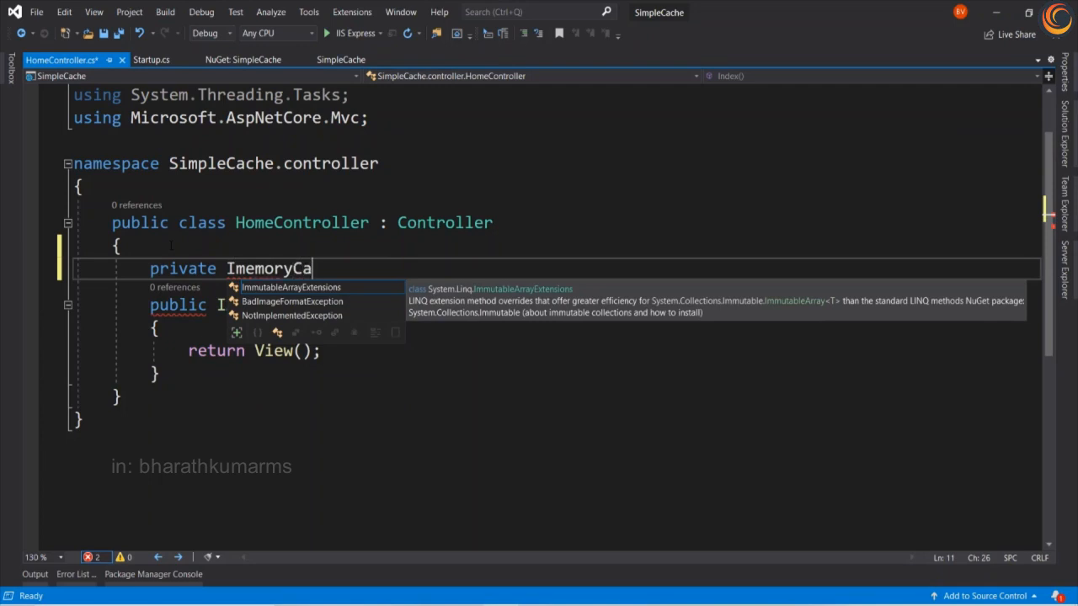
text(che)
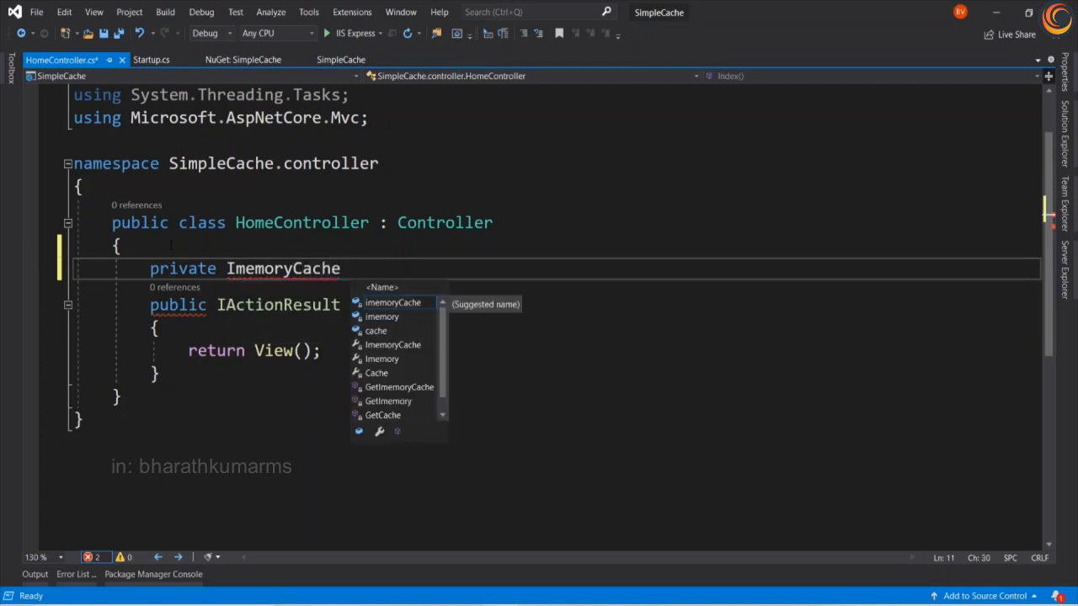
key(Escape)
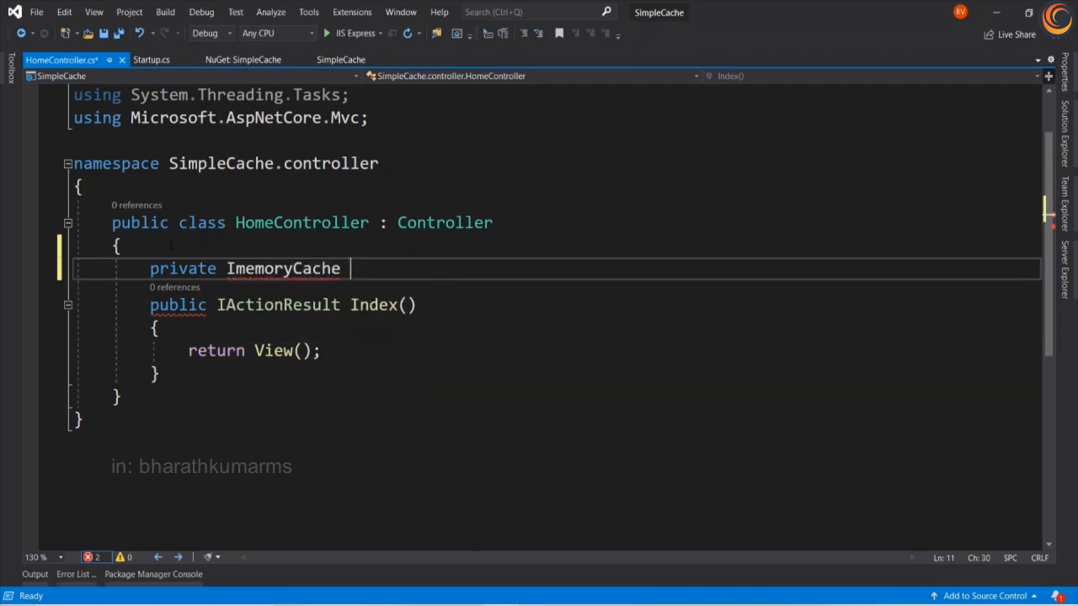
text(_cache)
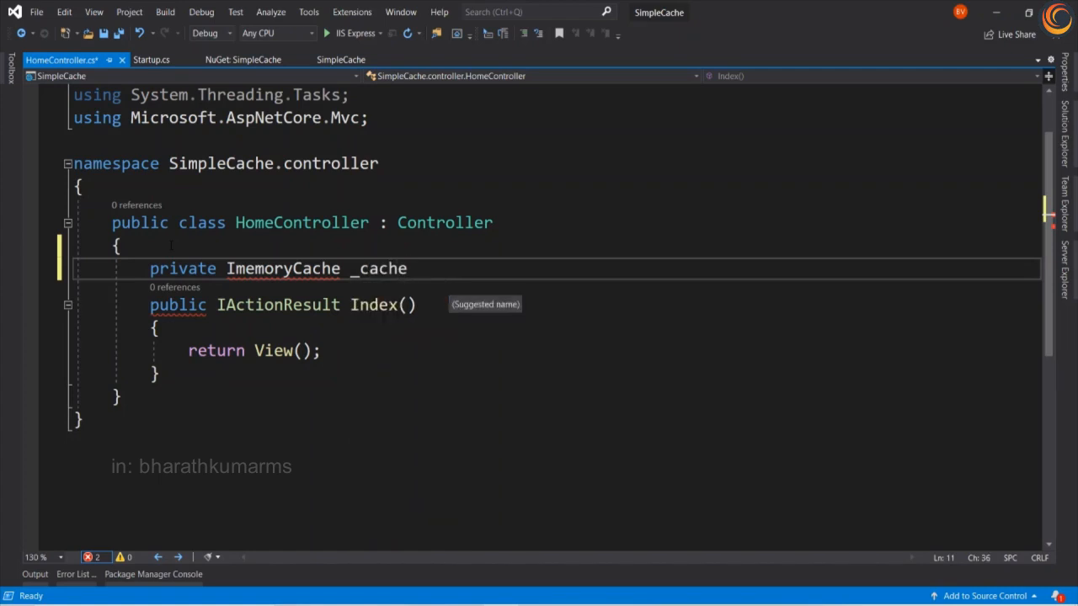
text(;)
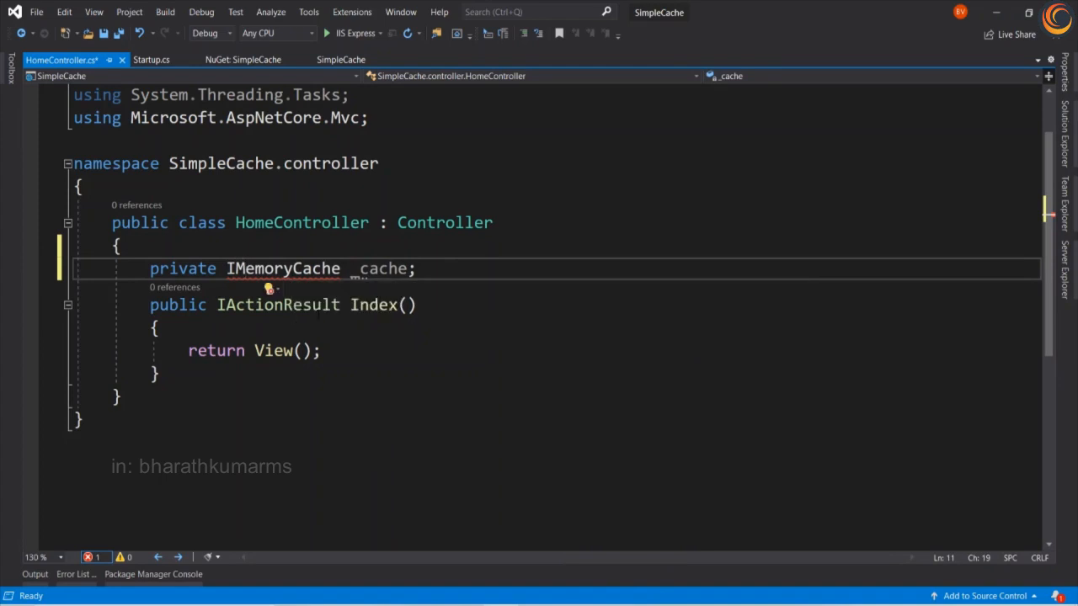
Import Microsoft.Extensions.Caching.Memory and generate a constructor taking the memory cache.
click(270, 290)
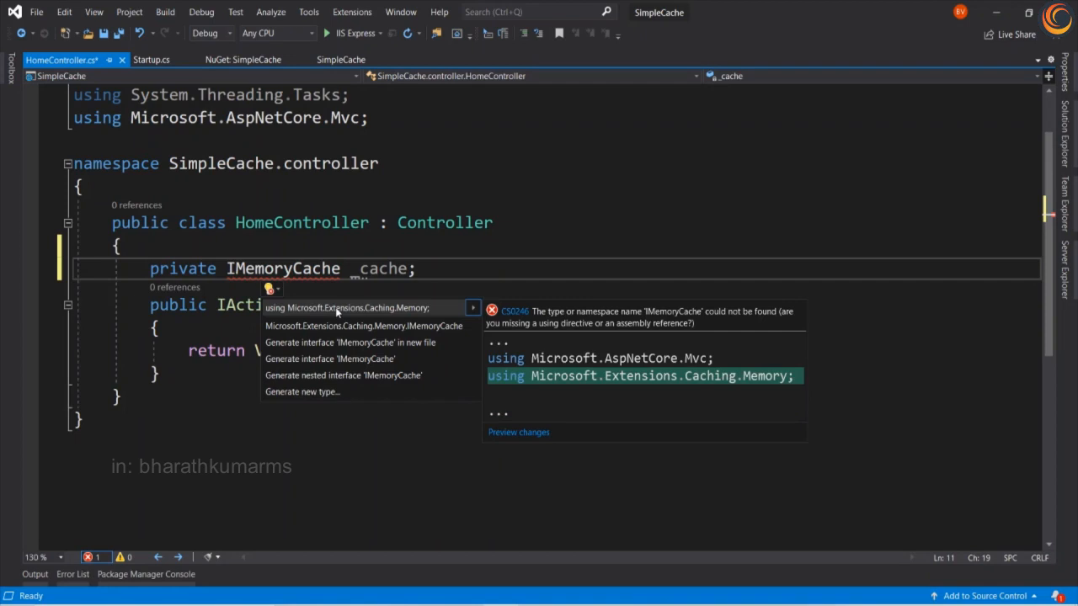
click(347, 306)
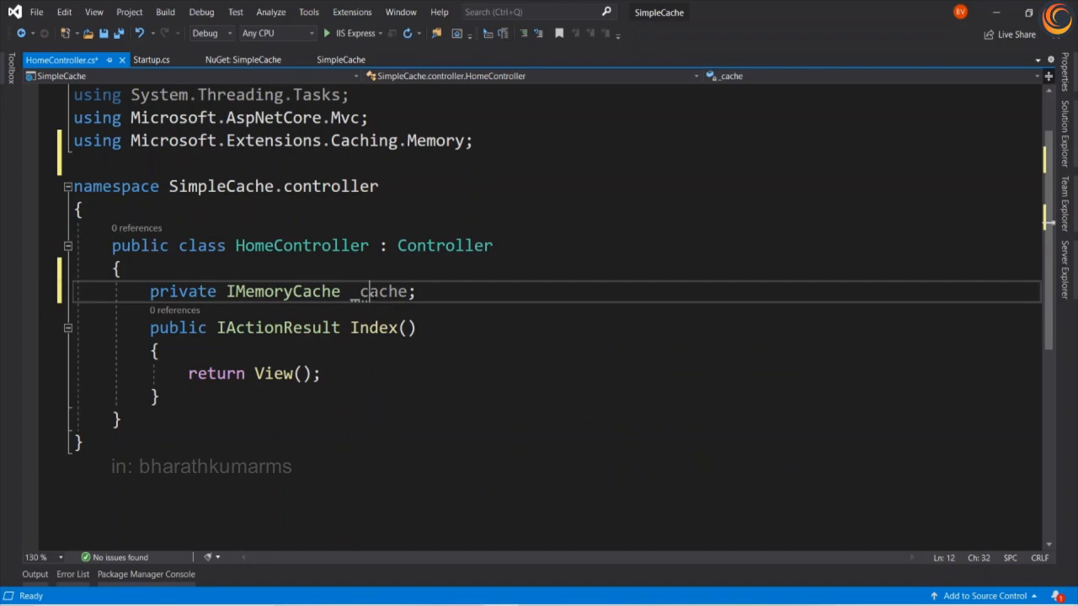
double_click(384, 291)
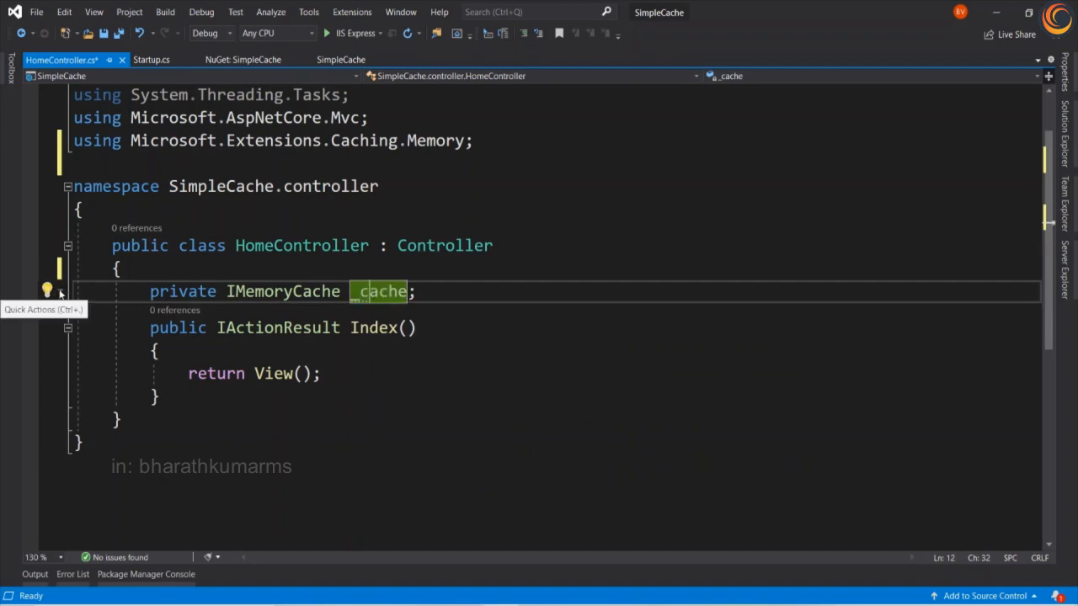
click(48, 289)
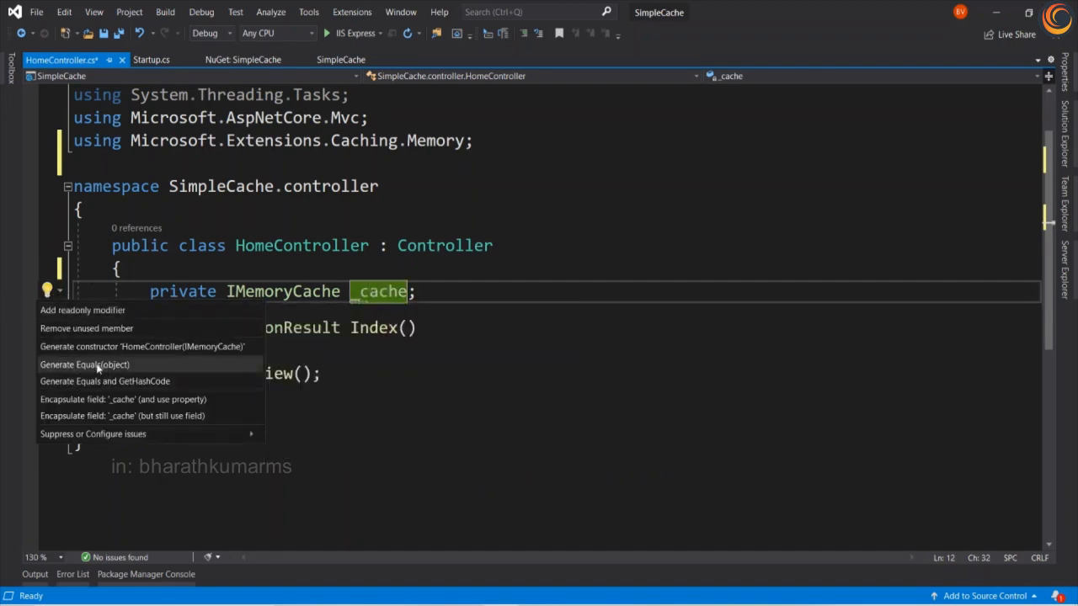
click(141, 347)
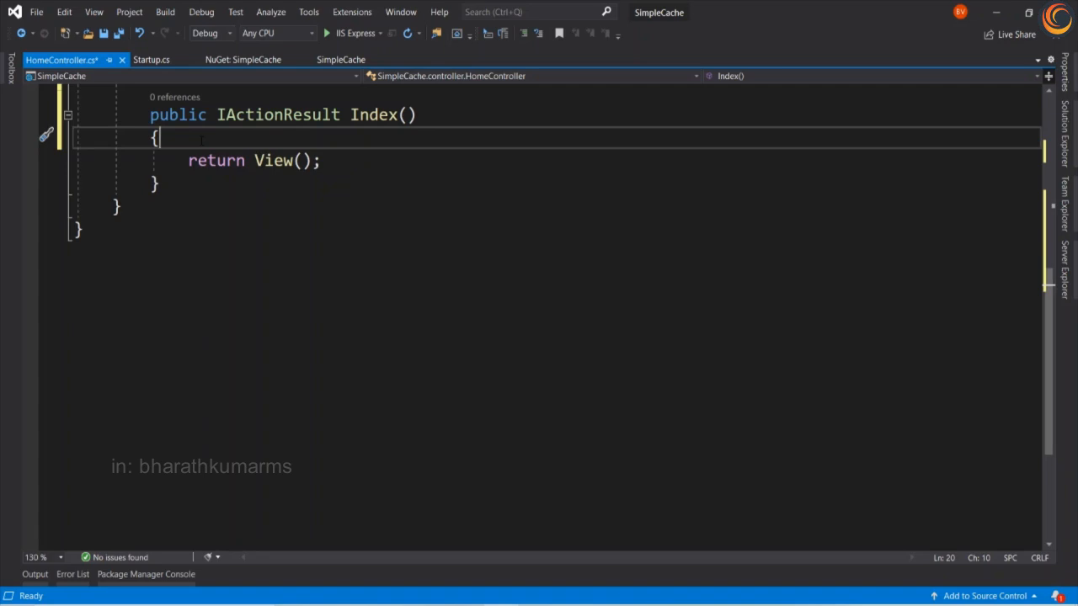
Declare 'string name;' at the start of the Index action.
key(enter)
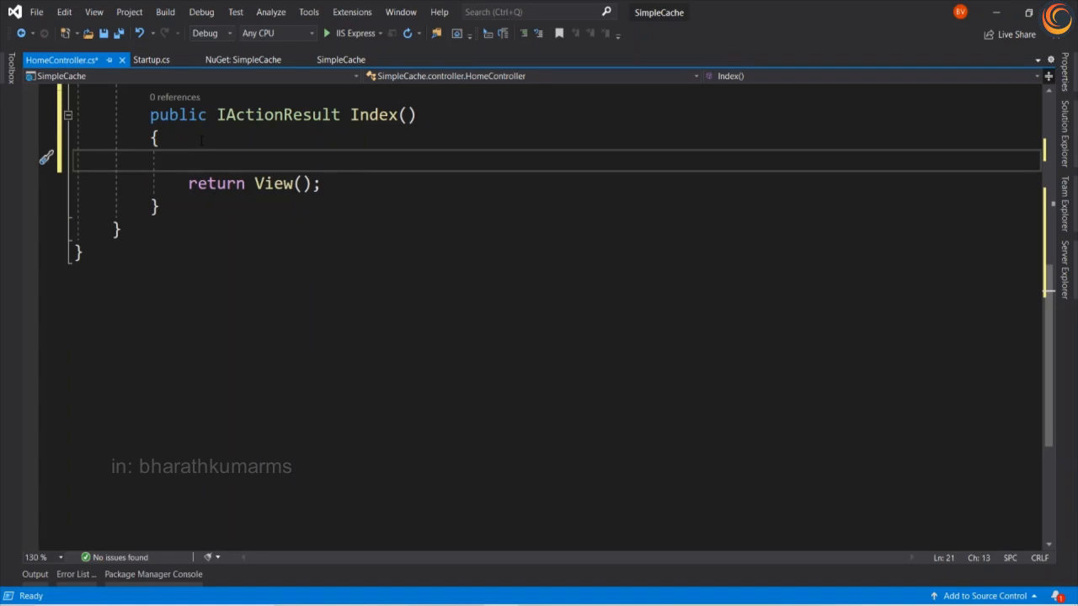
text(st)
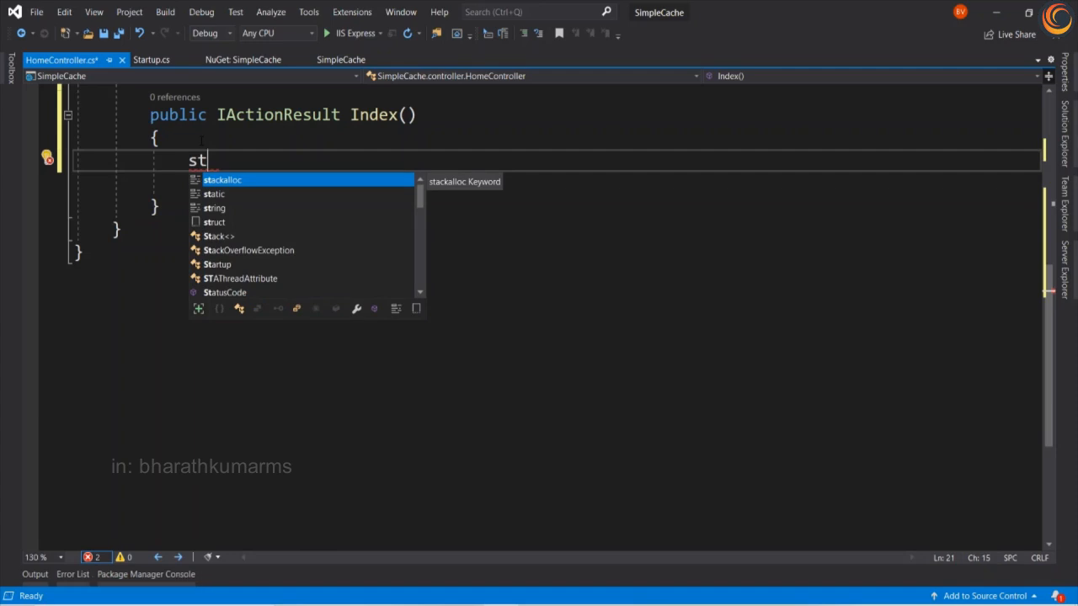
text(ring name;)
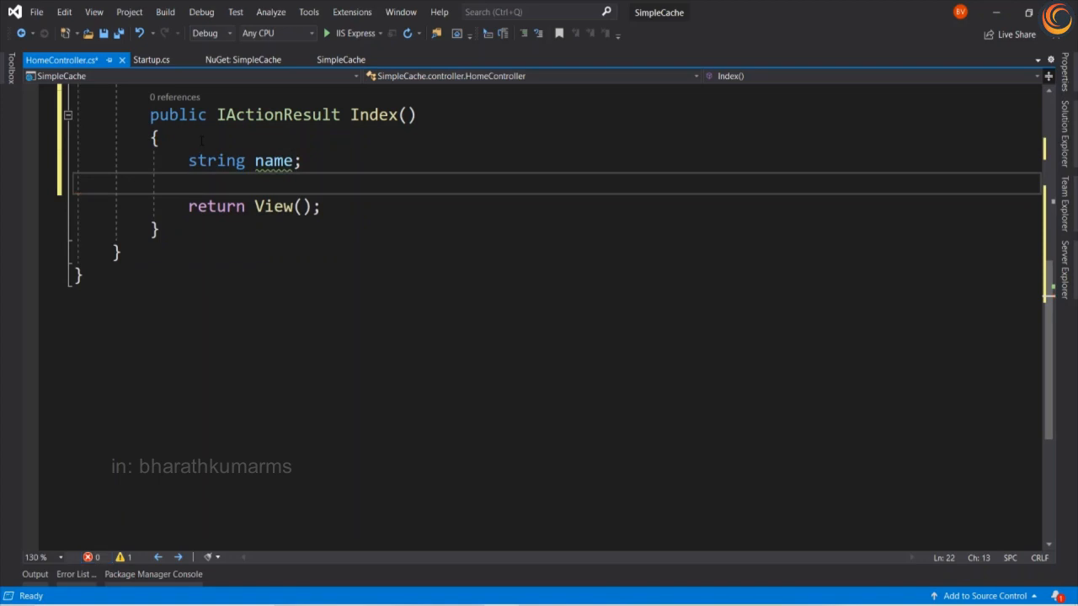
Add bool isExist = _cache.TryGetValue("name", out name);.
text(bool)
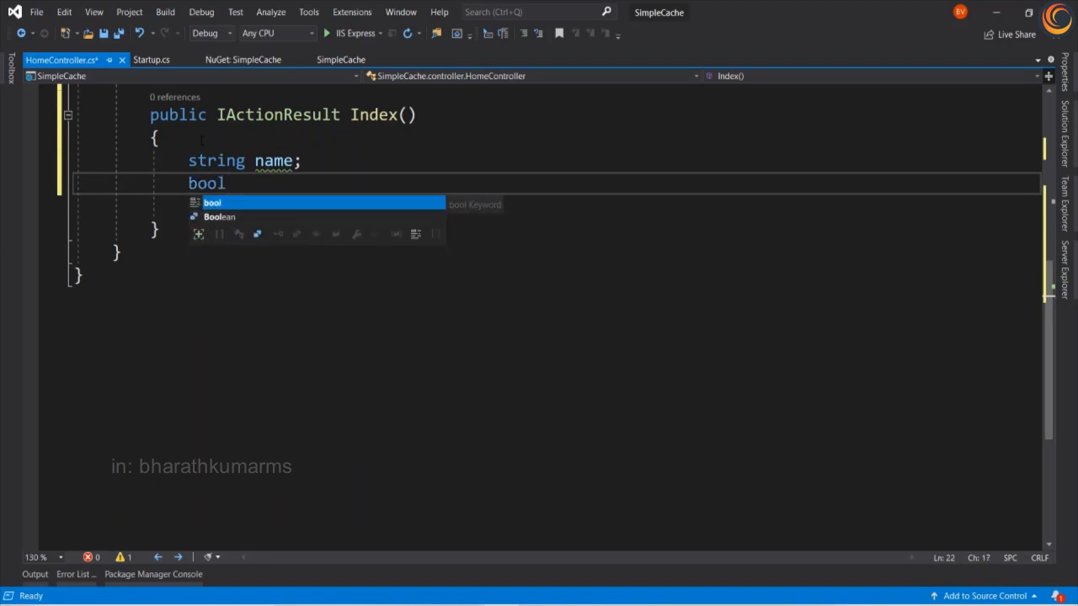
text(is)
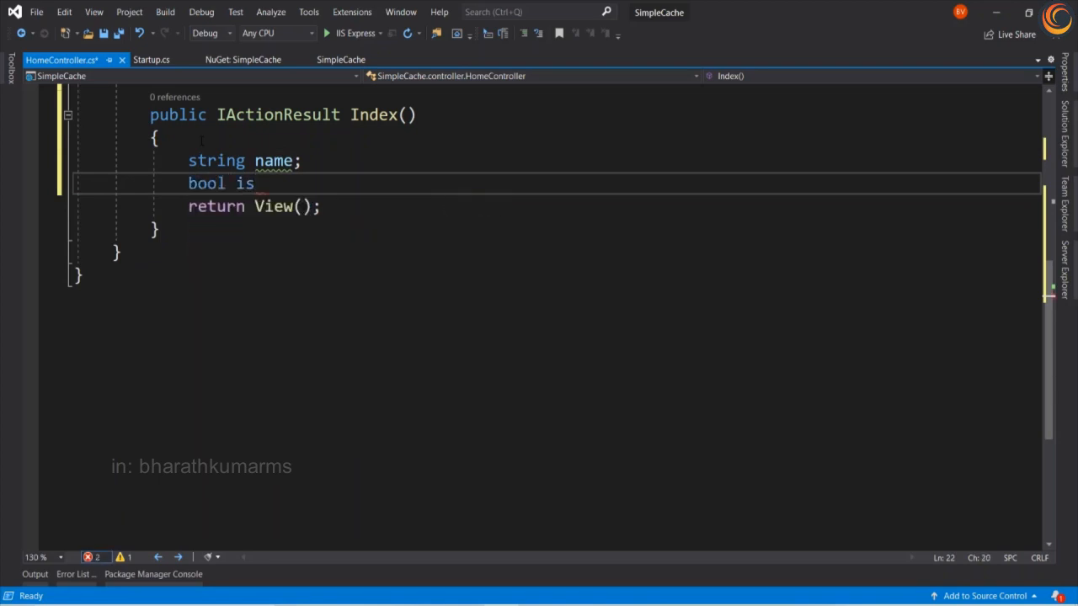
text(Exist =)
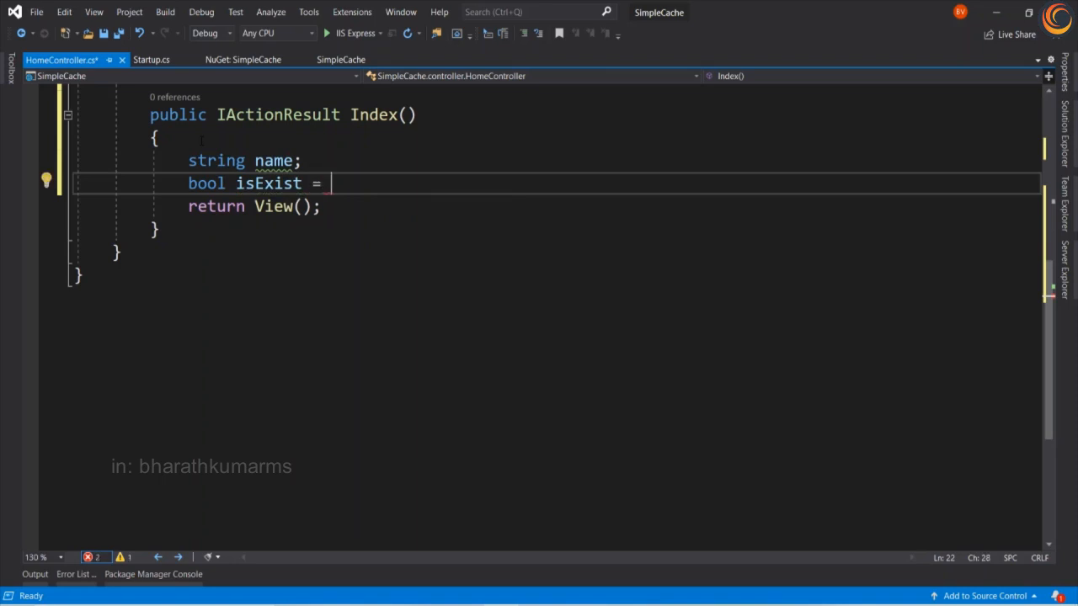
text(_cache.)
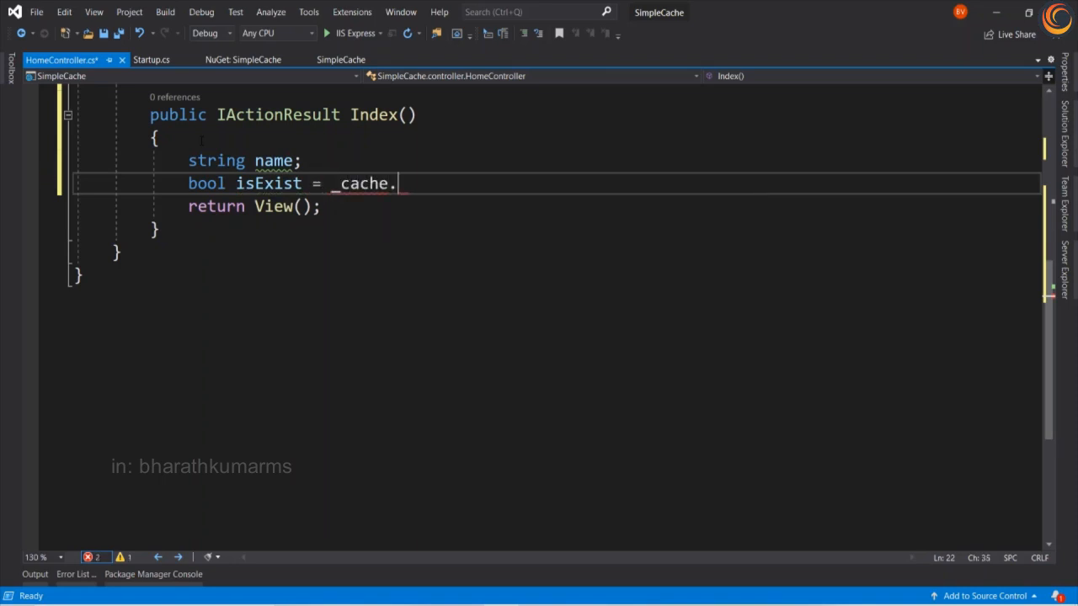
text(TryGetValue(")
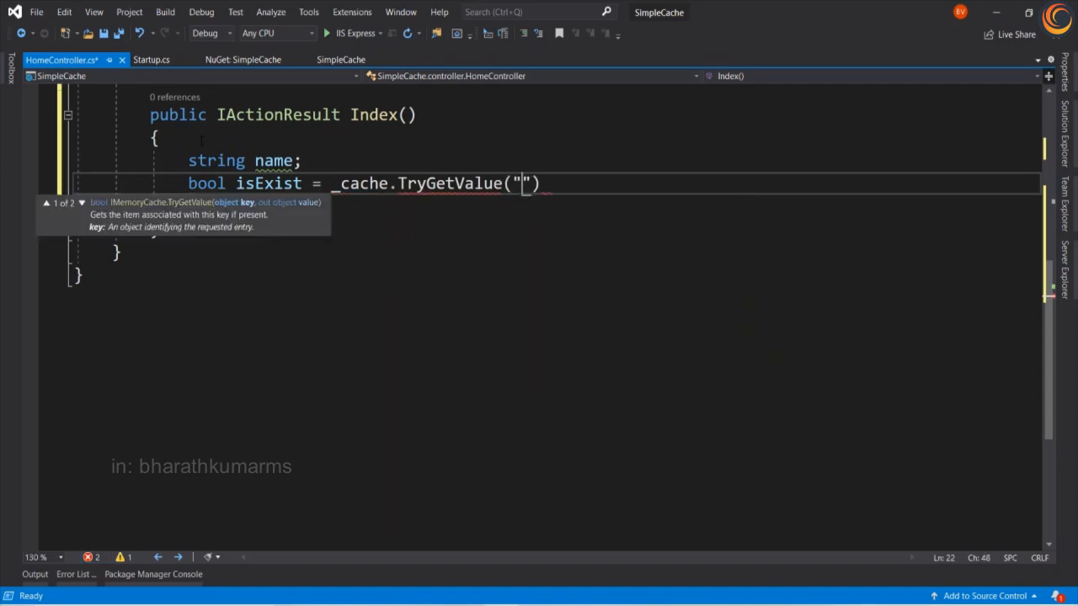
text(name)
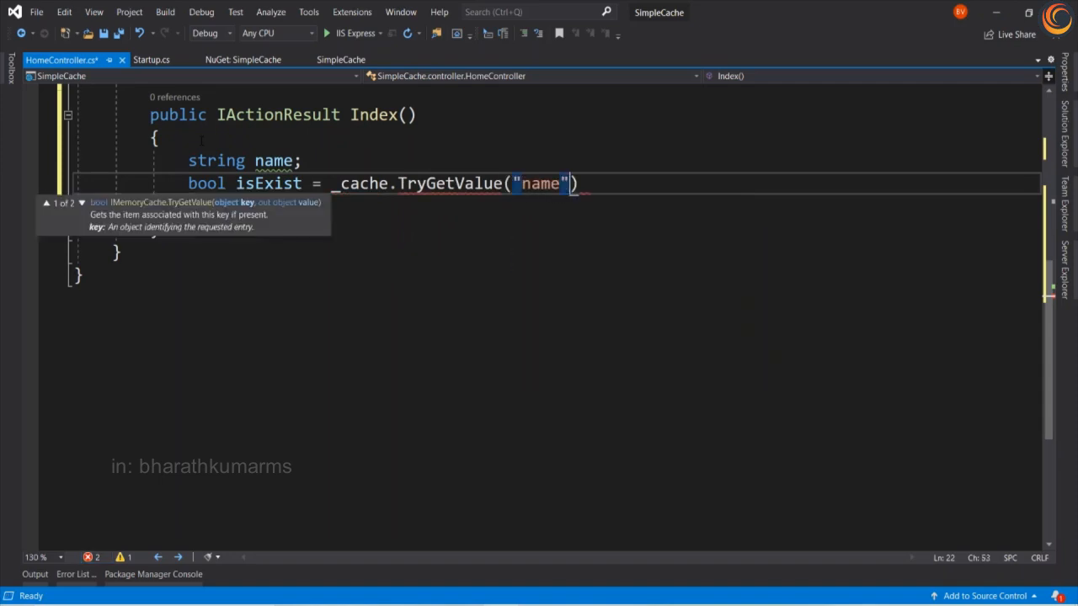
text(, out name)
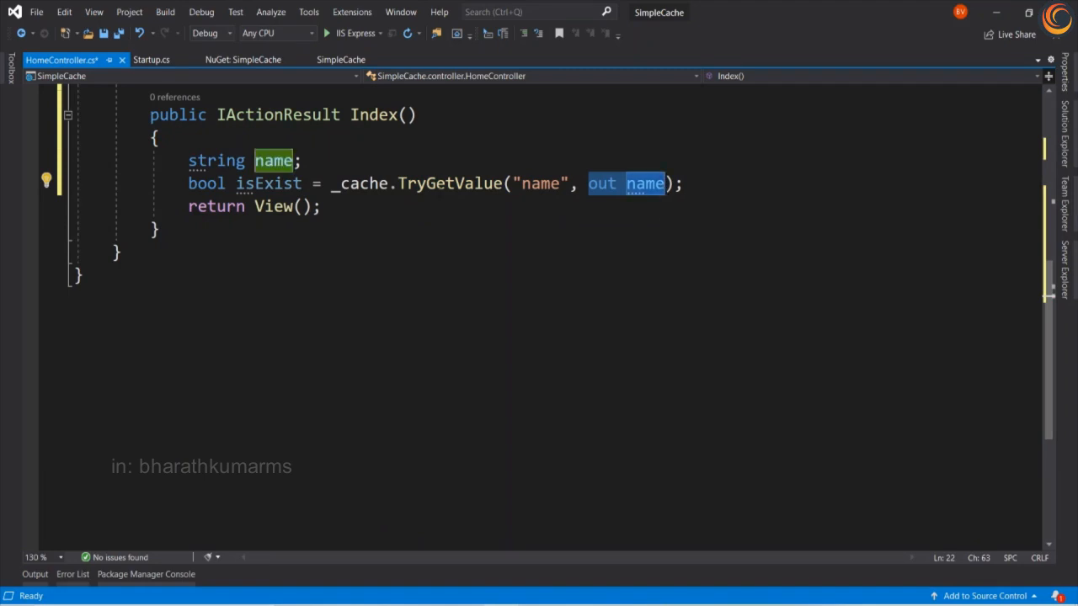
key(enter)
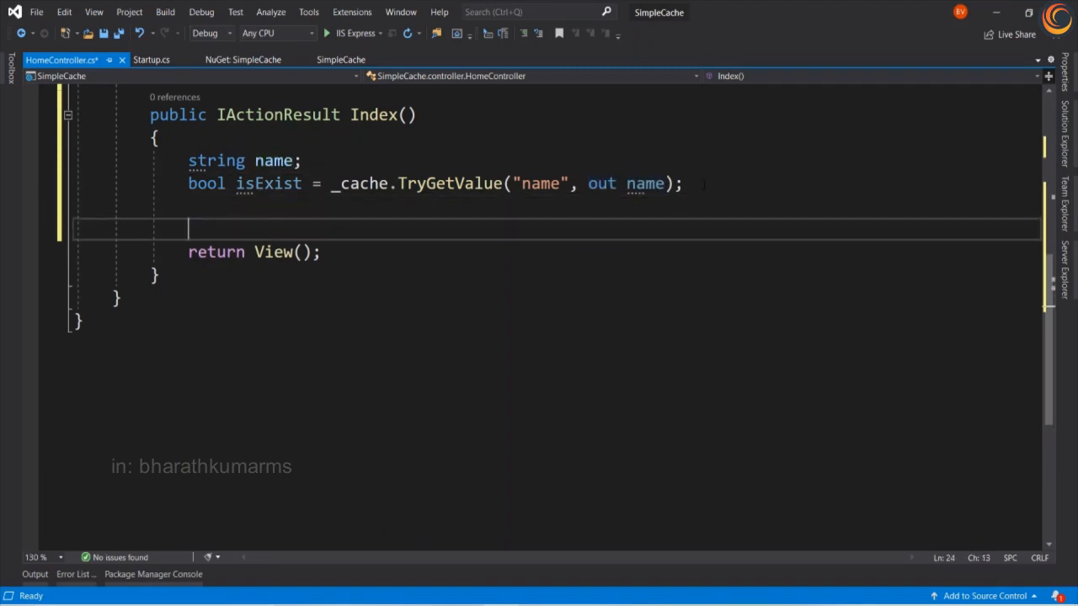
Start an if (!isExist) block above the return statement.
key(enter)
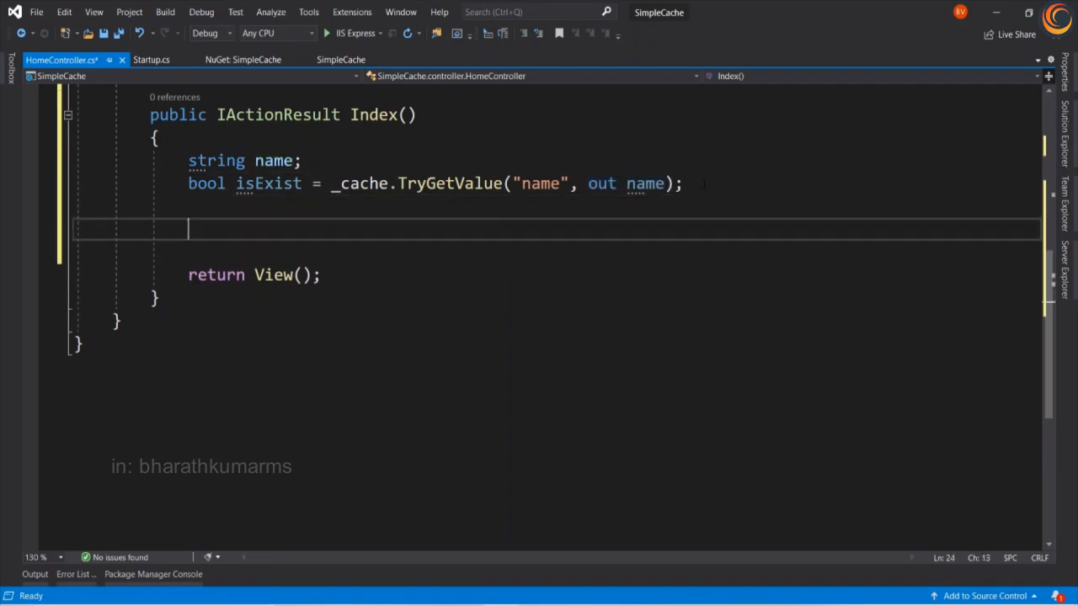
text(if()
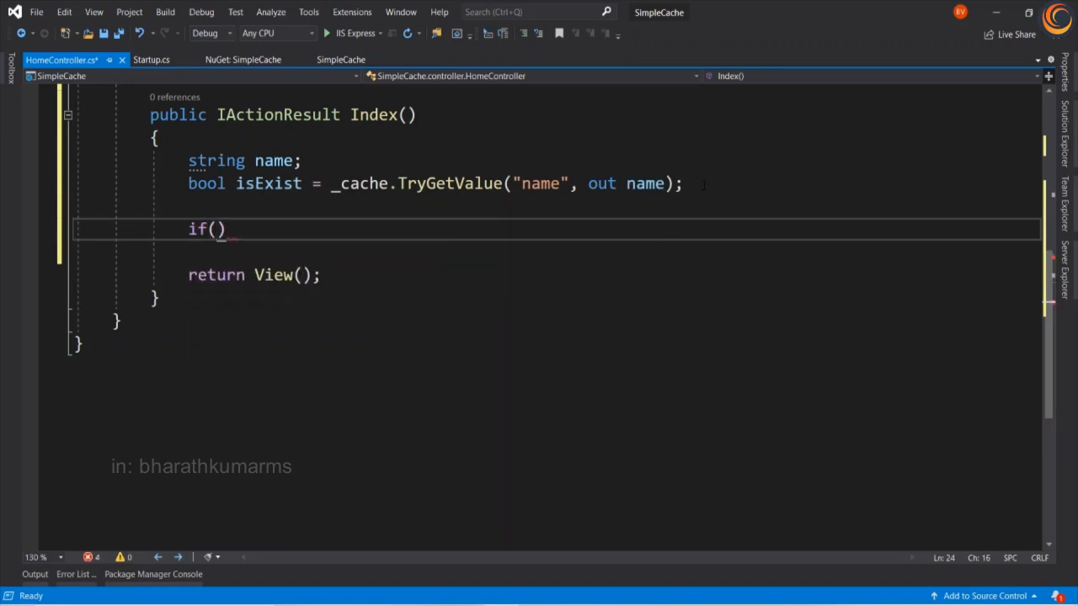
text(!isExist)
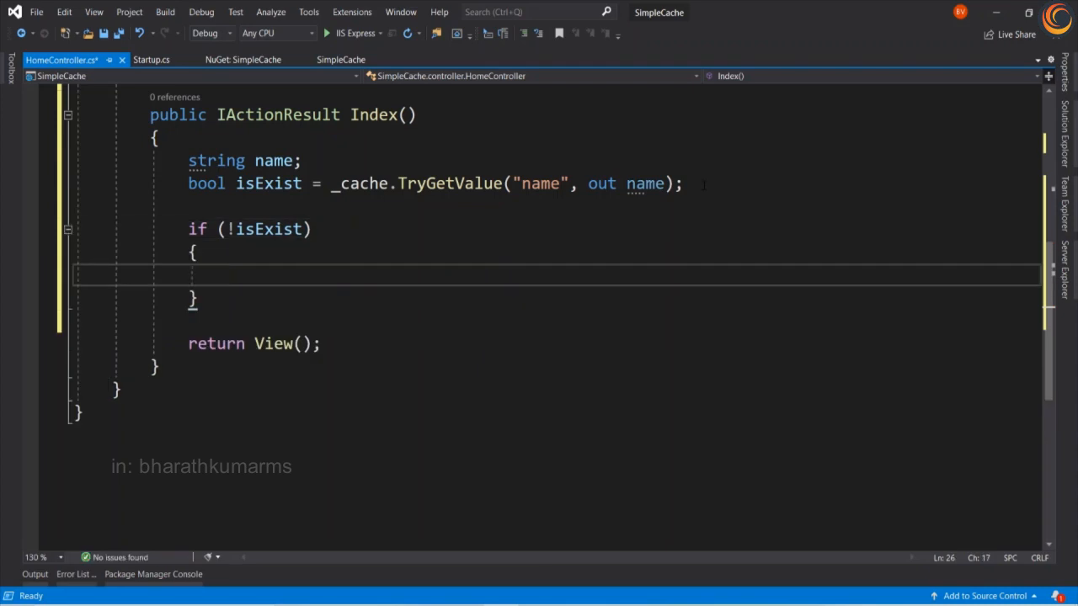
Inside the if block assign var getFromDB = GetName();.
text(var)
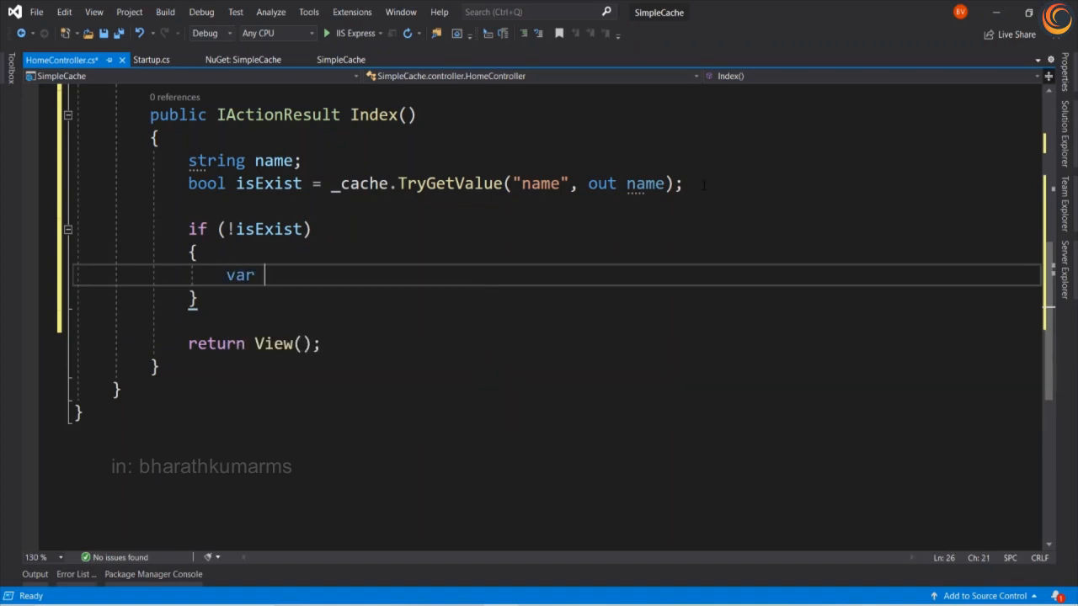
text(getFrom)
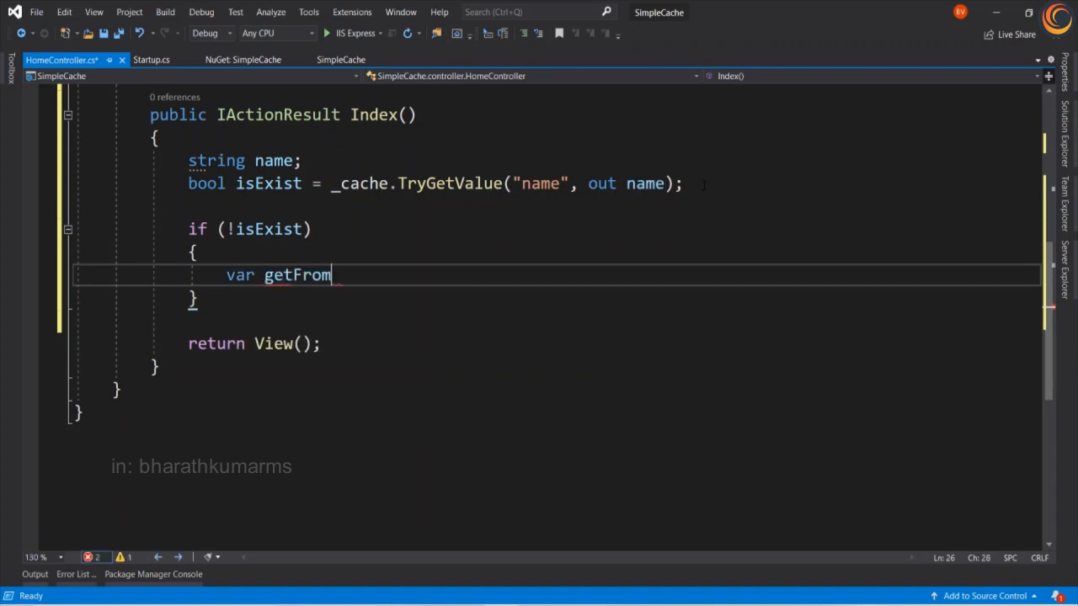
text(DB =)
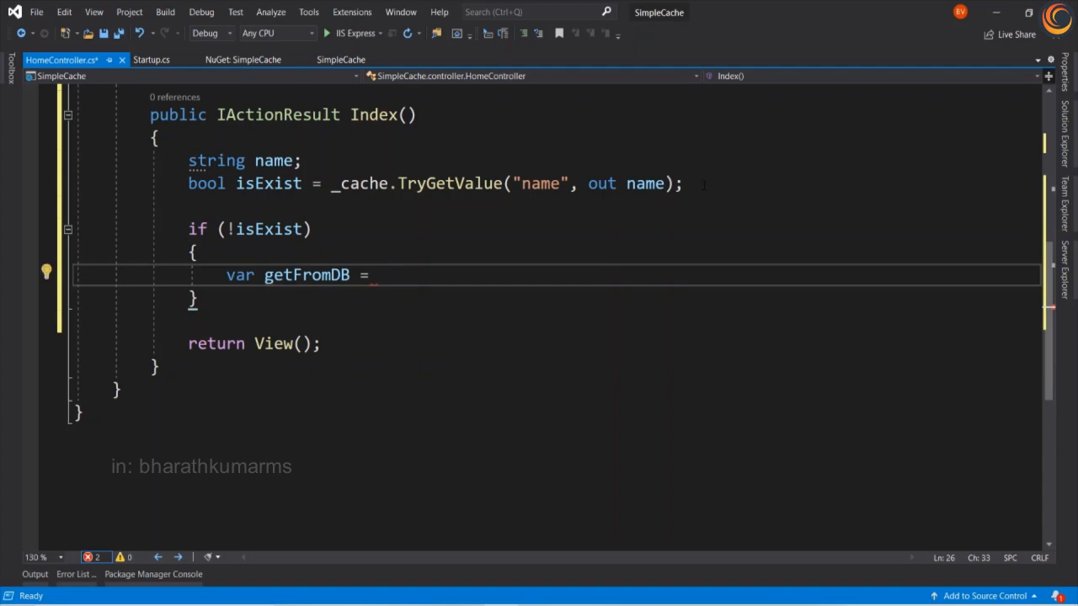
text(Get)
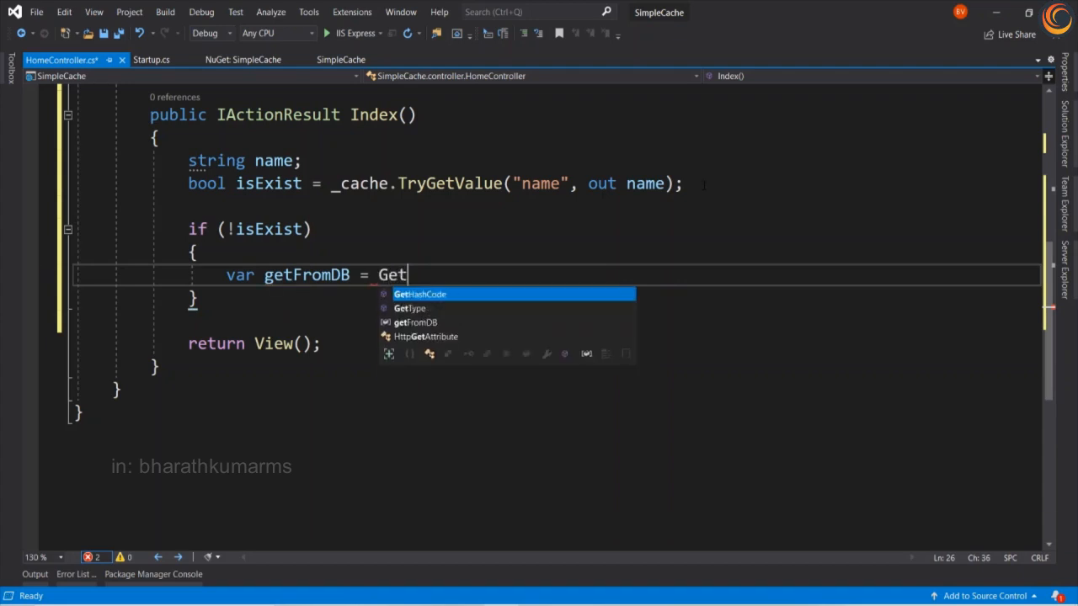
text(Name())
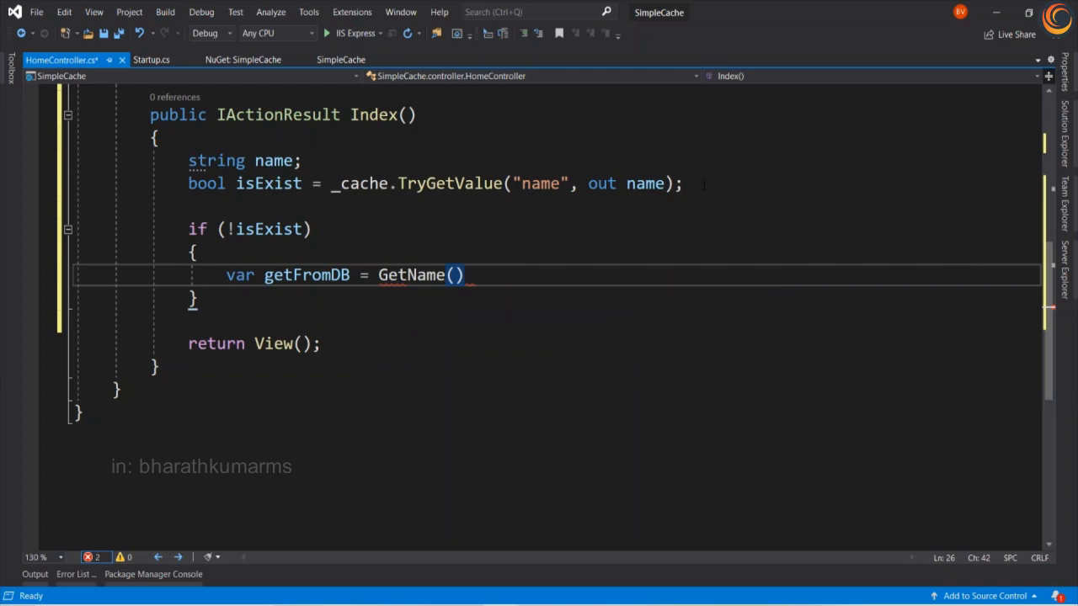
text(;)
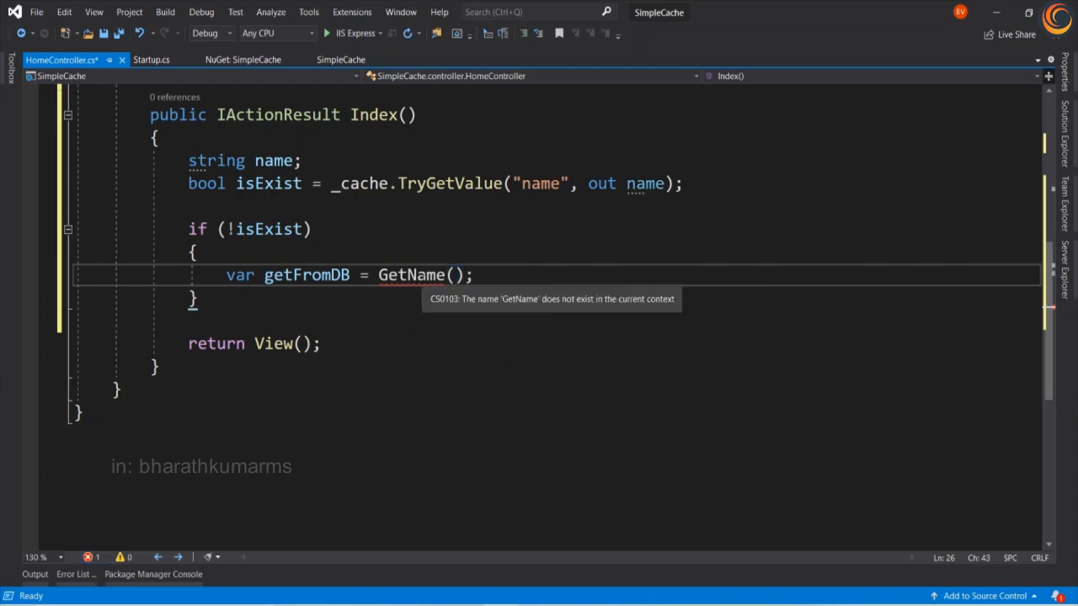
double_click(411, 274)
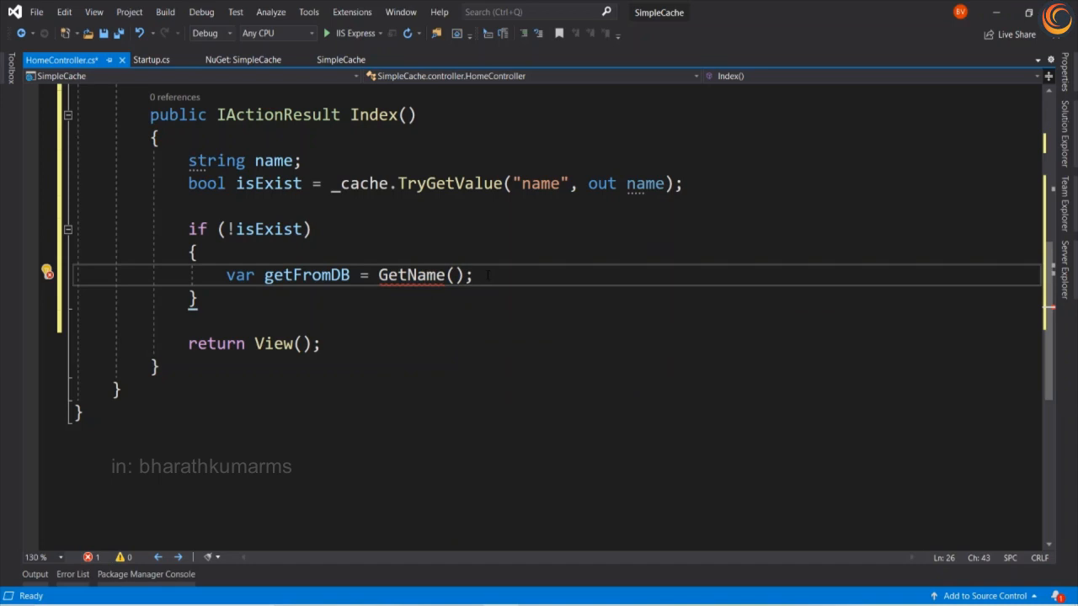
key(enter)
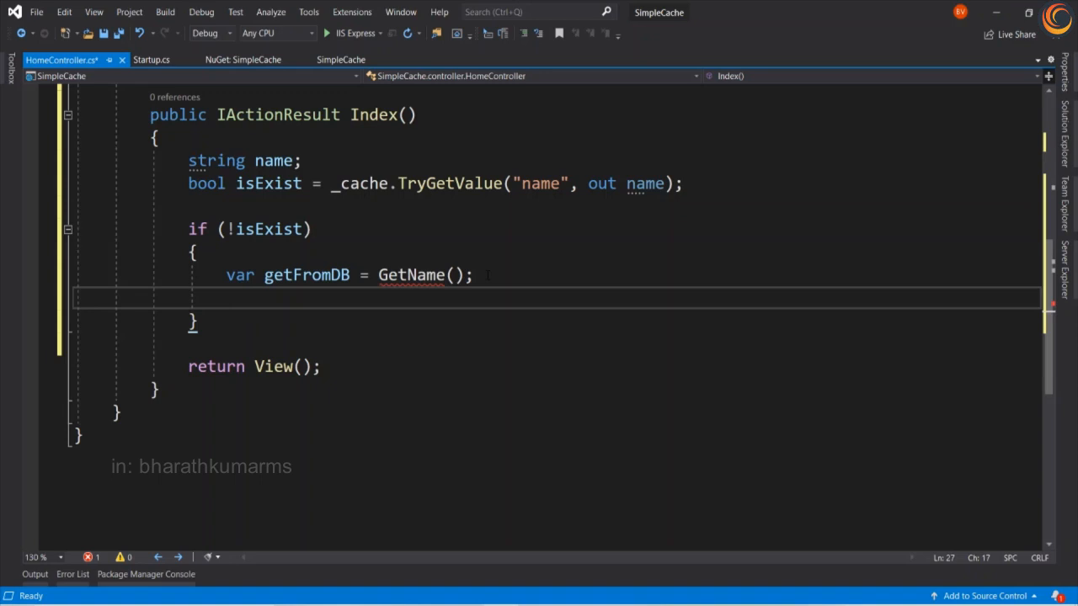
Cache the value with _cache.Set("name", getFromDB);.
text(_cache)
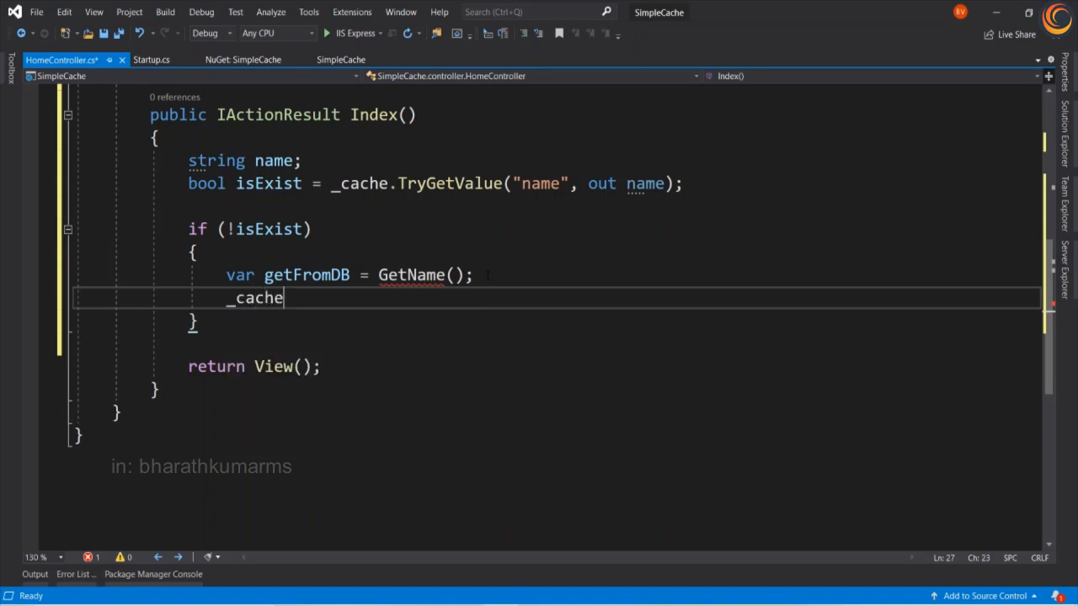
text(.set)
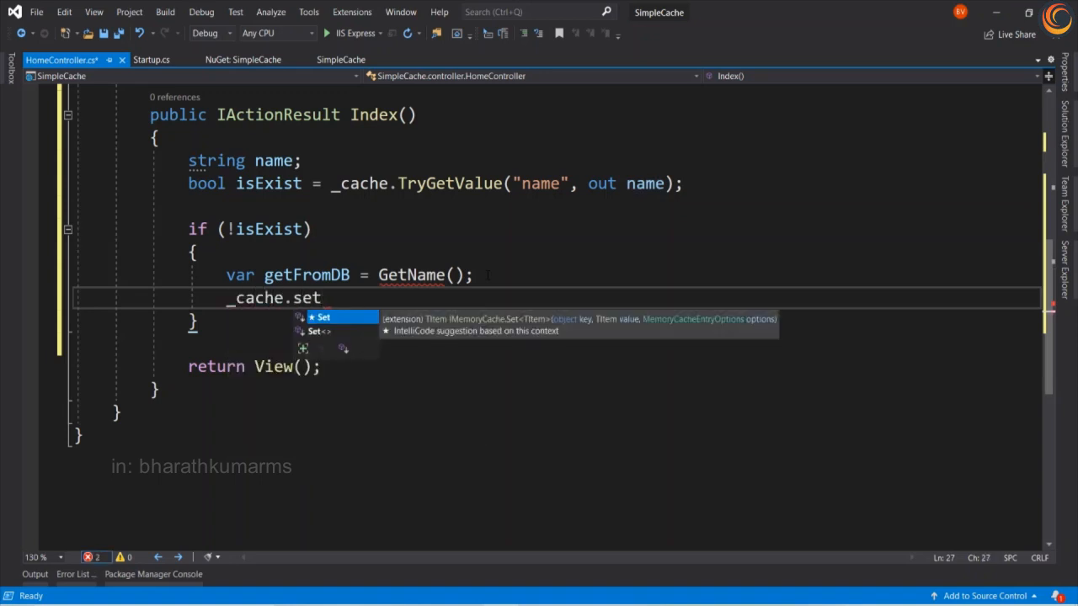
text(Set("'"))
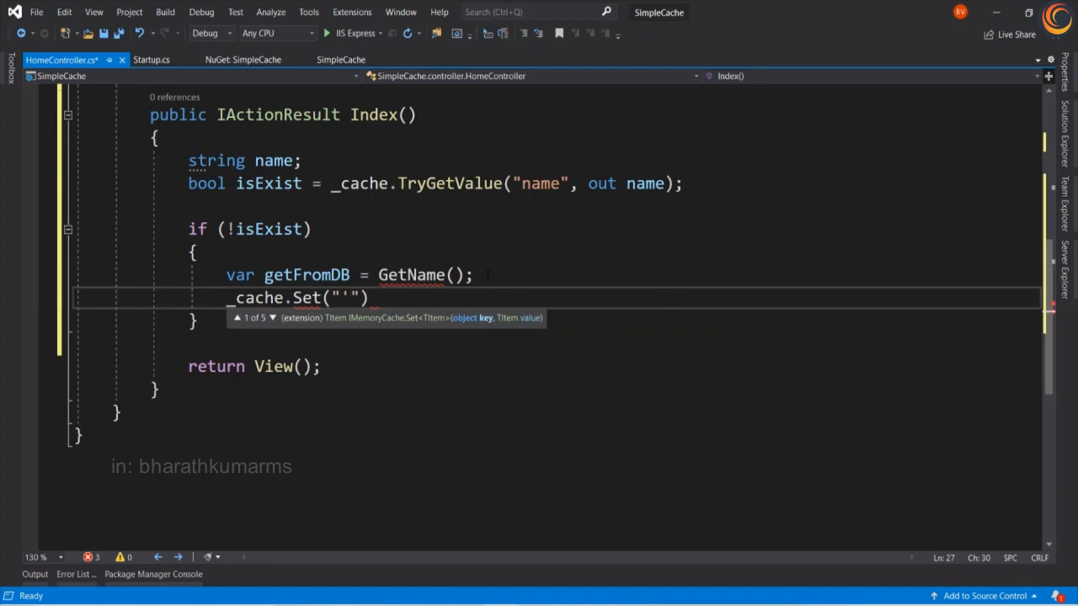
text(name)
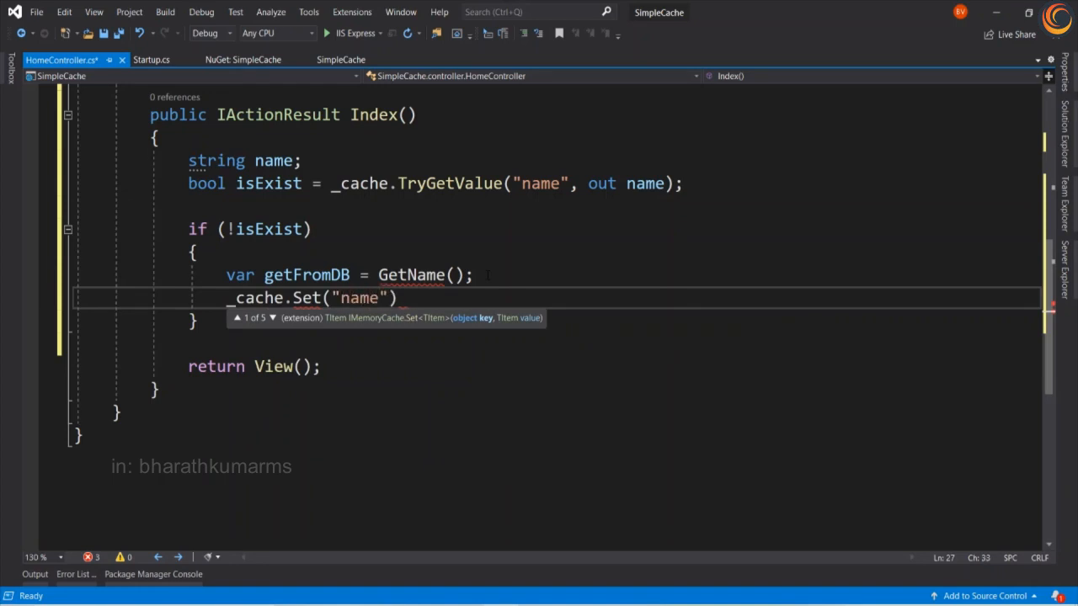
text(,)
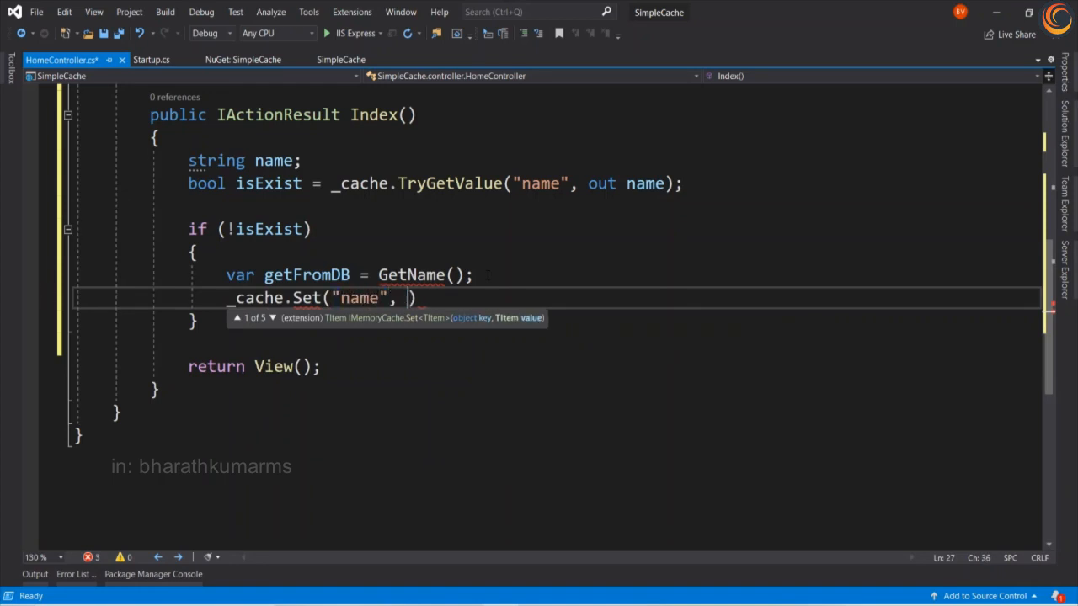
double_click(307, 274)
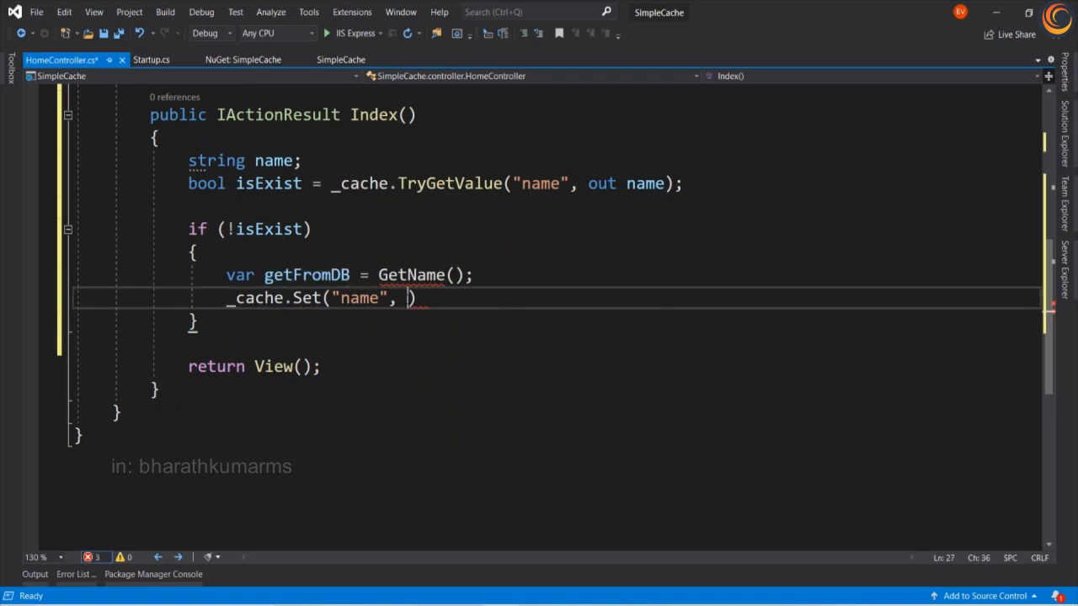
text(getFromDB);)
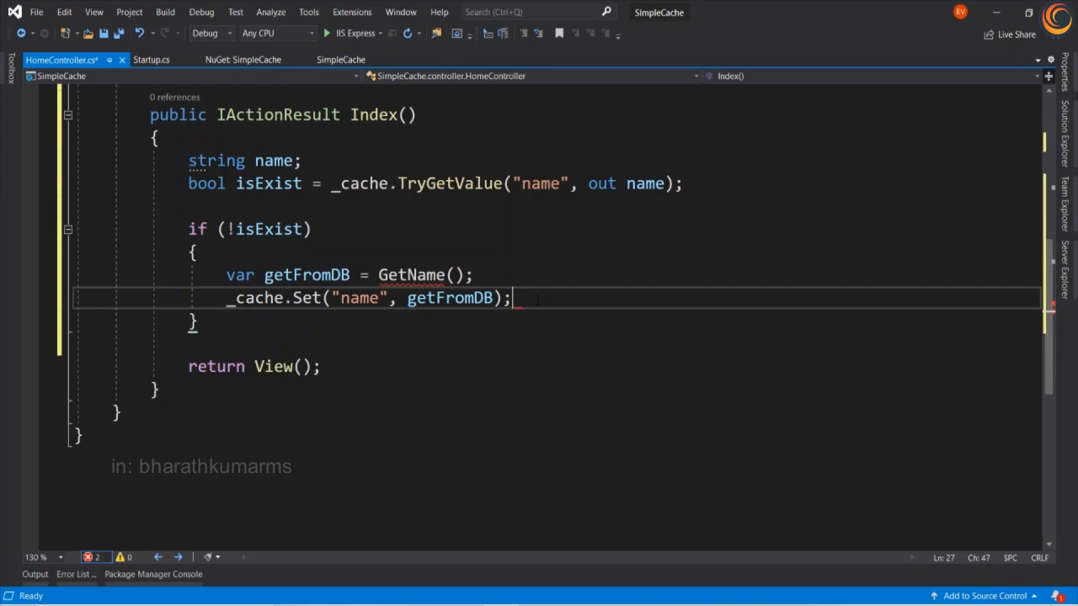
key(enter)
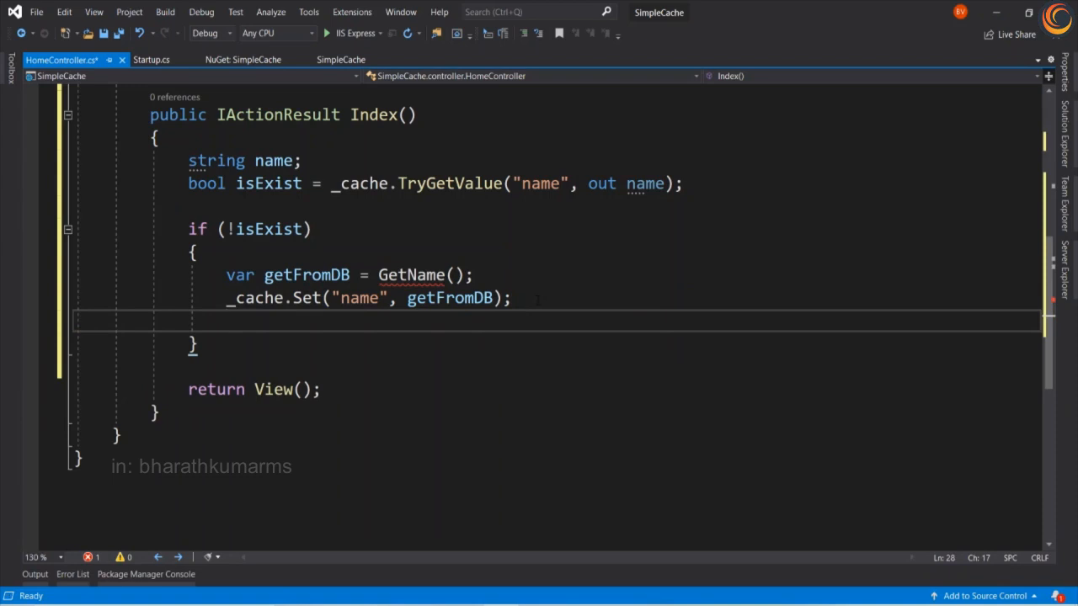
Set ViewData["name"] = "This value is from db " + getFromDB; and start an else block.
text(ViewData)
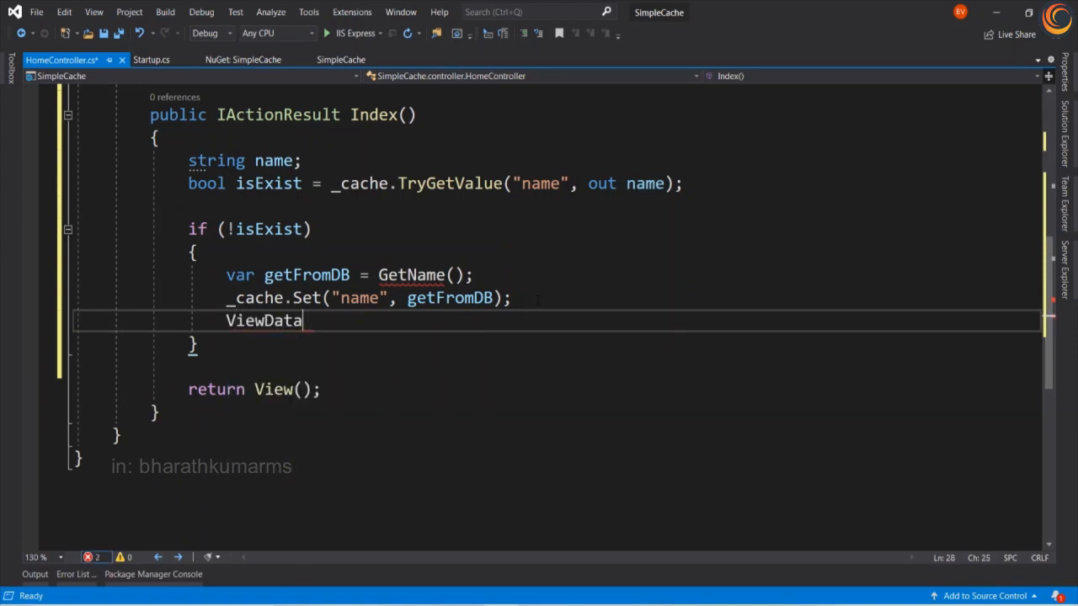
text([])
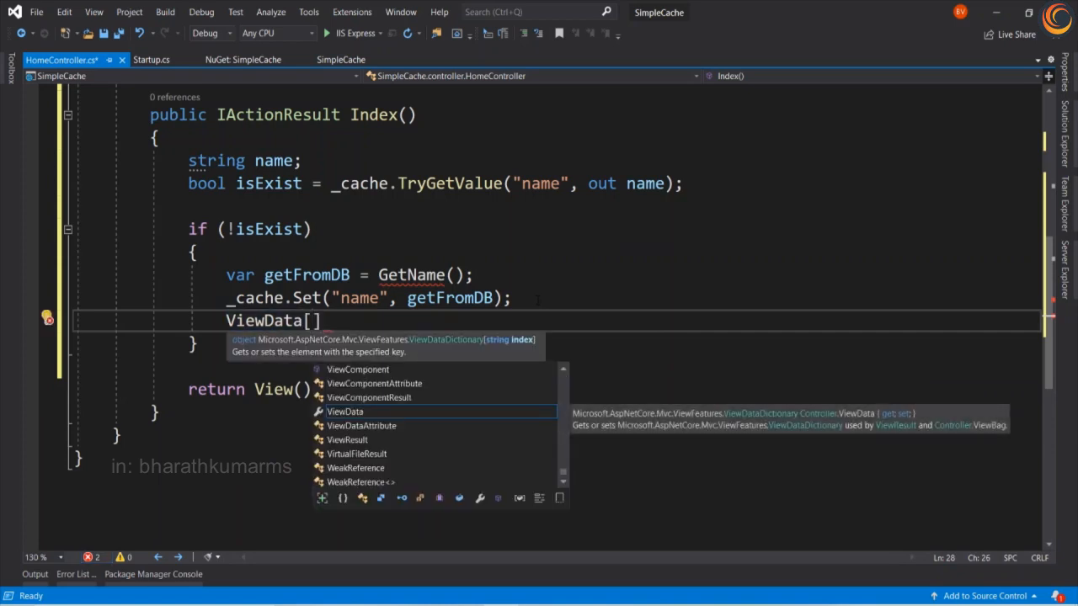
text("name")
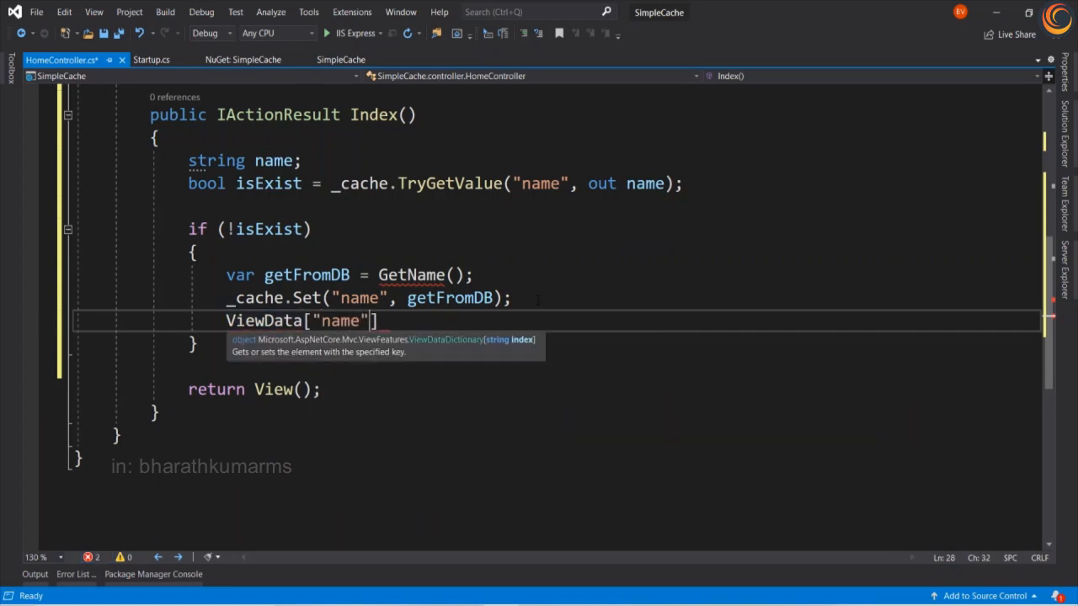
text(=)
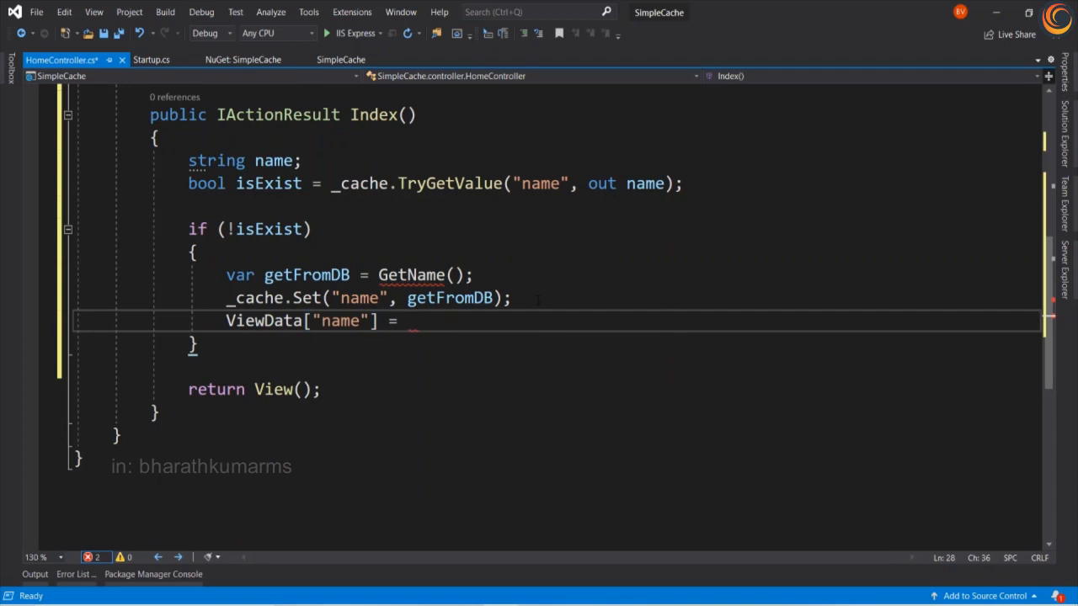
text("")
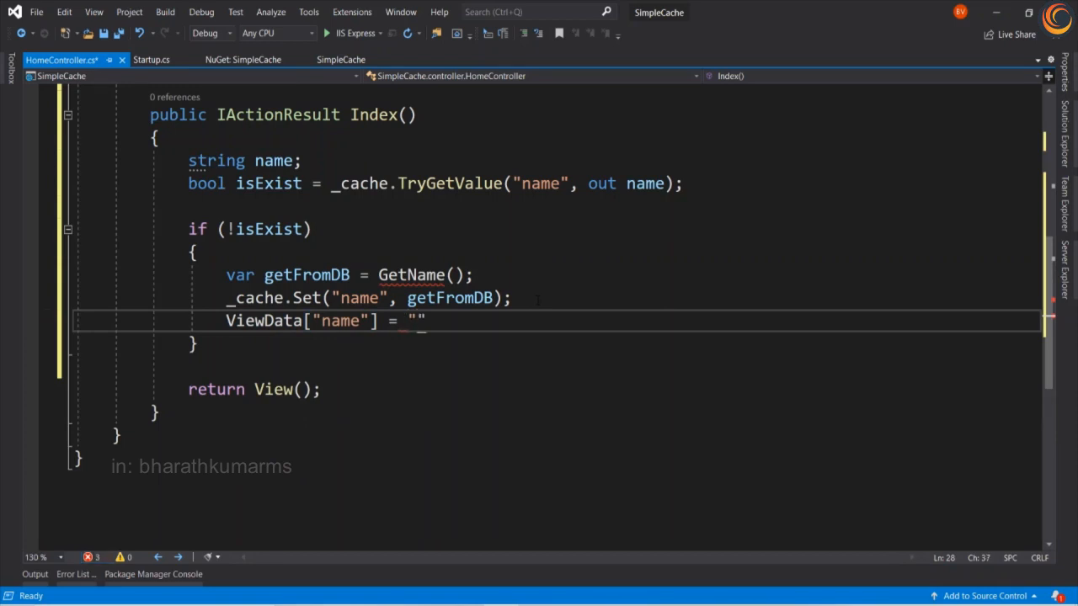
text(This value is from)
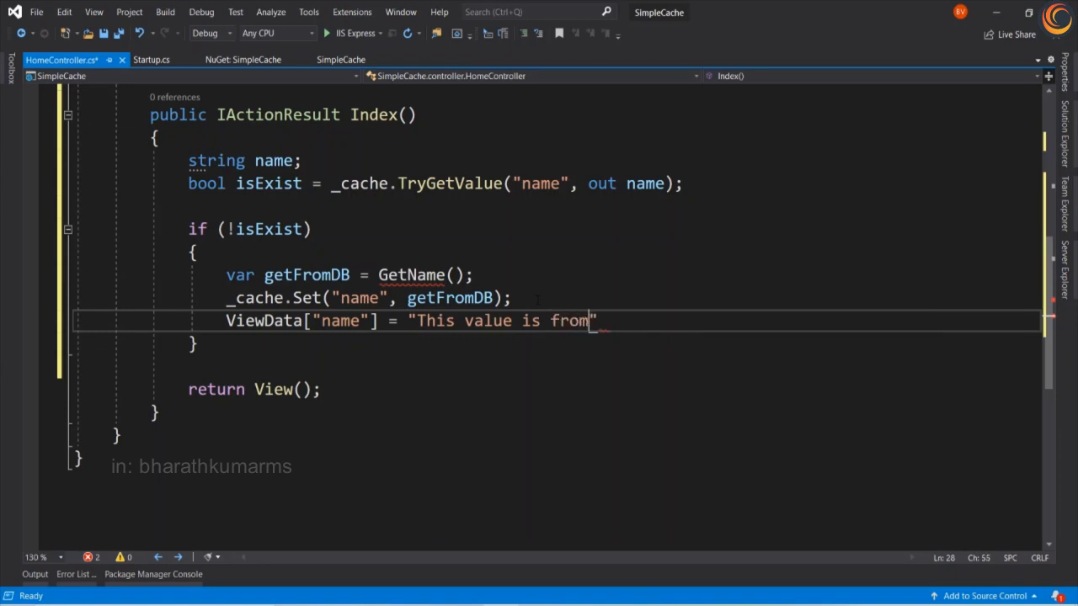
text(db)
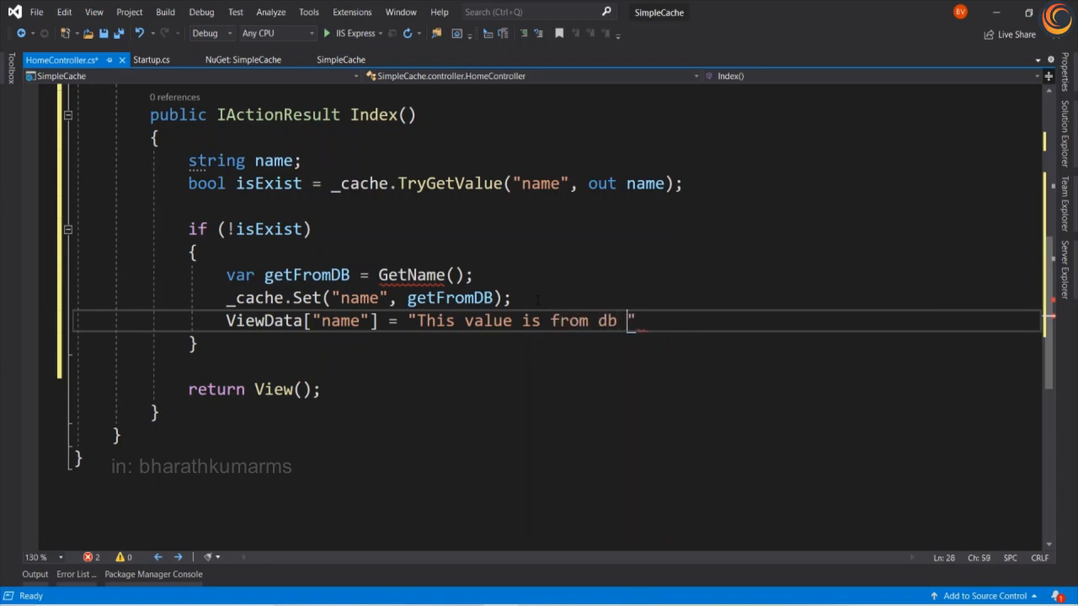
text(+)
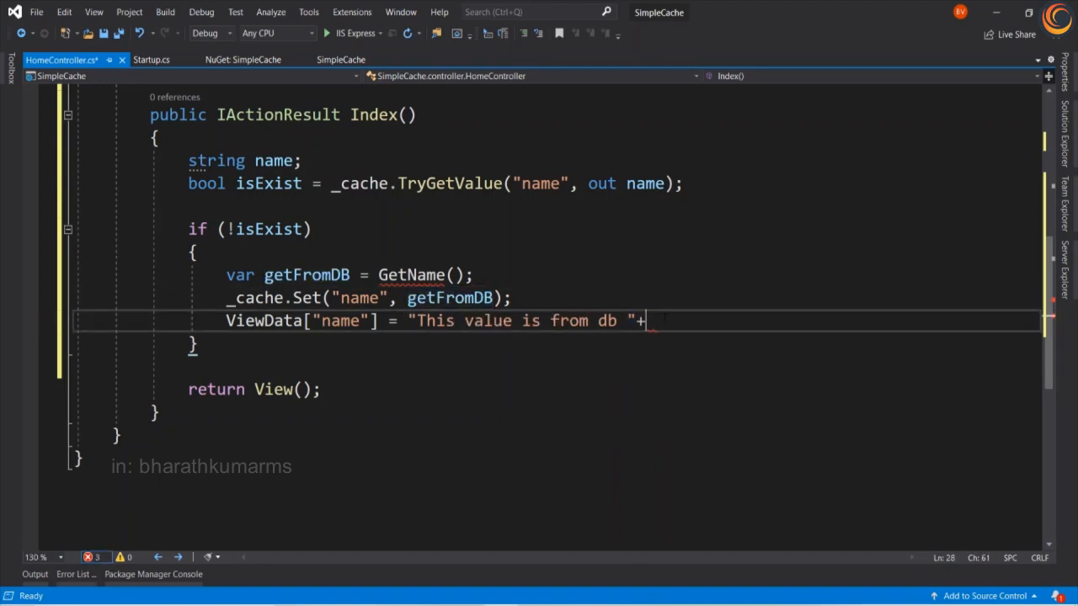
text(getFromDB;)
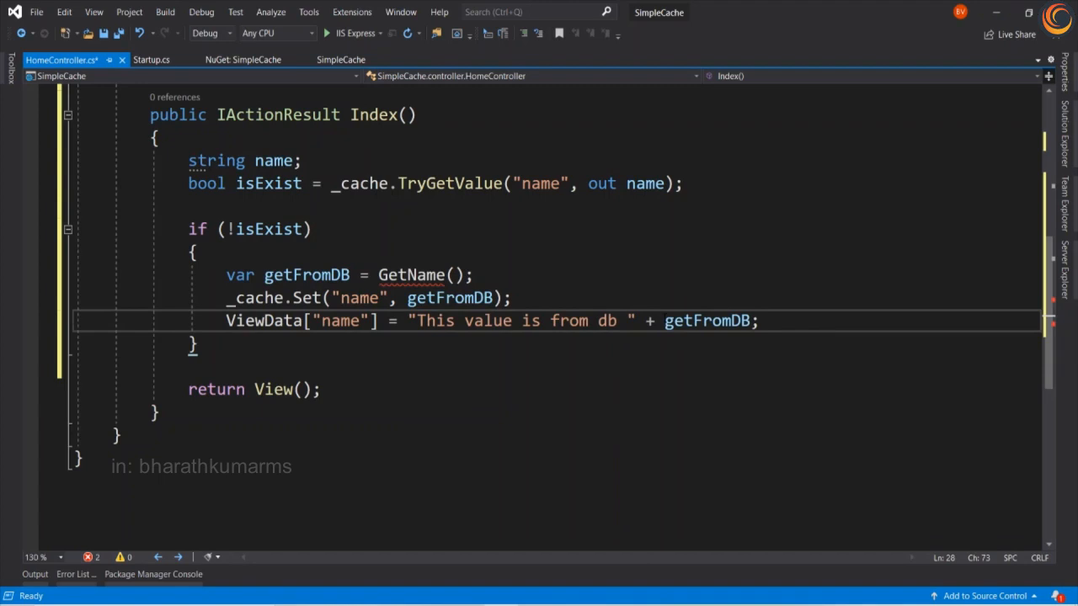
text(else)
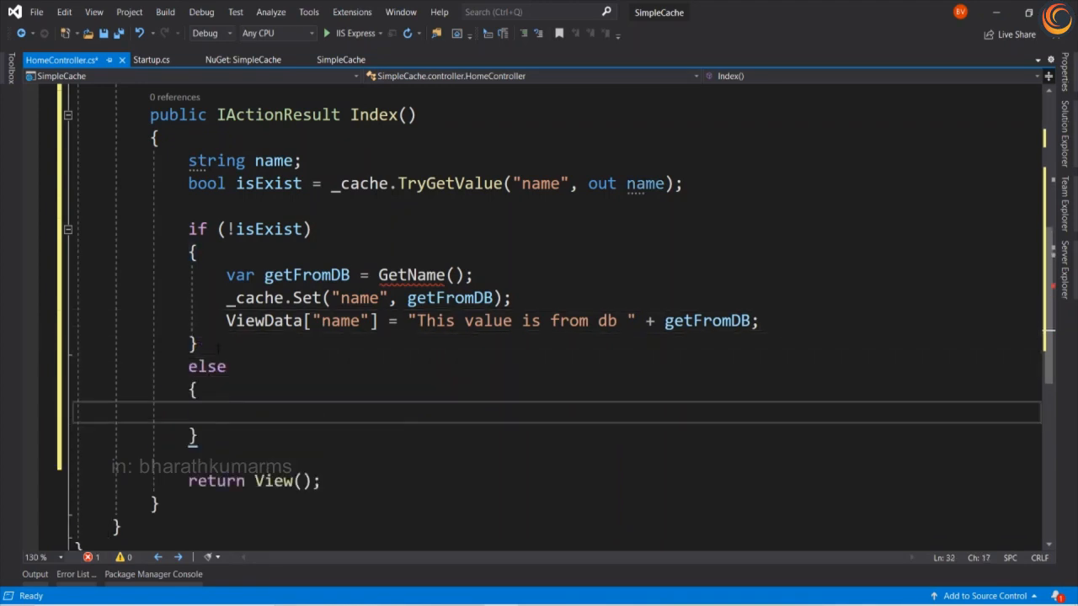
In the else block set ViewData["name"] = "This value is from cache " + name;.
scroll(down, 3)
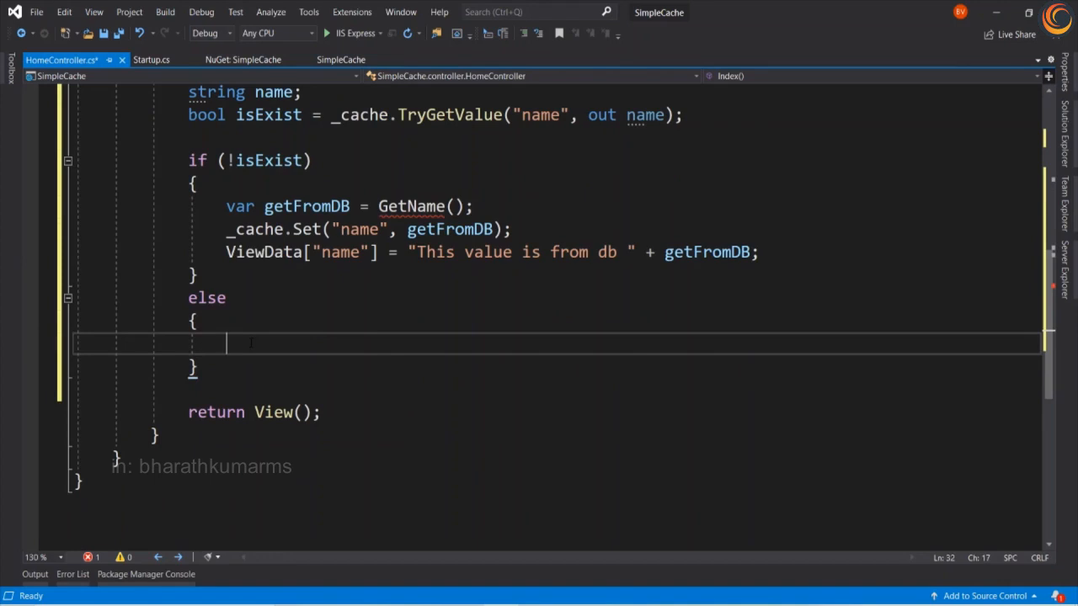
text(v)
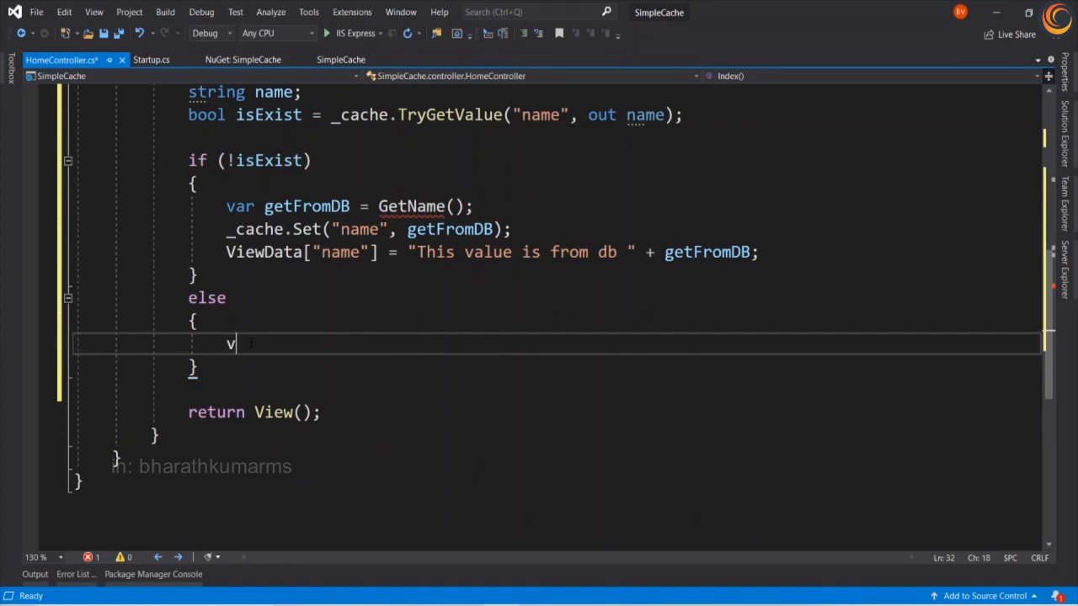
text(iewData)
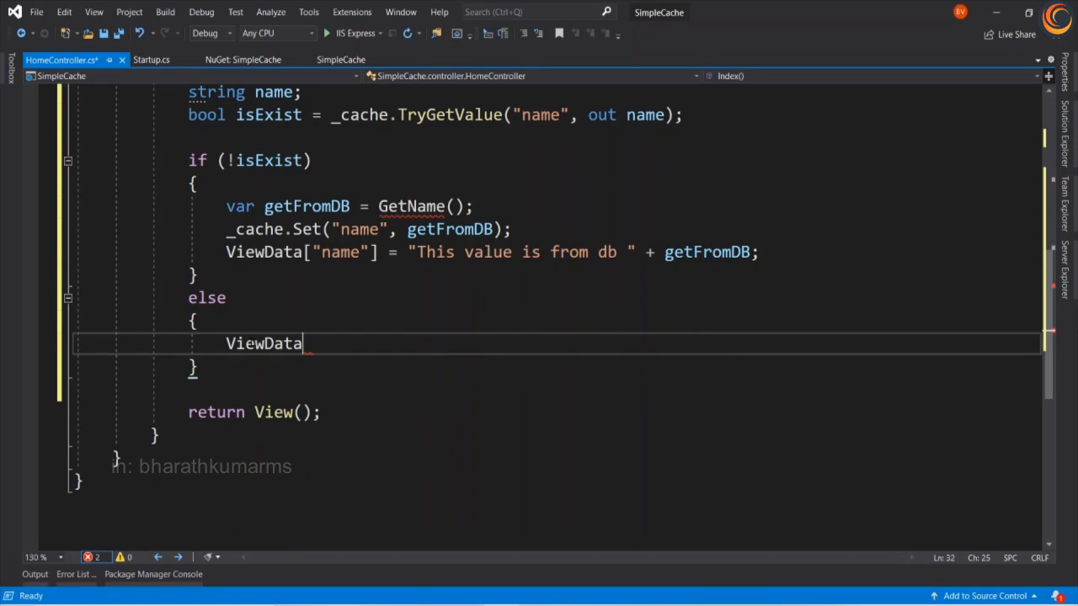
text(["nam"] =)
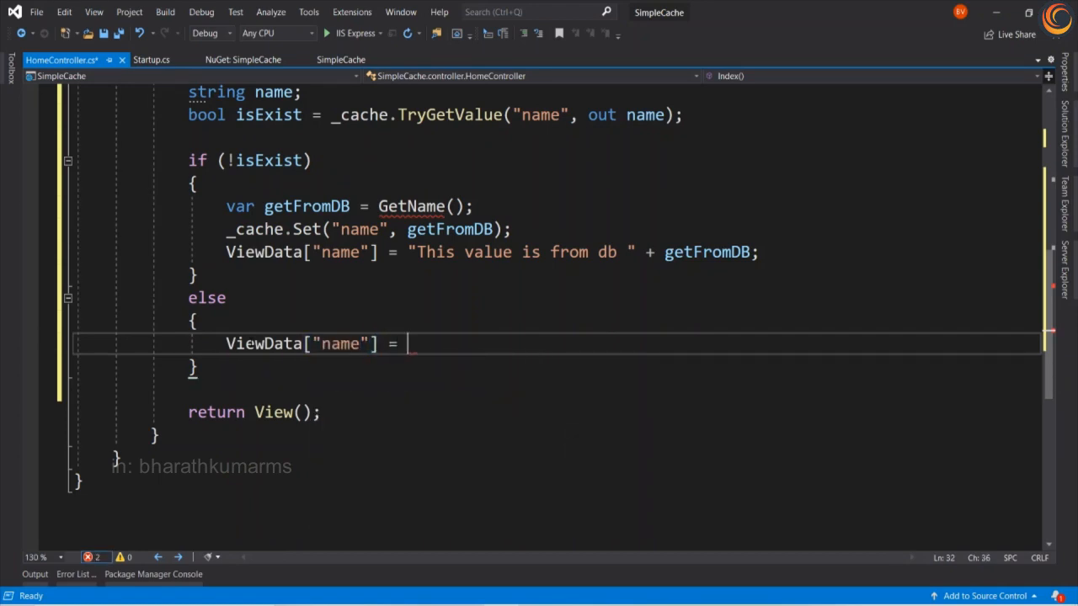
text("This ")
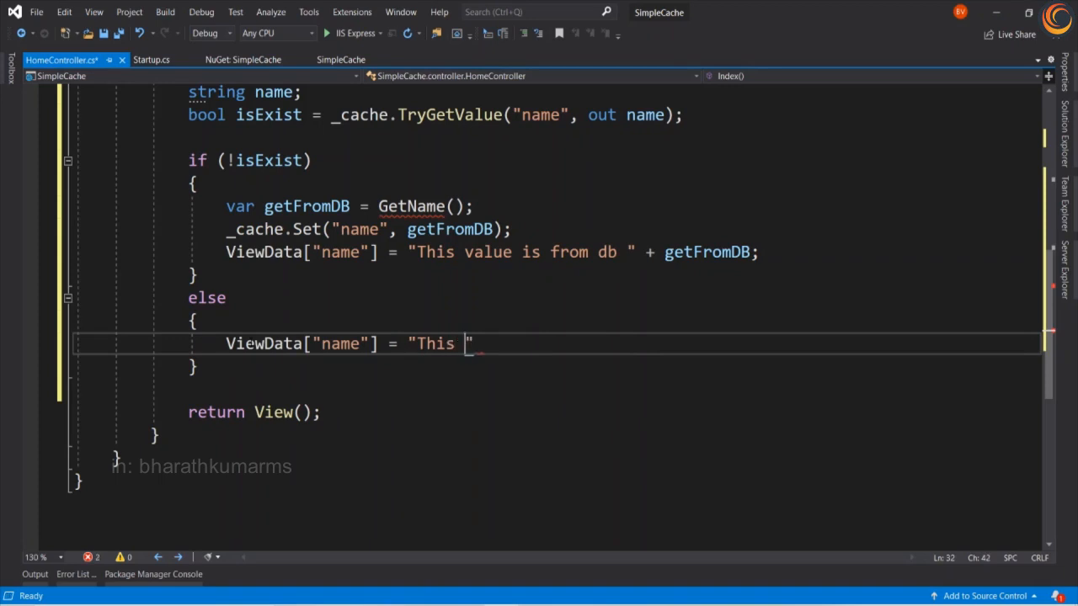
text(value is)
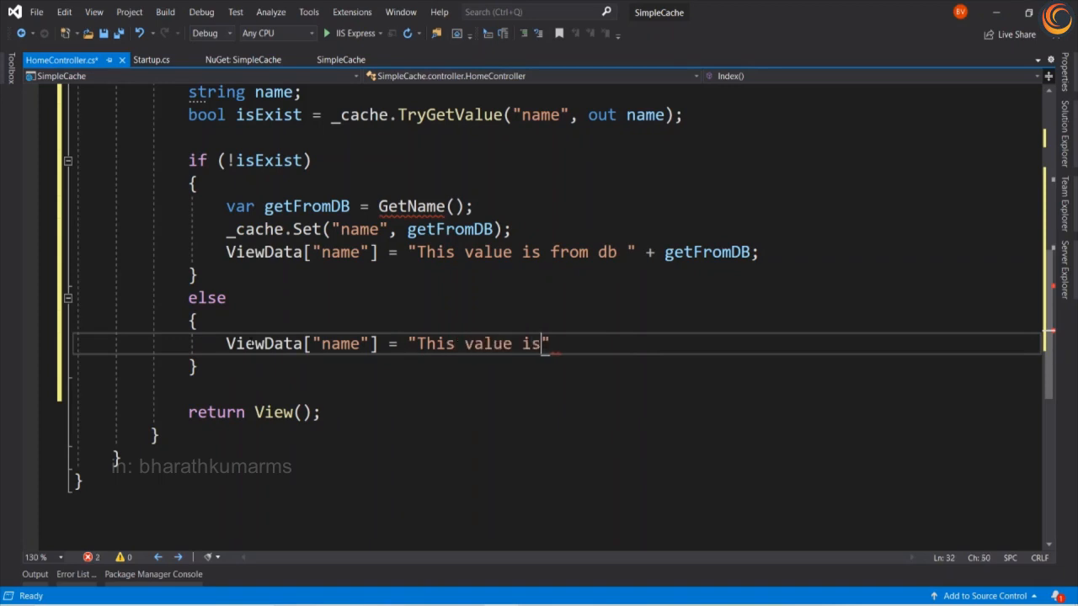
text(from  c)
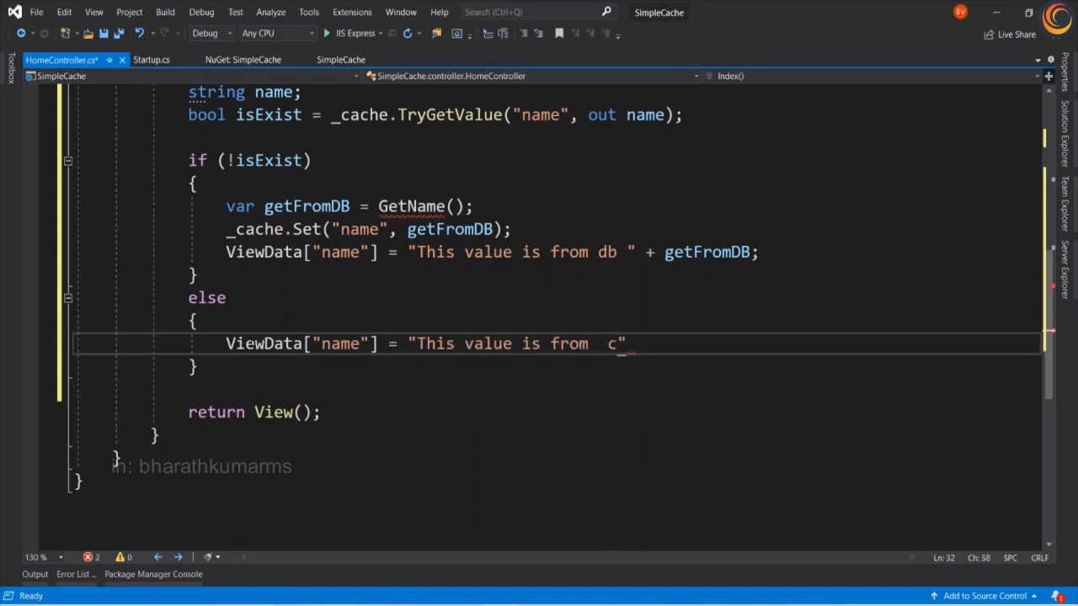
text(ache)
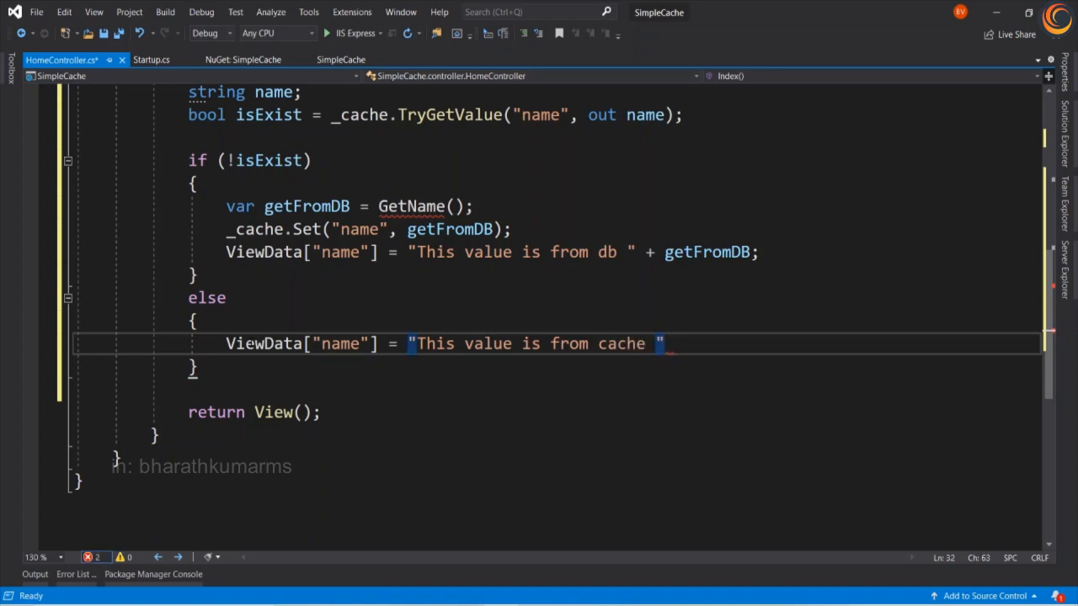
text(+)
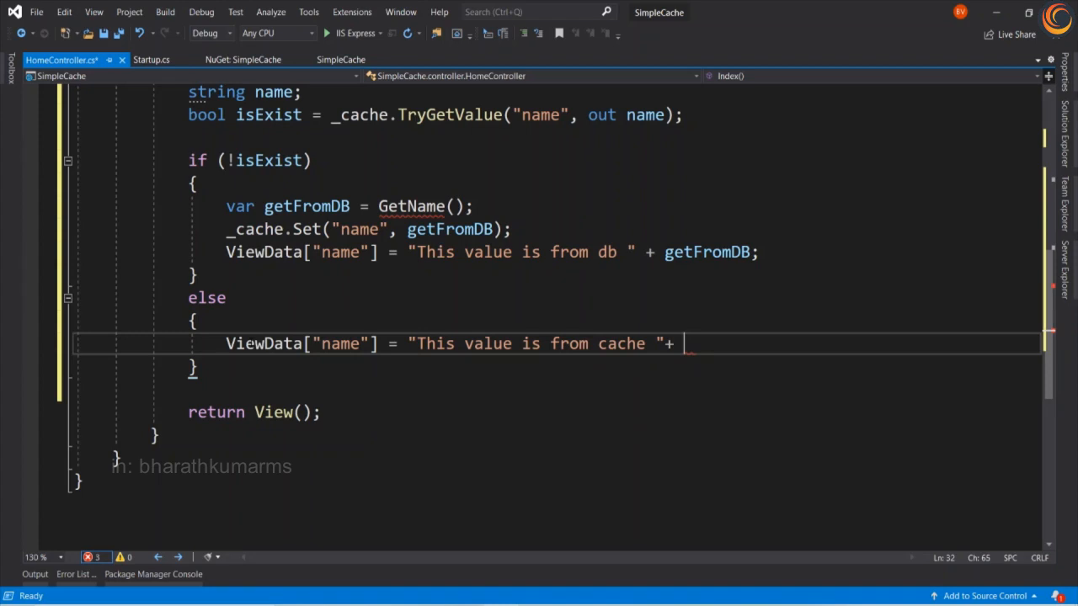
double_click(645, 114)
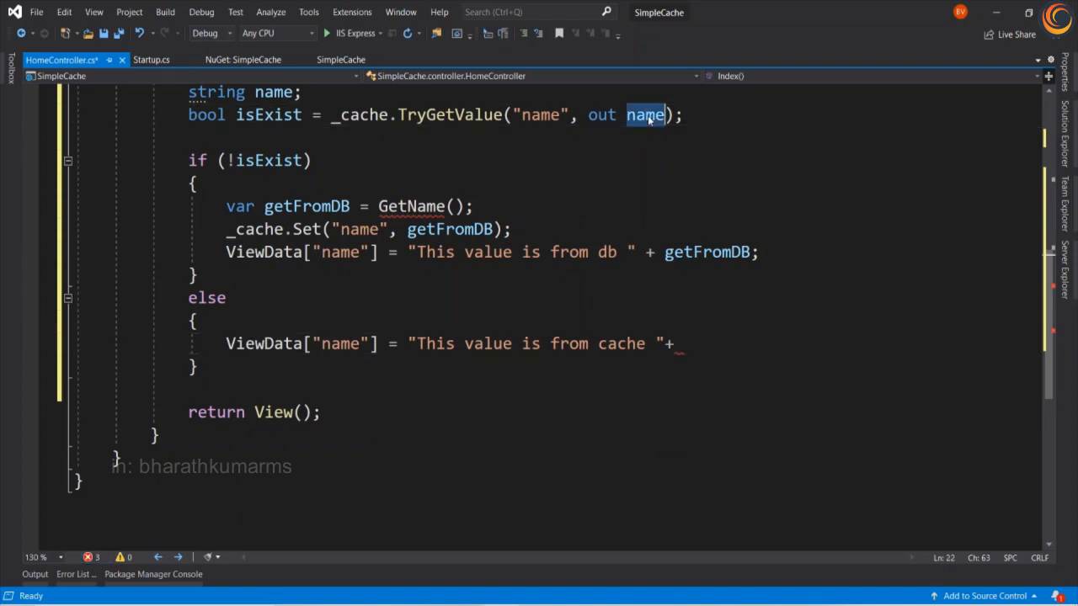
text(name)
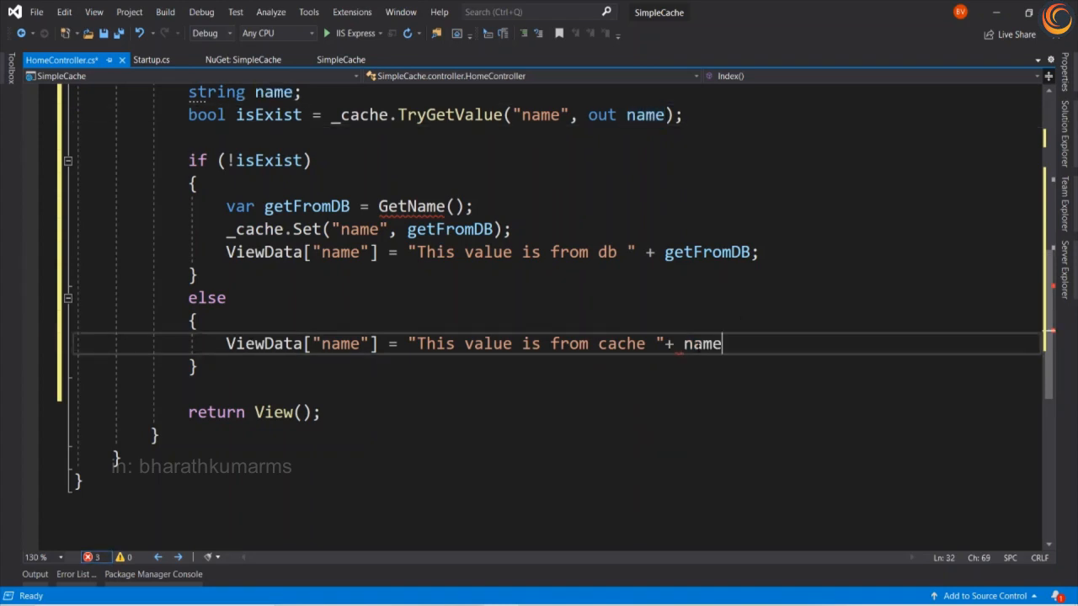
text(;)
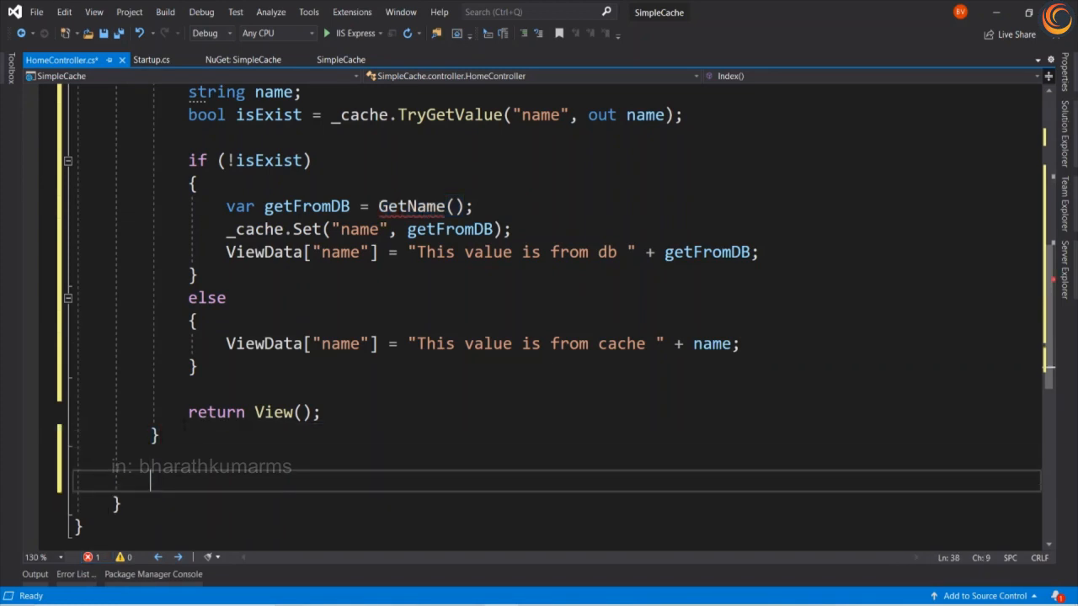
Declare a private string GetName() method with a body.
text(private)
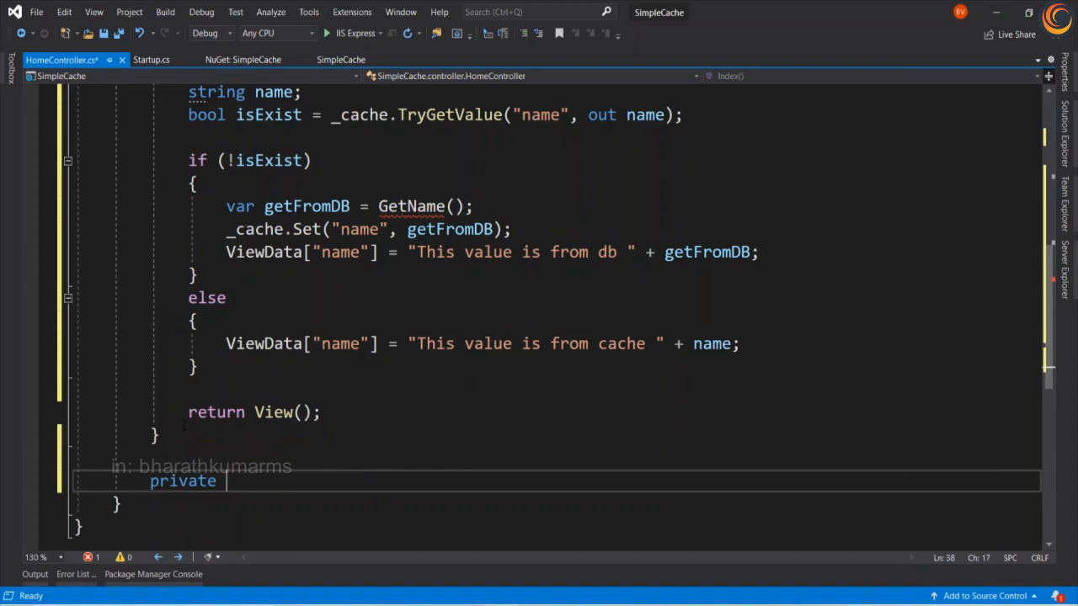
text(string)
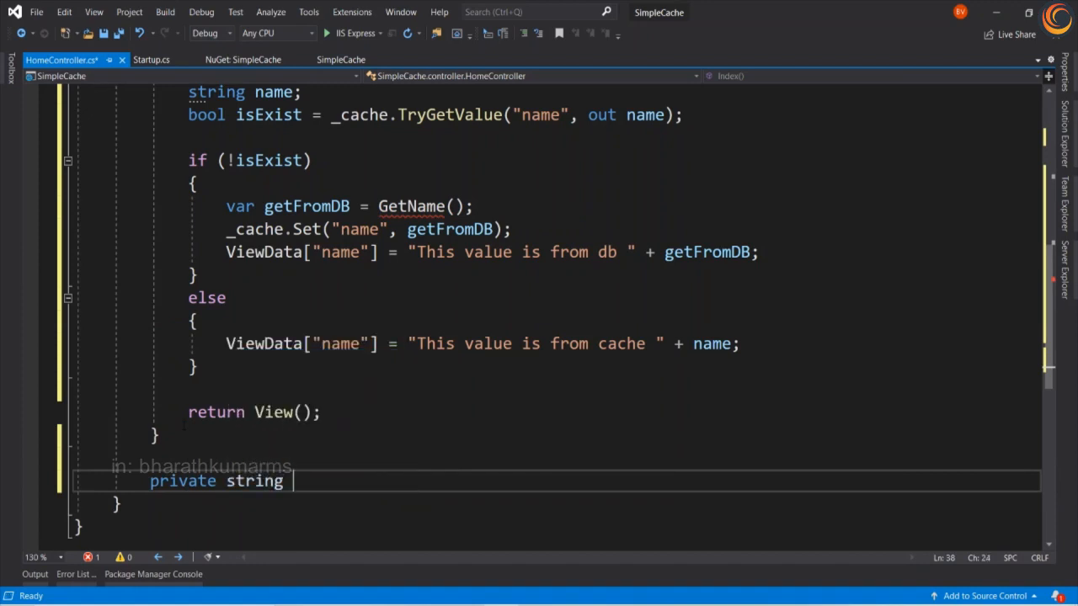
text(GetName())
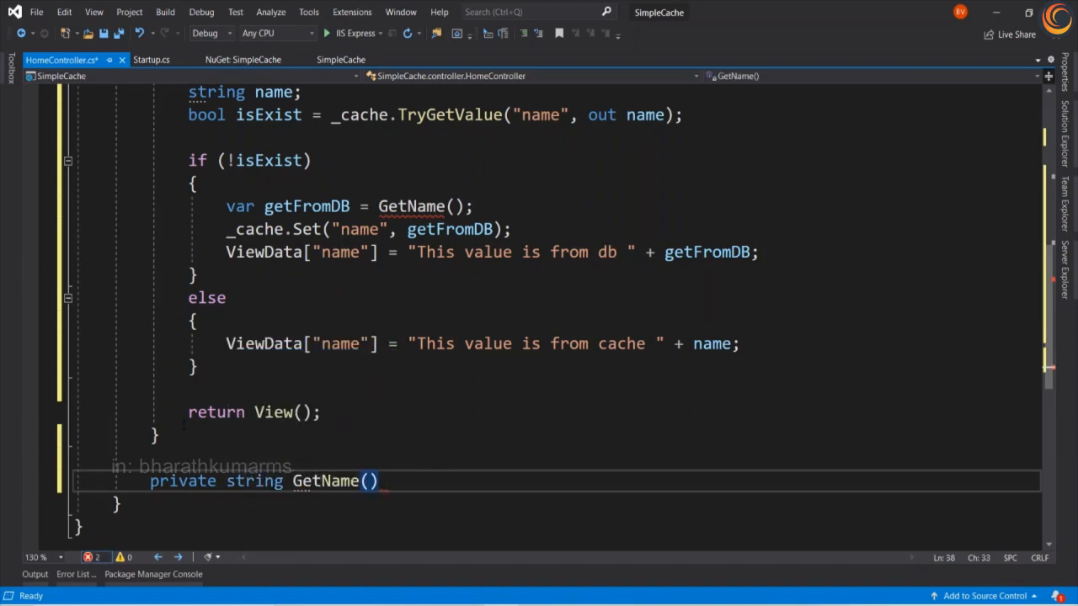
key(enter)
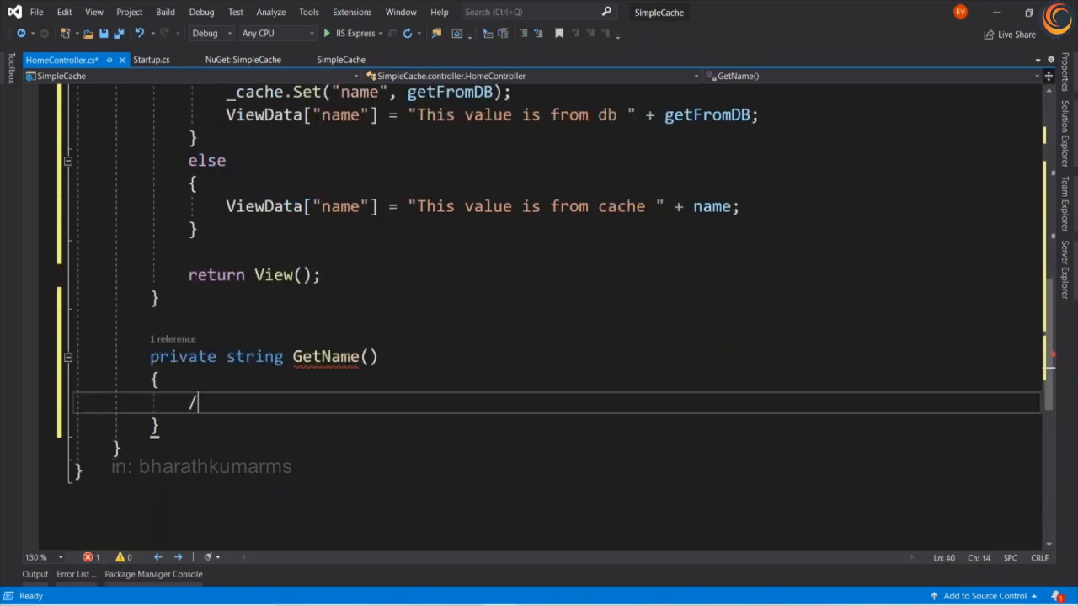
Comment GetName as going to pick the value from db.
text(/This is g)
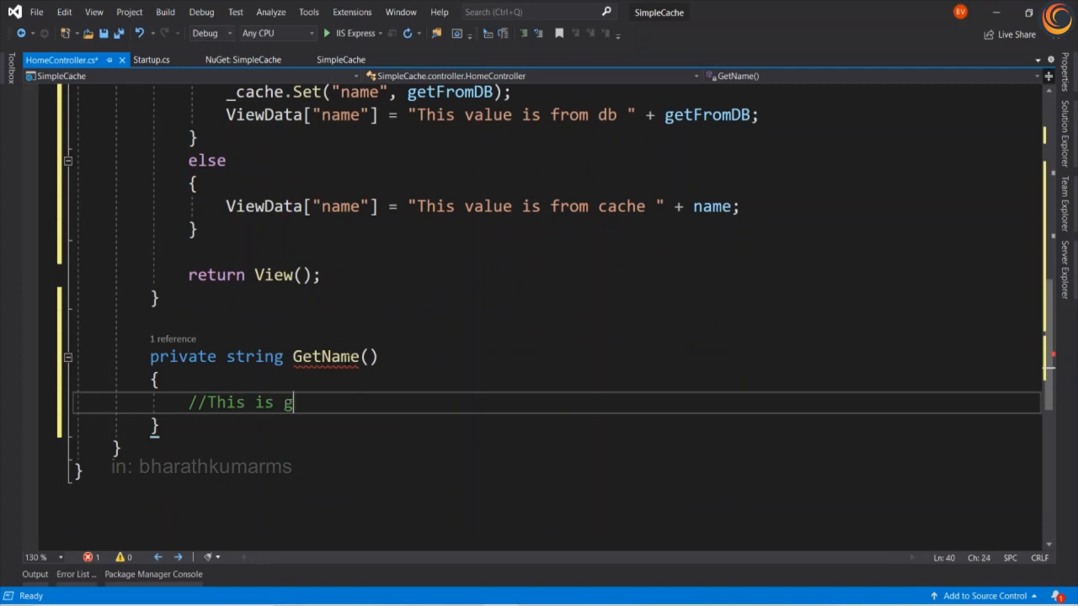
text(oing to pic)
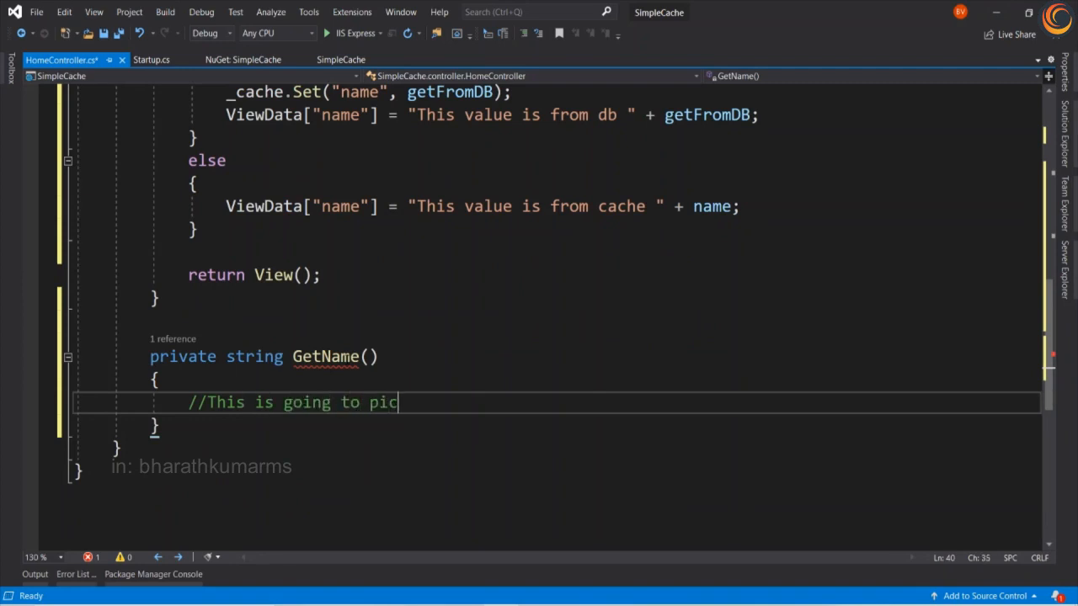
text(k the)
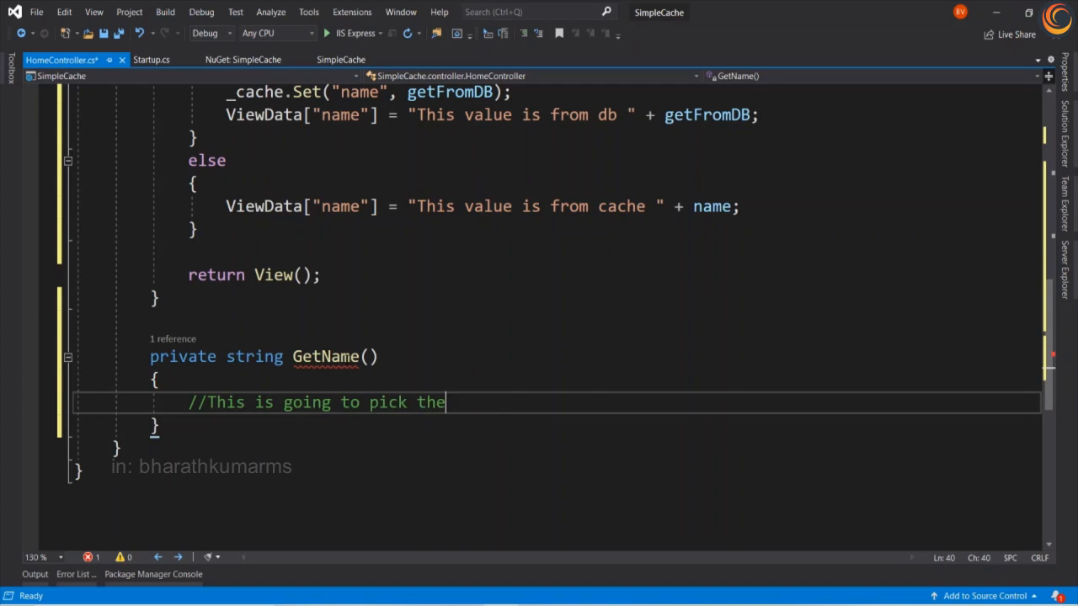
text(value f)
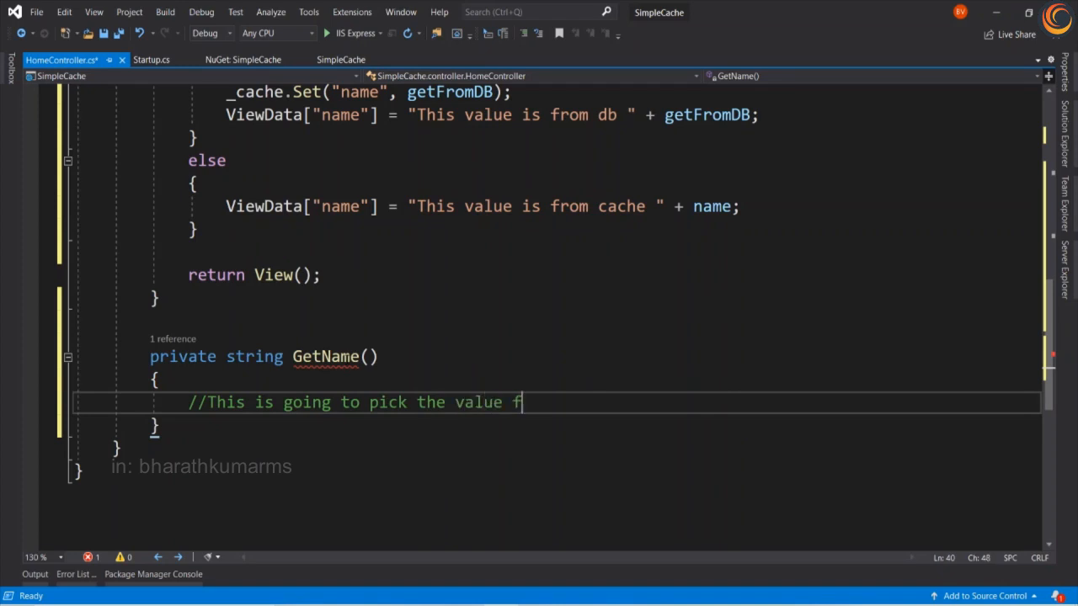
text(rom db)
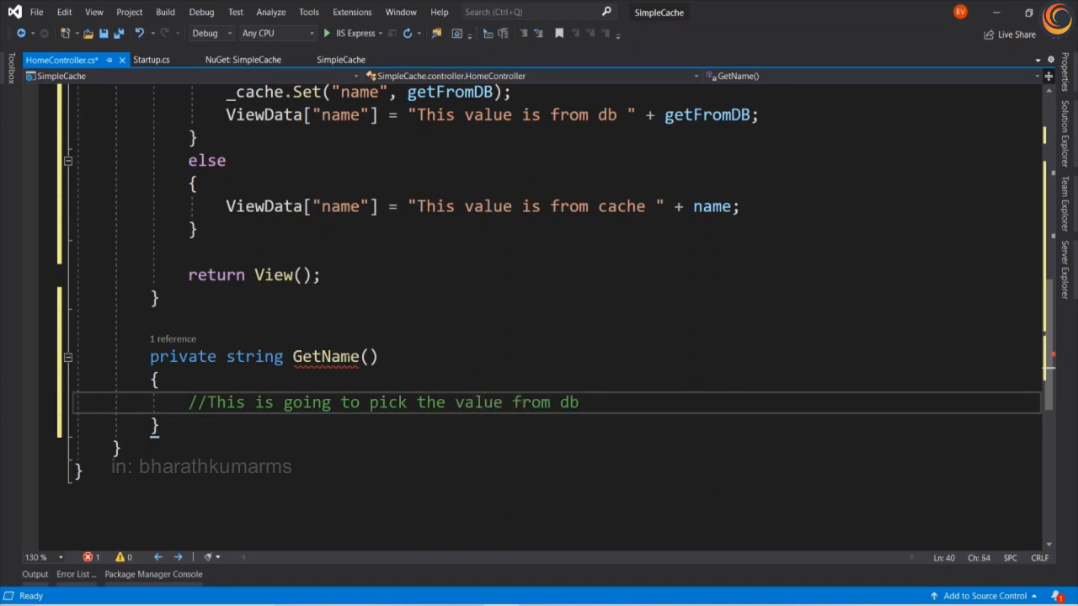
Return the hard-coded name "Bharath" with corrected capitalisation.
text(return)
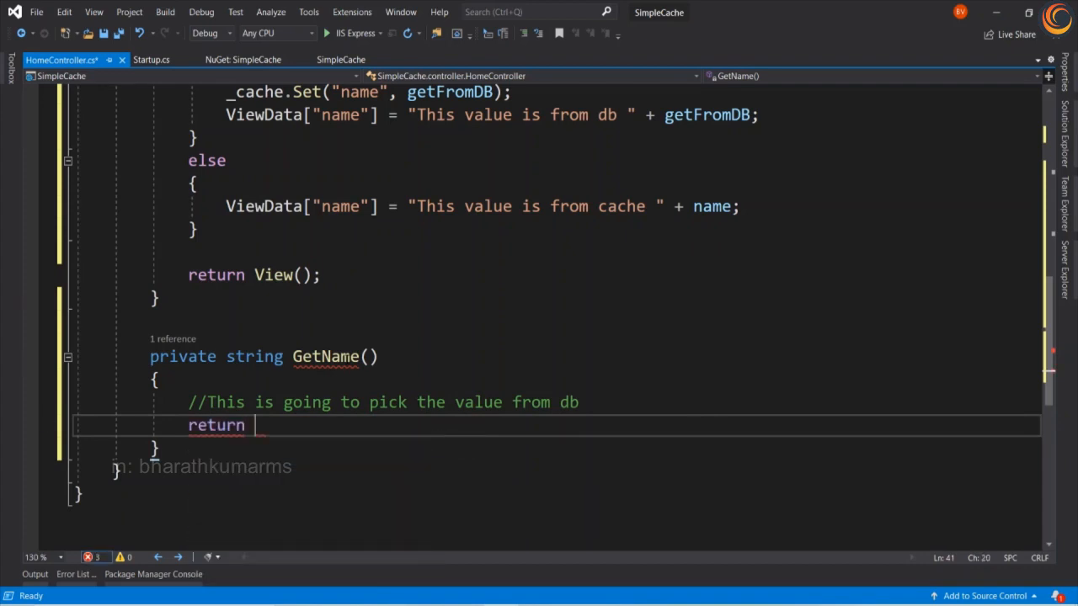
text("BHarath")
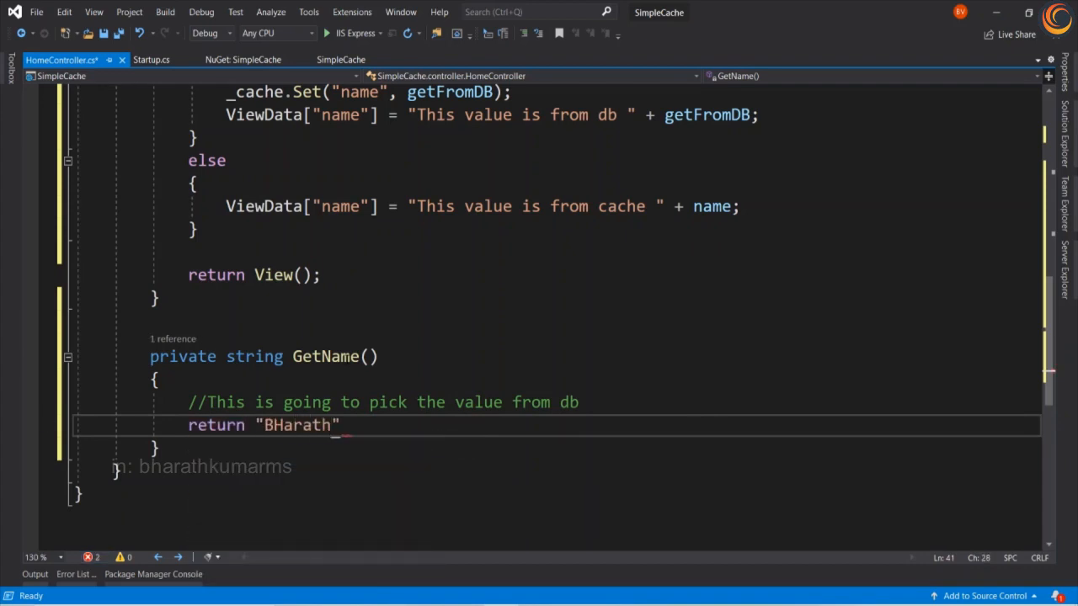
key(Backspace)
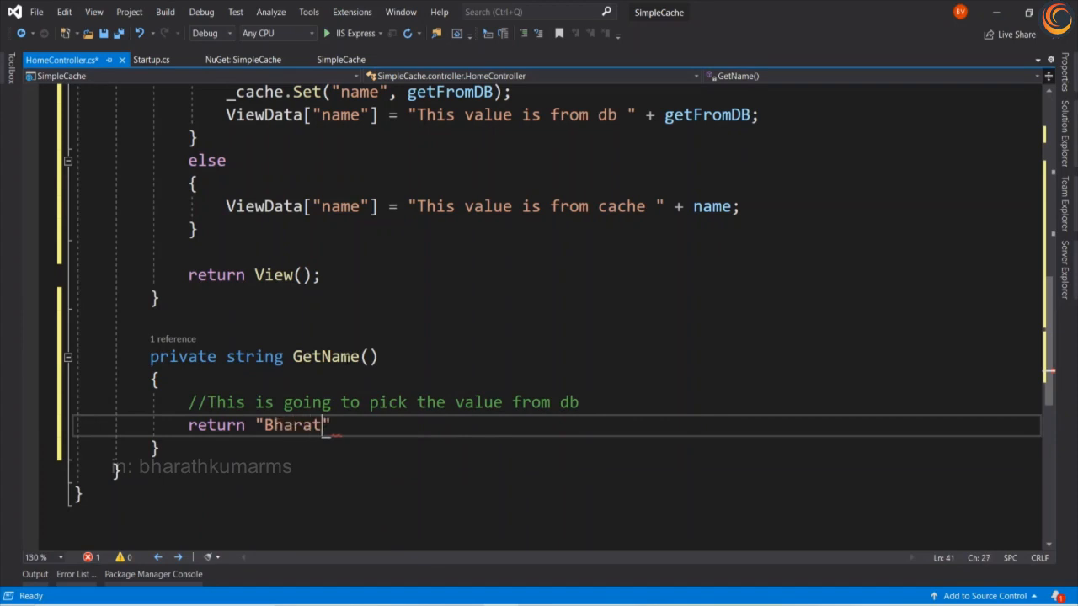
text(;)
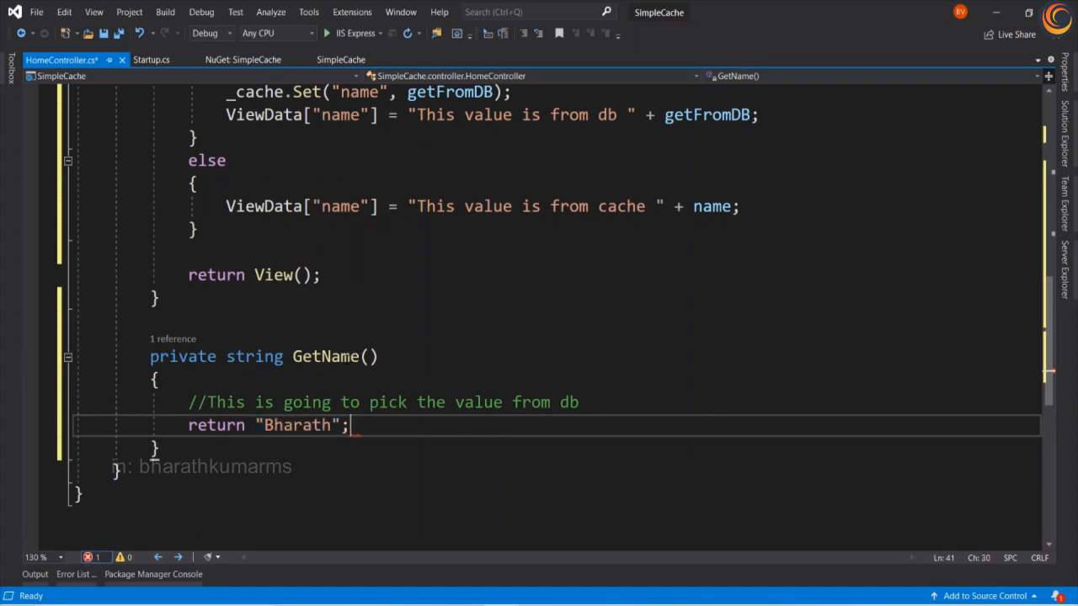
double_click(216, 425)
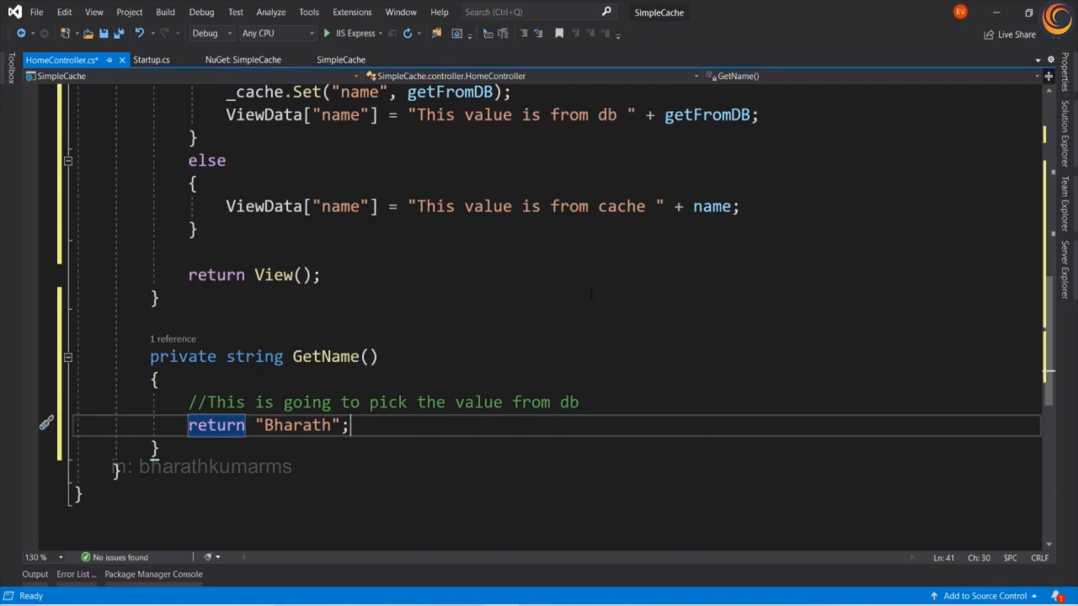
scroll(down, 3)
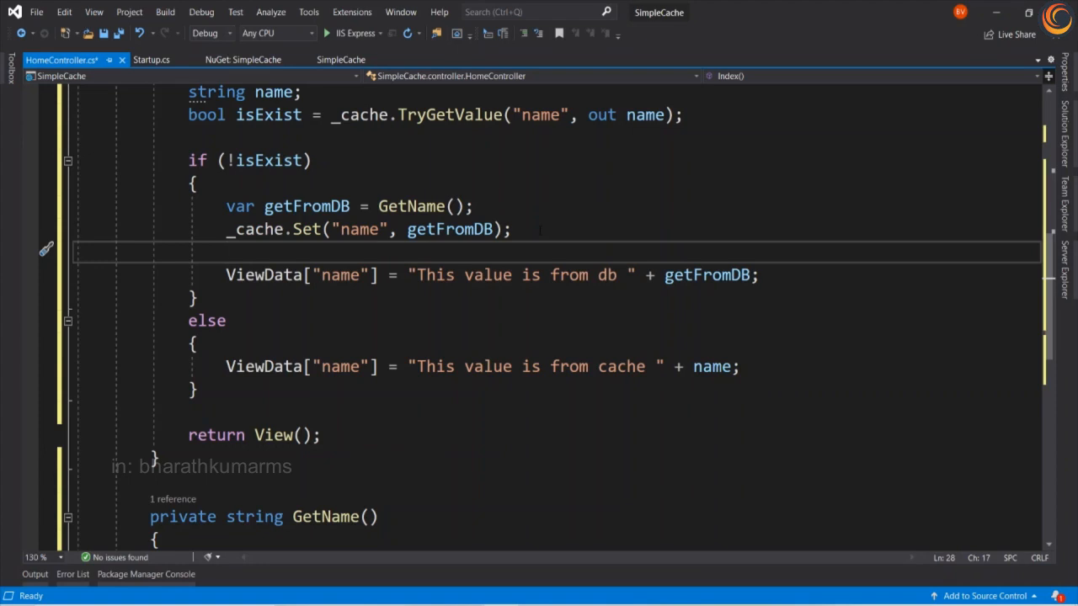
Add var options = new MemoryCacheEntryOptions().SetSlidingExpiration(TimeSpan.FromSeconds(5)) in the Index action.
text(var)
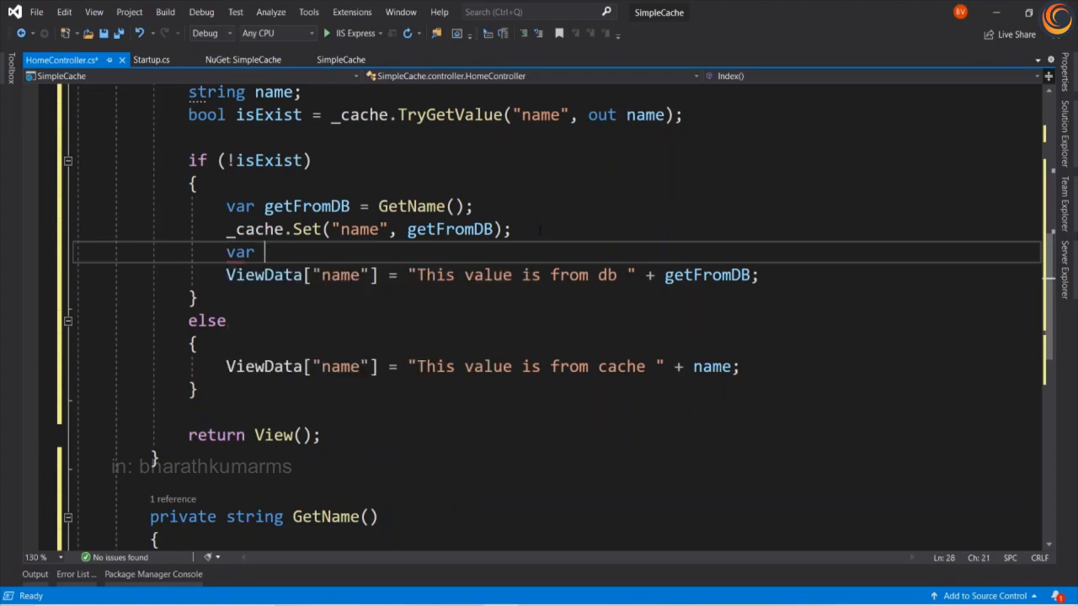
text(options = new)
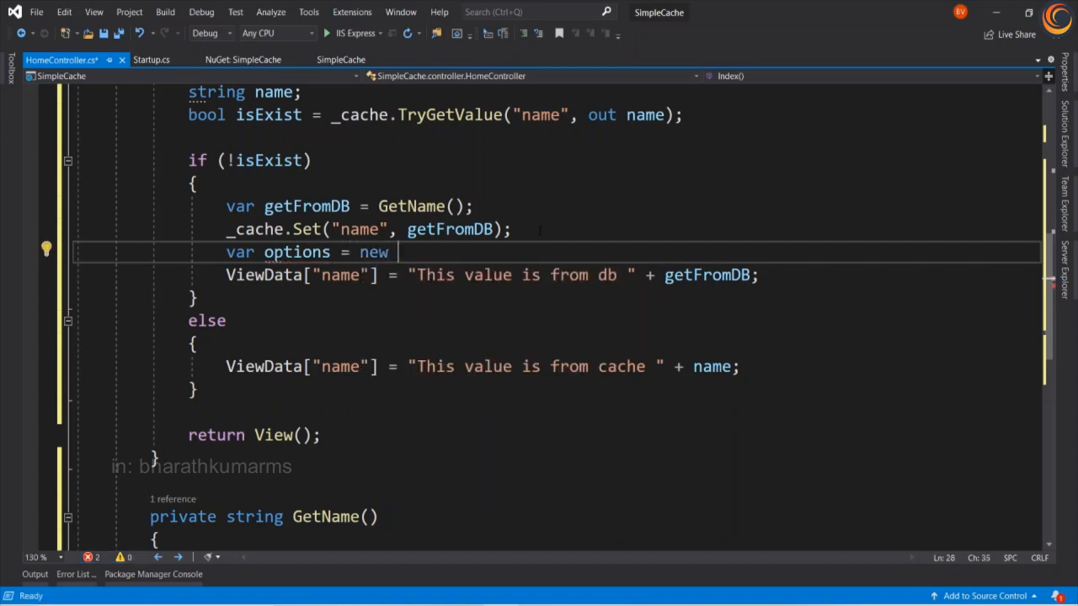
text(MemoryCacheEntryOptions)
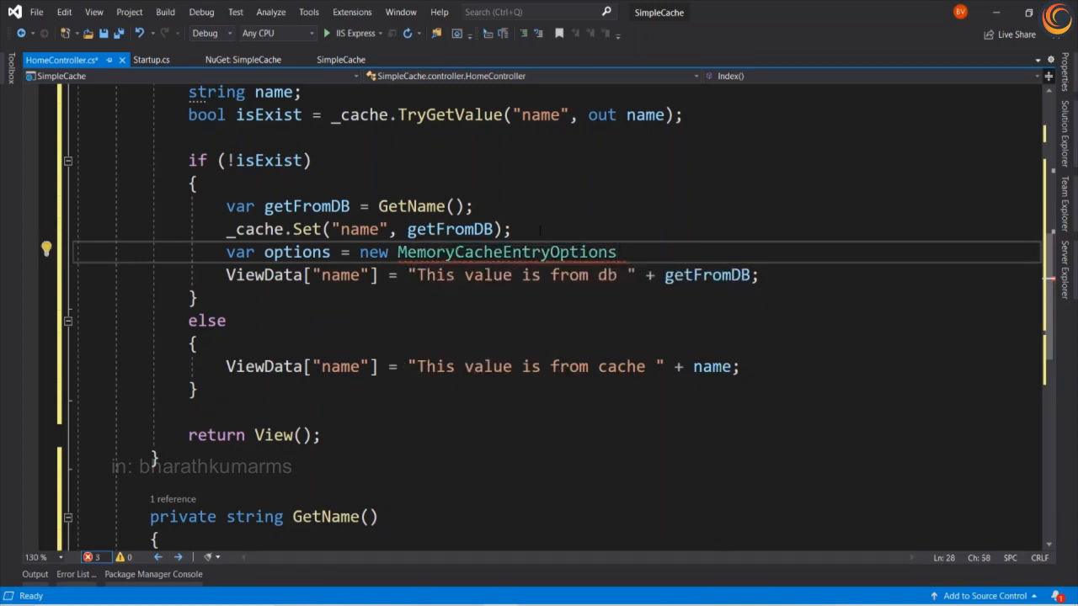
text(())
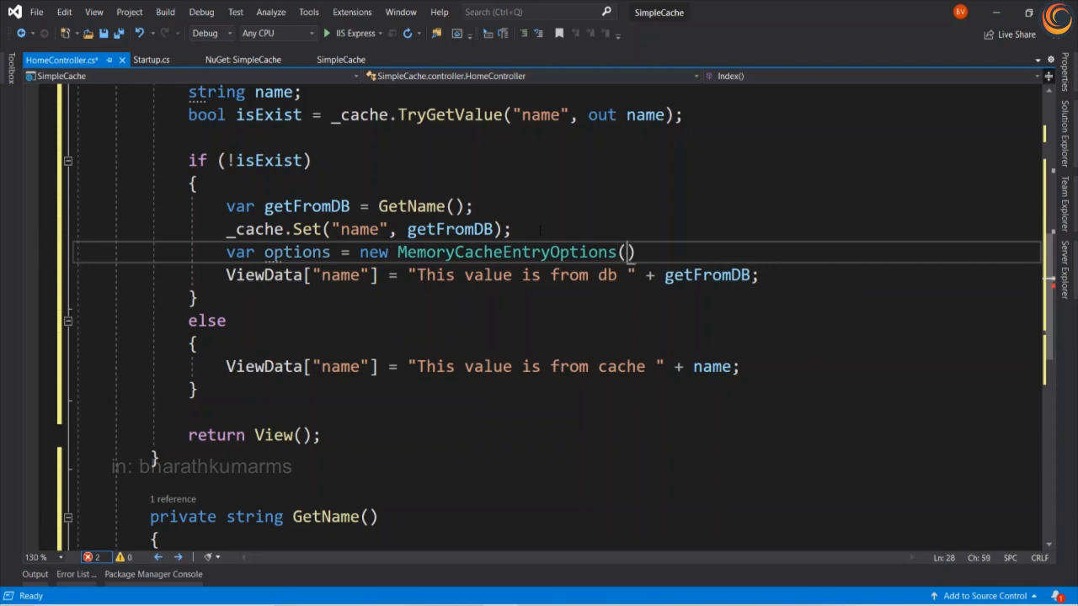
text(.set)
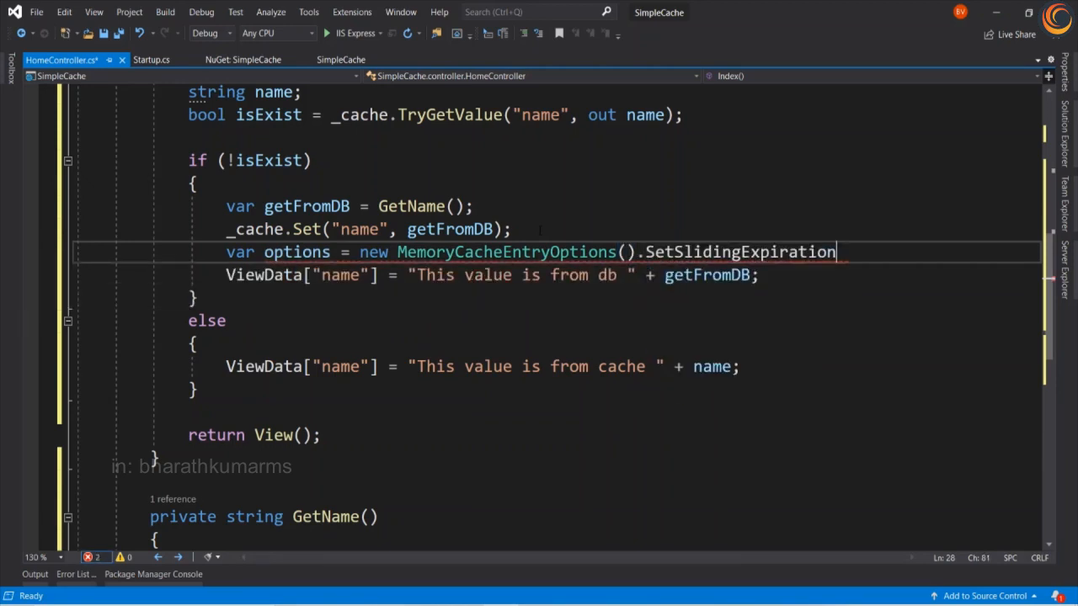
text((TimeSpan)
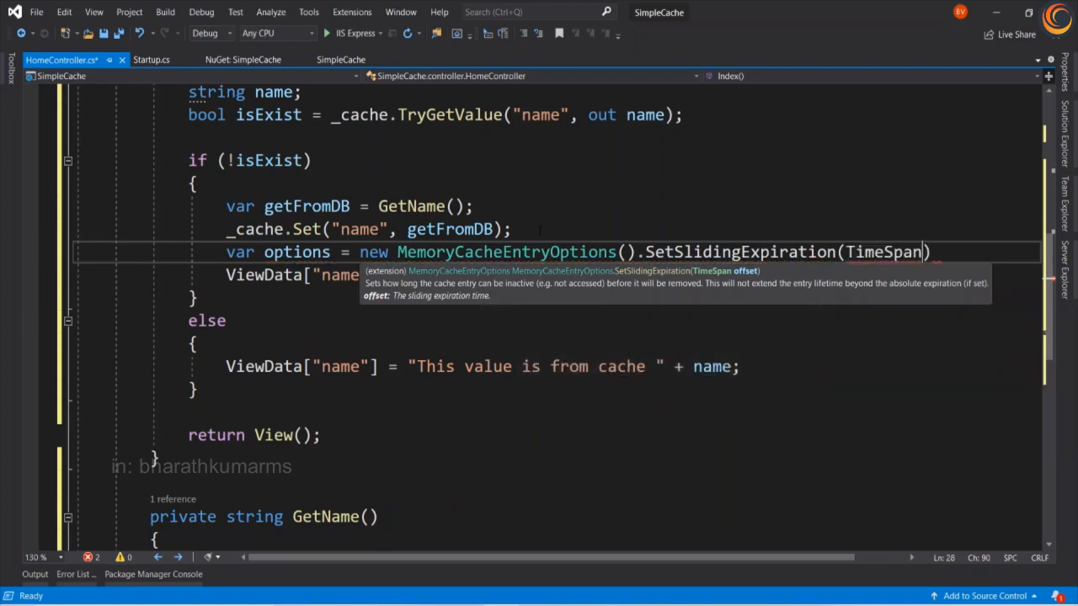
text(.FromSeconds)
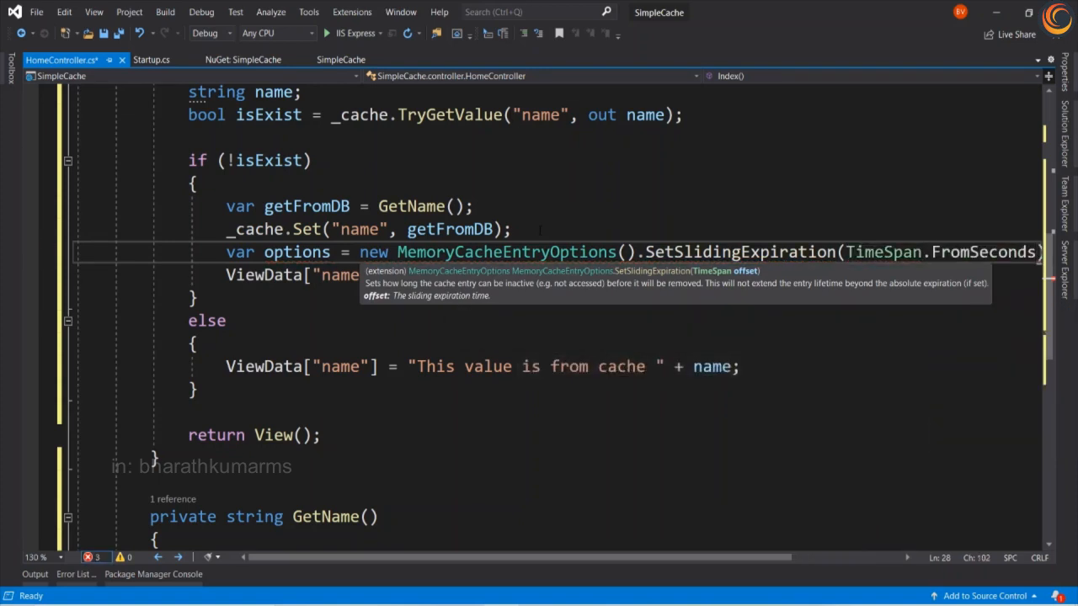
text(5)
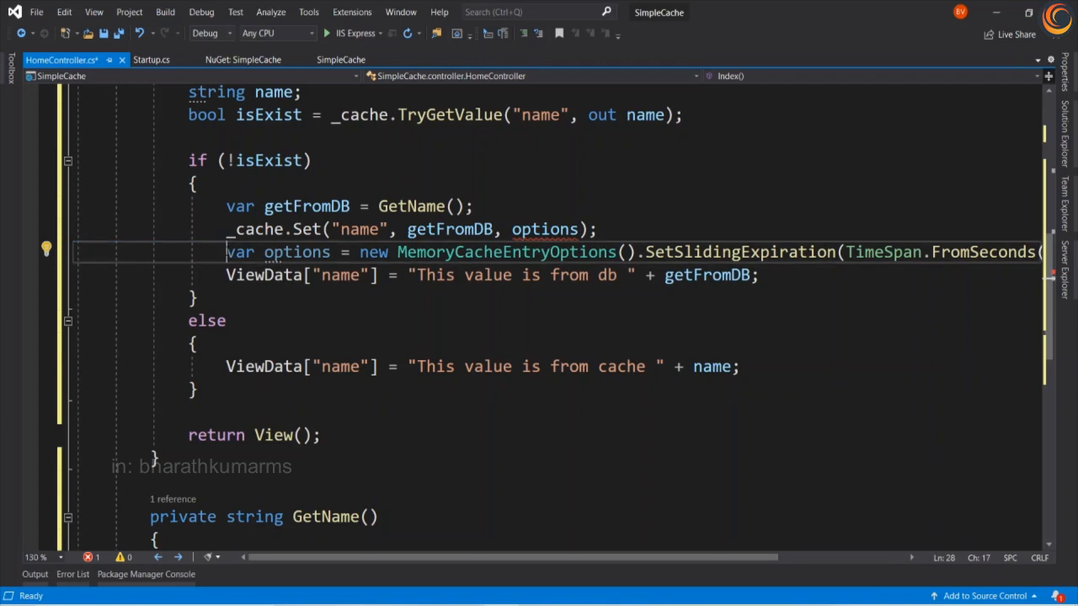
Move the options declaration above _cache.Set, save HomeController.cs, and make Index return View("Index").
double_click(506, 252)
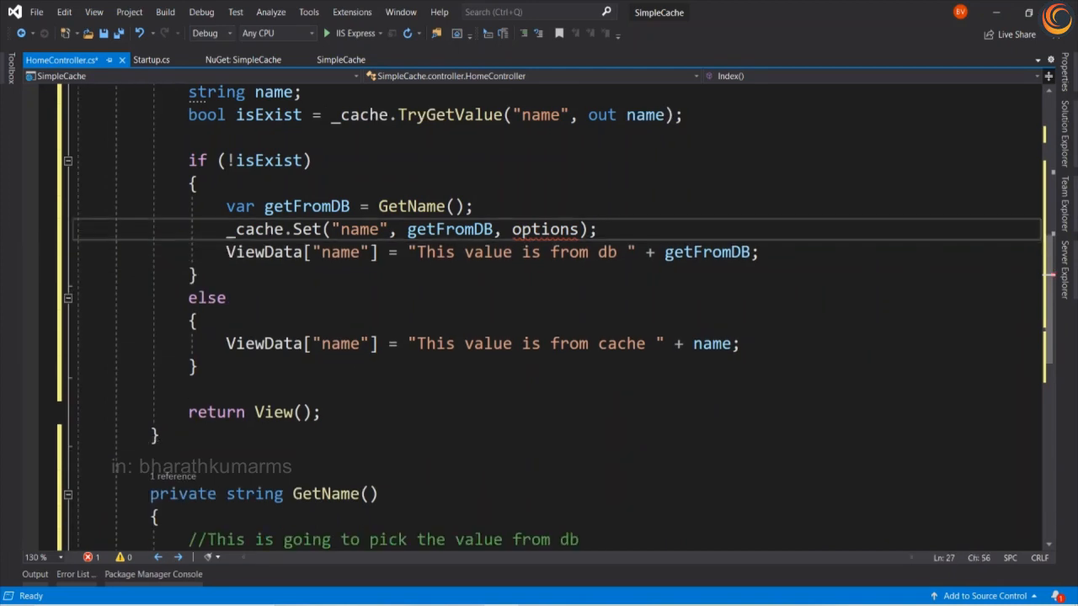
text(var options = new MemoryCacheEntryOptions().SetSlidingExpiration(TimeSpan.FromSeconds(5));)
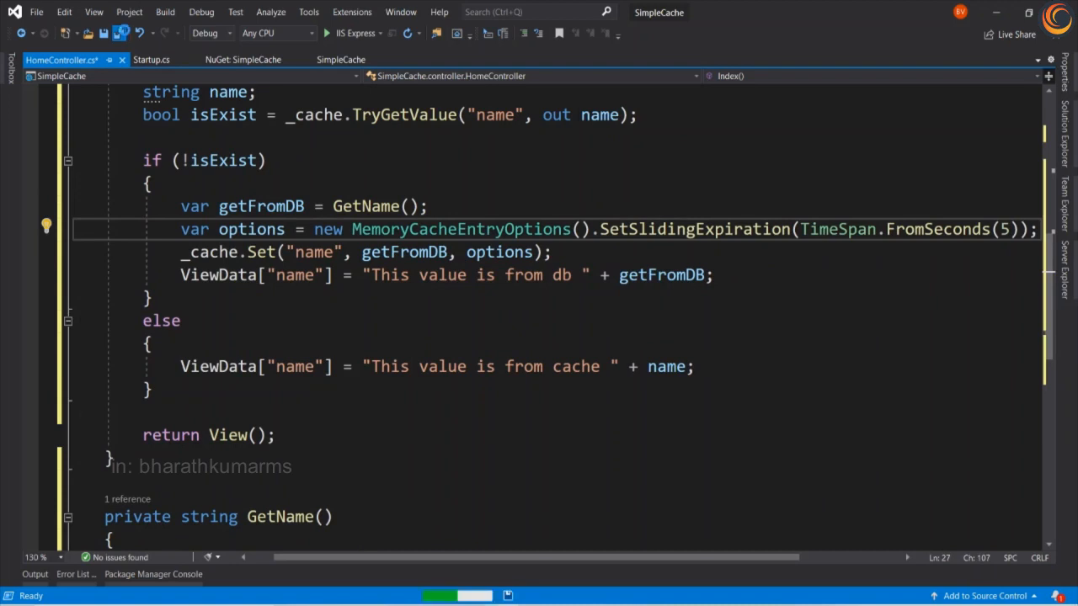
key(ctrl+s)
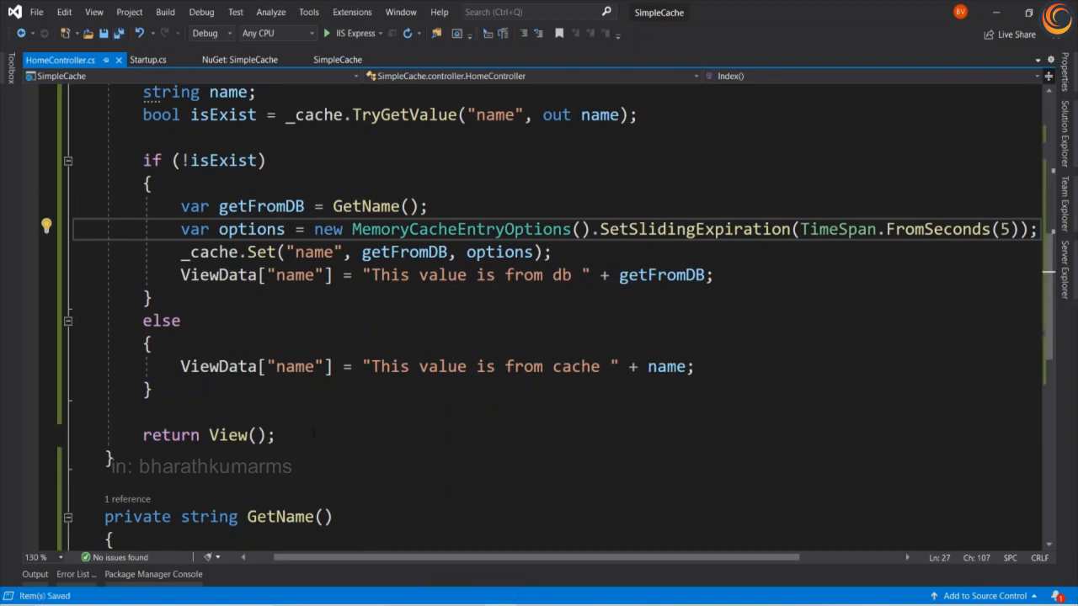
text(")
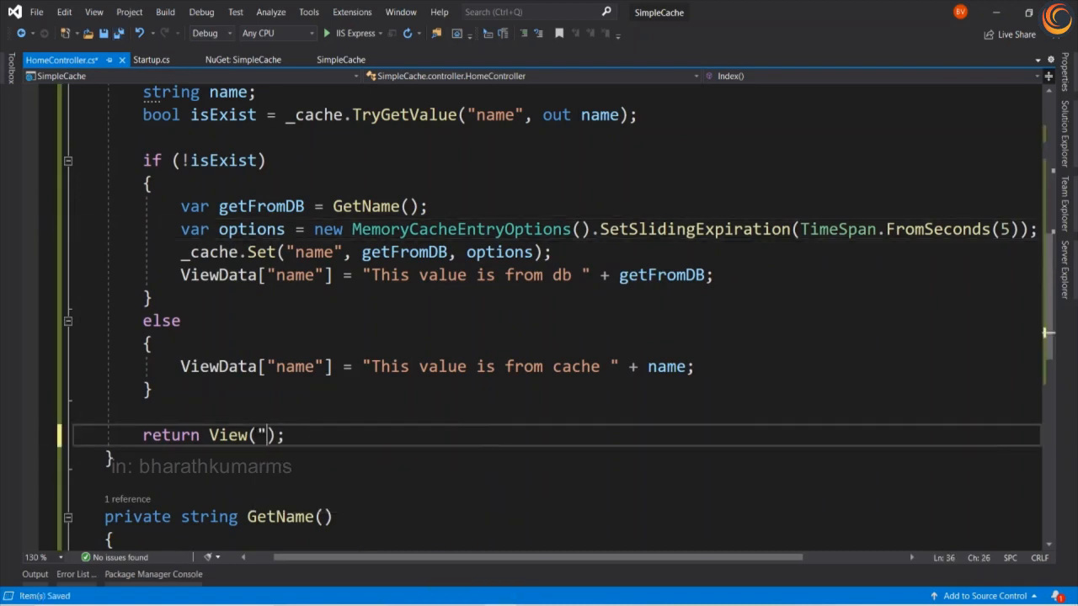
text(Index)
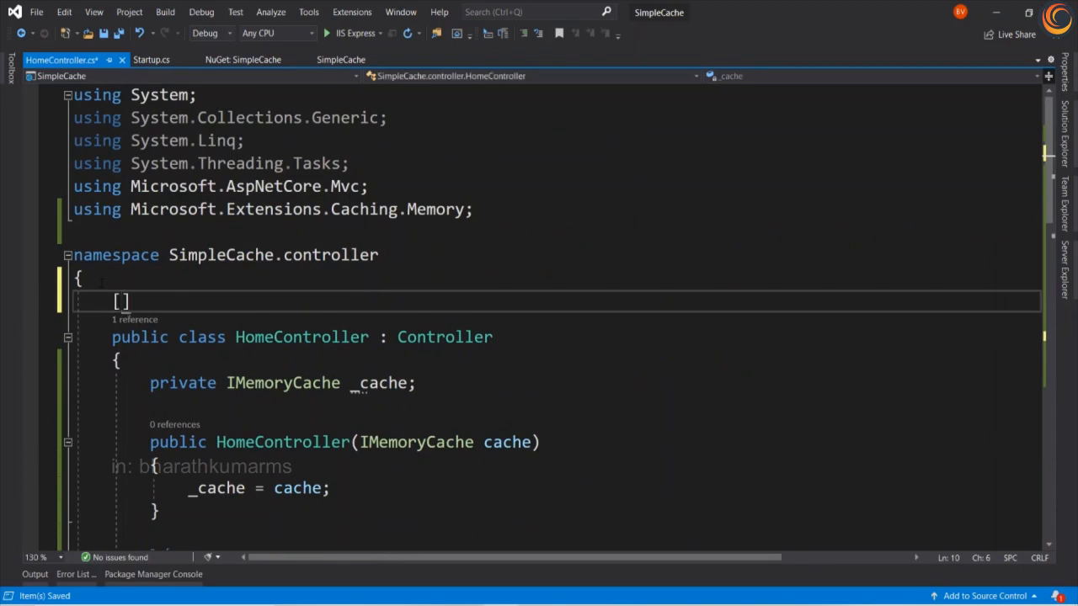
Add a [Route("Home/Index")] attribute above the HomeController class.
text(Route)
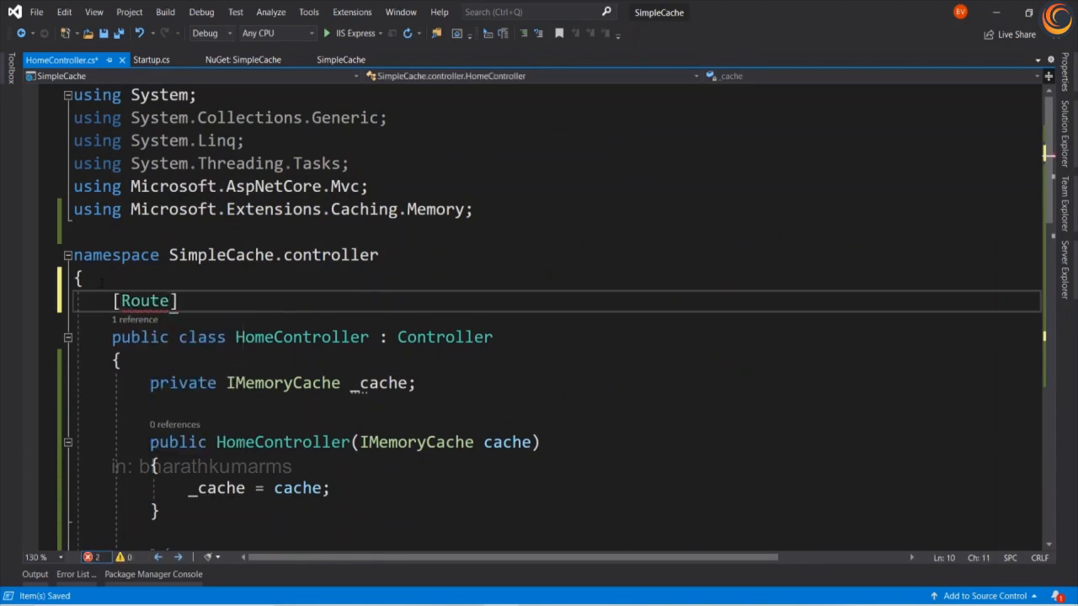
text((""))
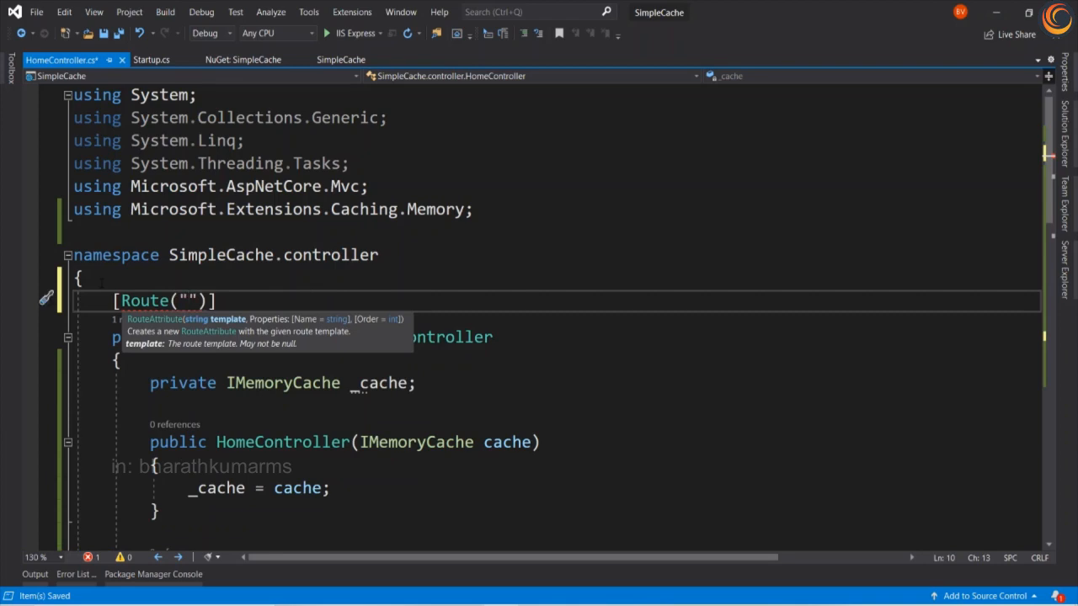
text(Home/)
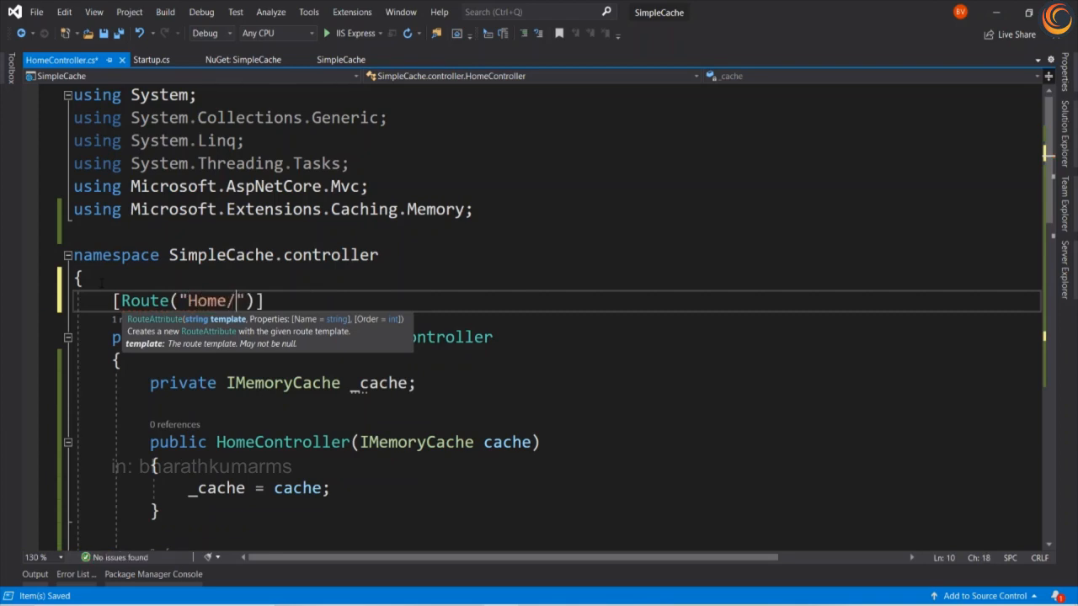
text(Index)
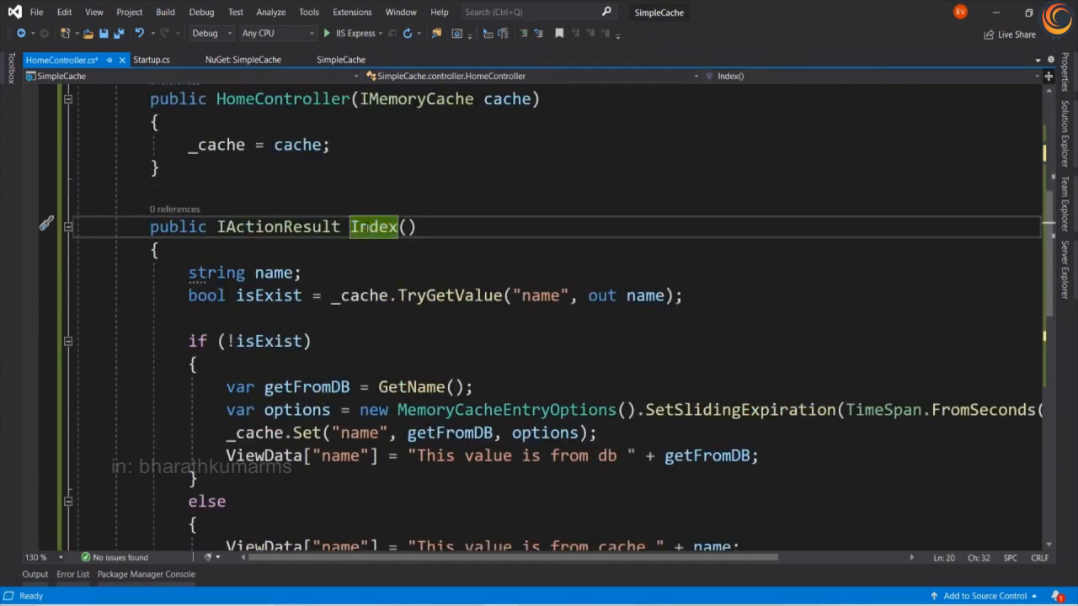
Add an empty Razor view named Index for the Index action via Add View….
right_click(374, 226)
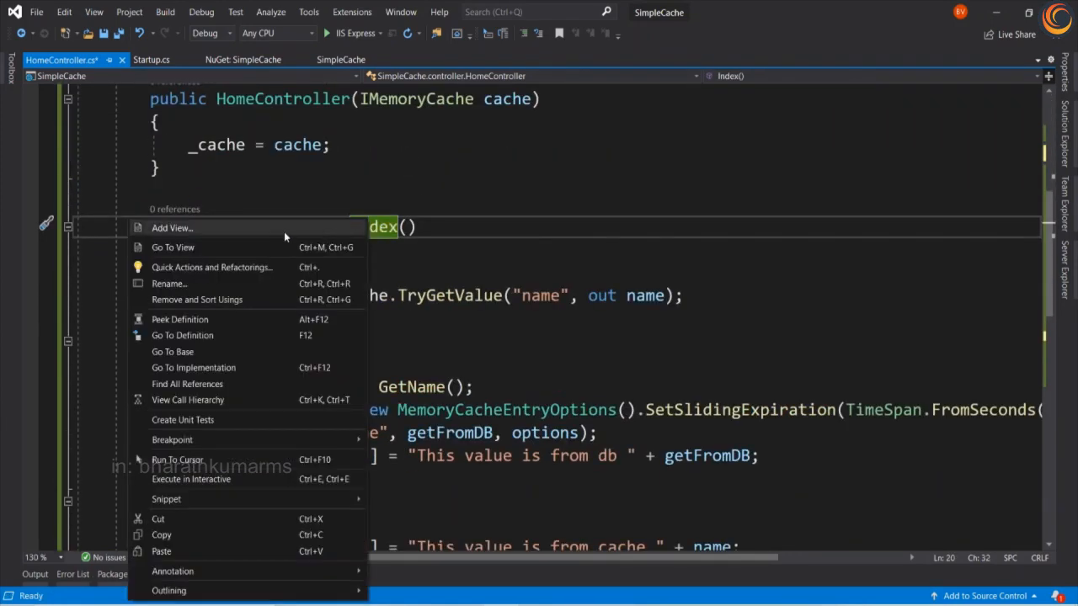
click(171, 227)
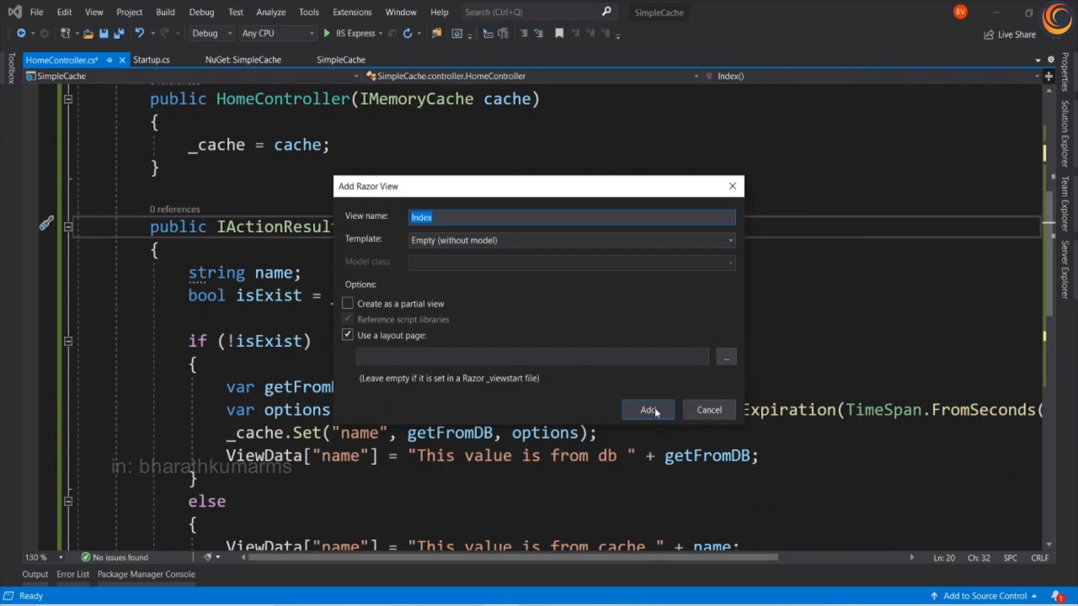
click(646, 411)
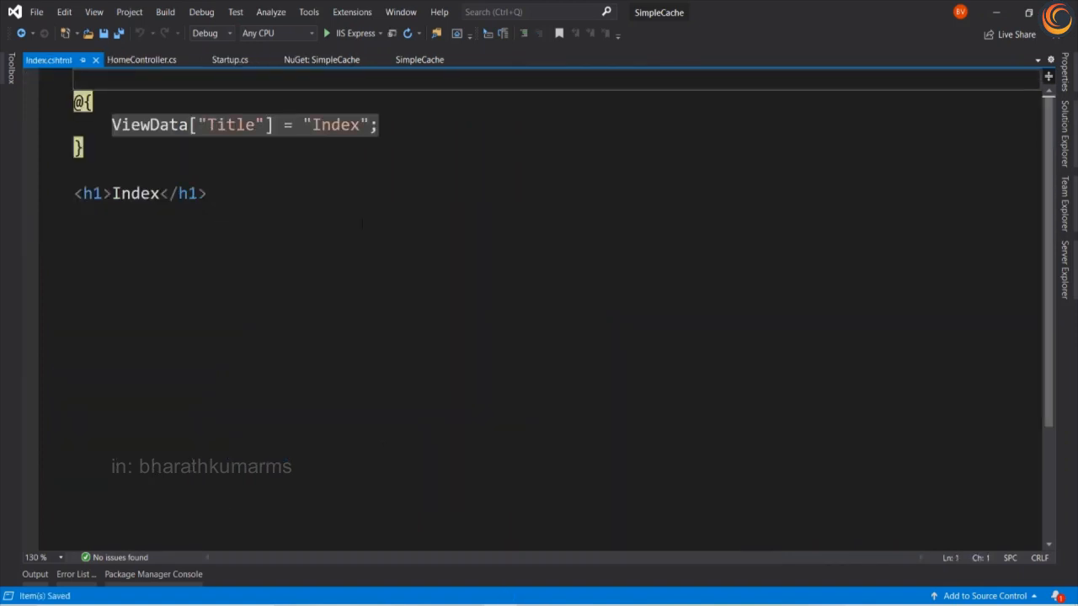
Add var name = ViewData["name"] to the Index.cshtml code block.
text(var)
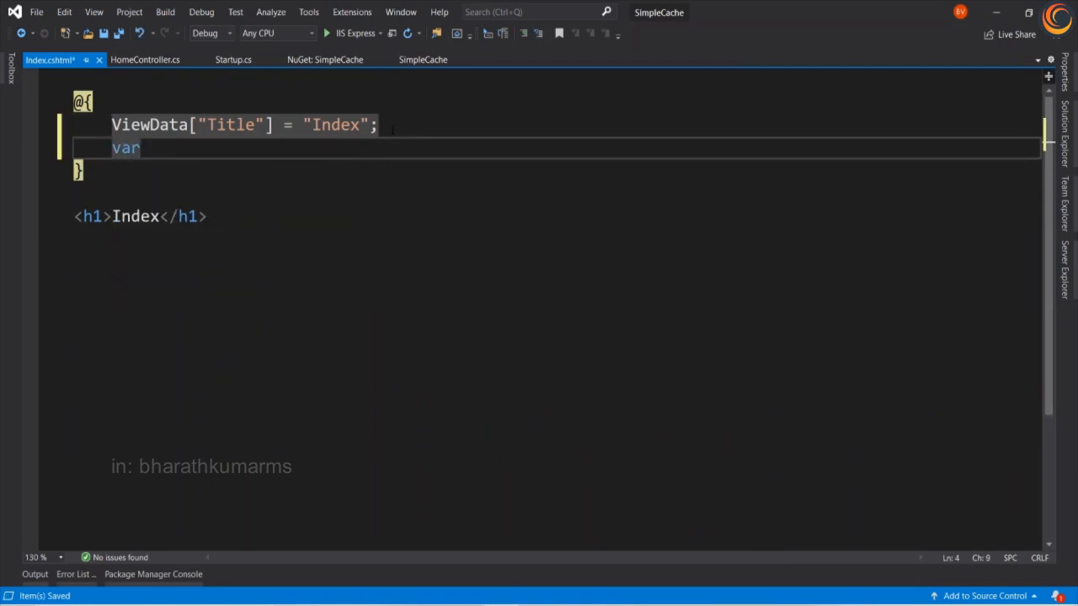
text(name =)
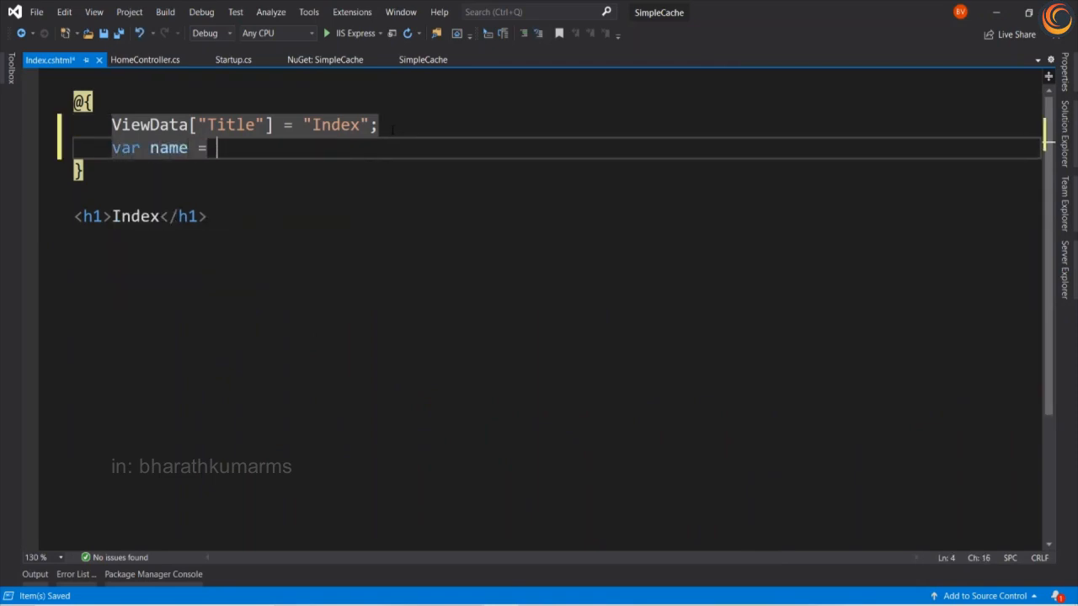
text(View)
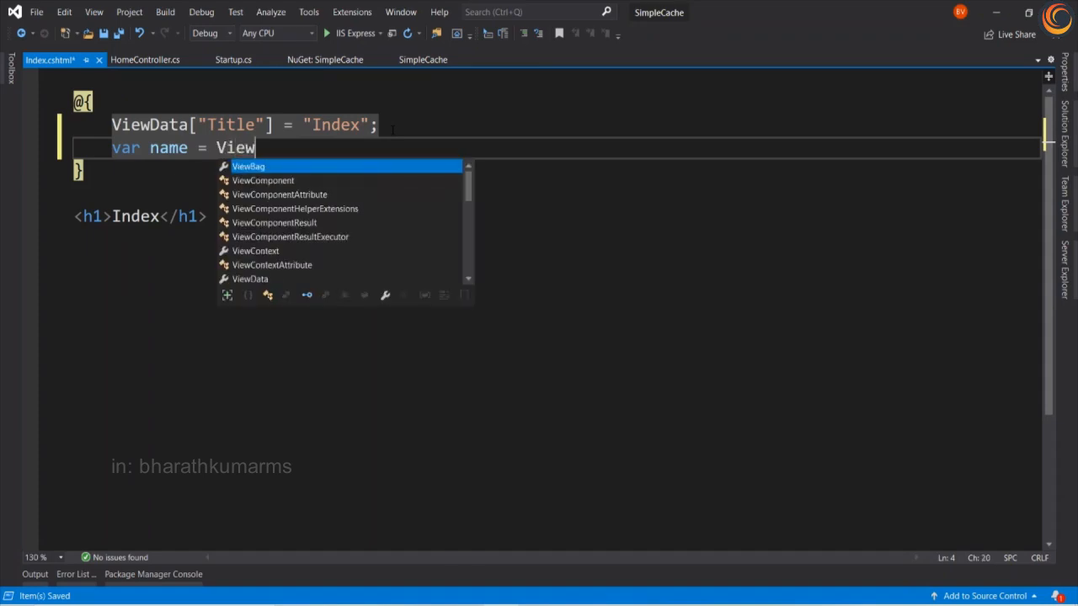
text(Data)
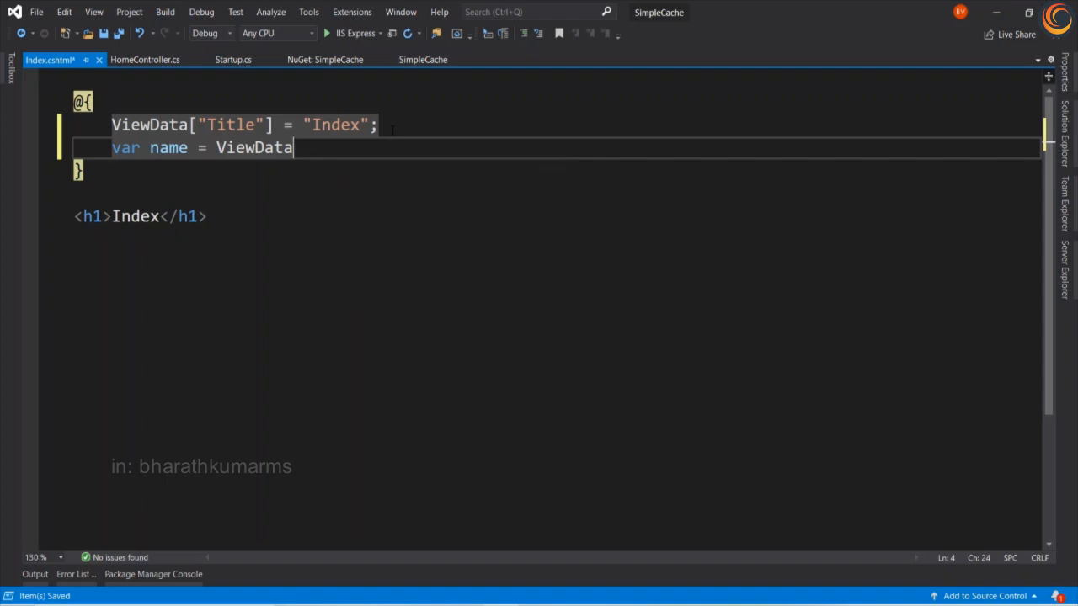
text([")
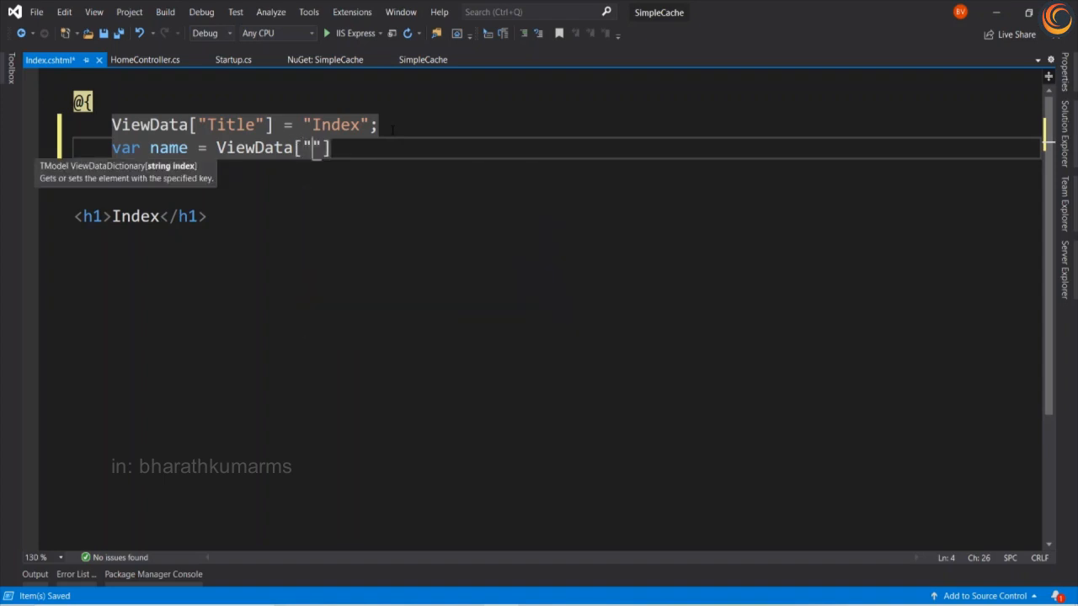
text(name)
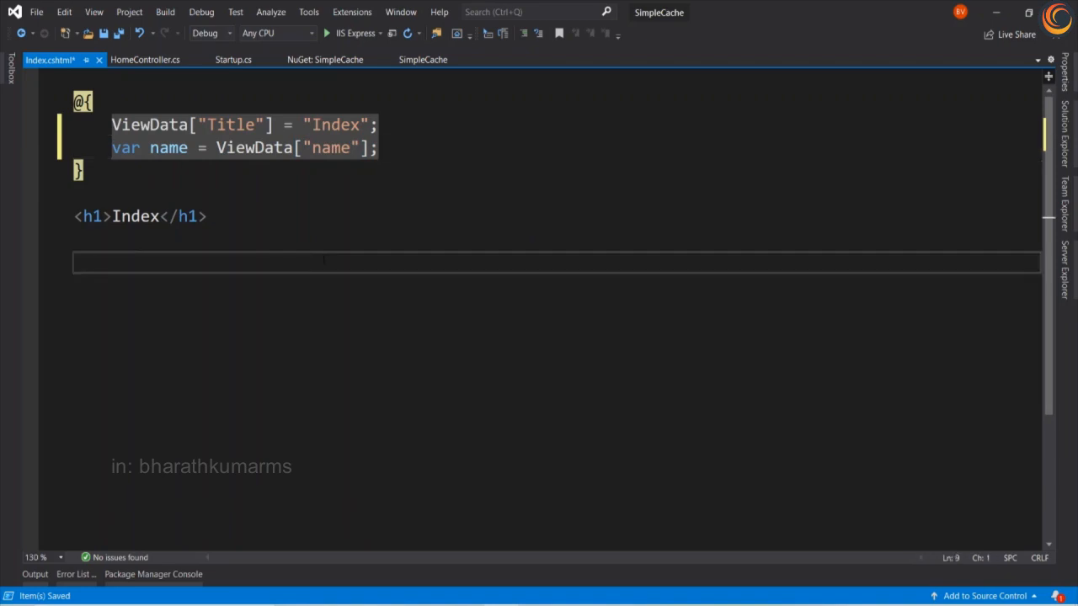
text(<)
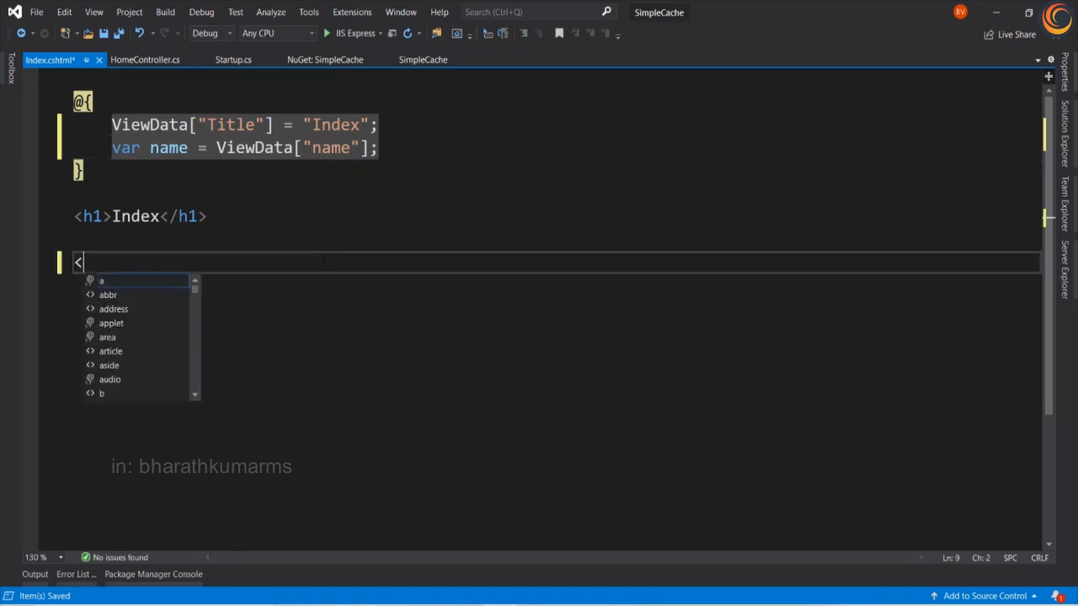
text(s)
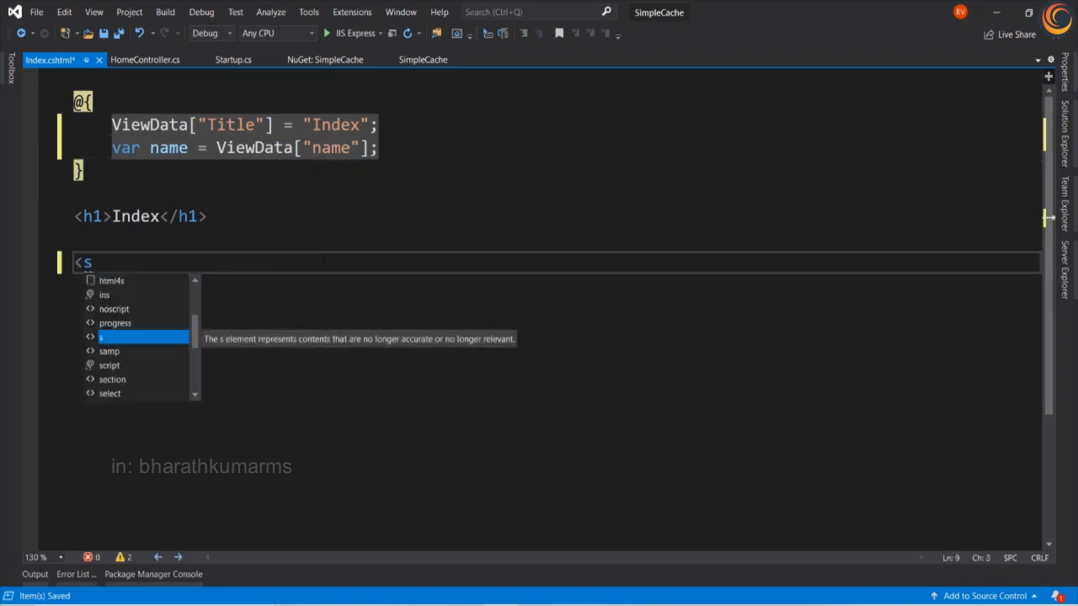
text(pan></span>)
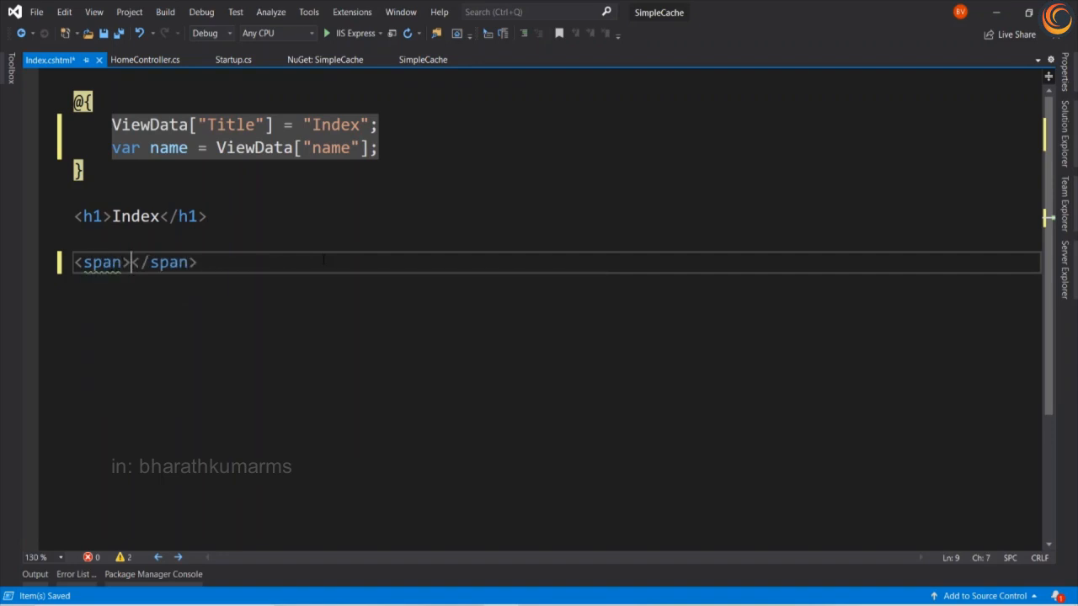
text(@name)
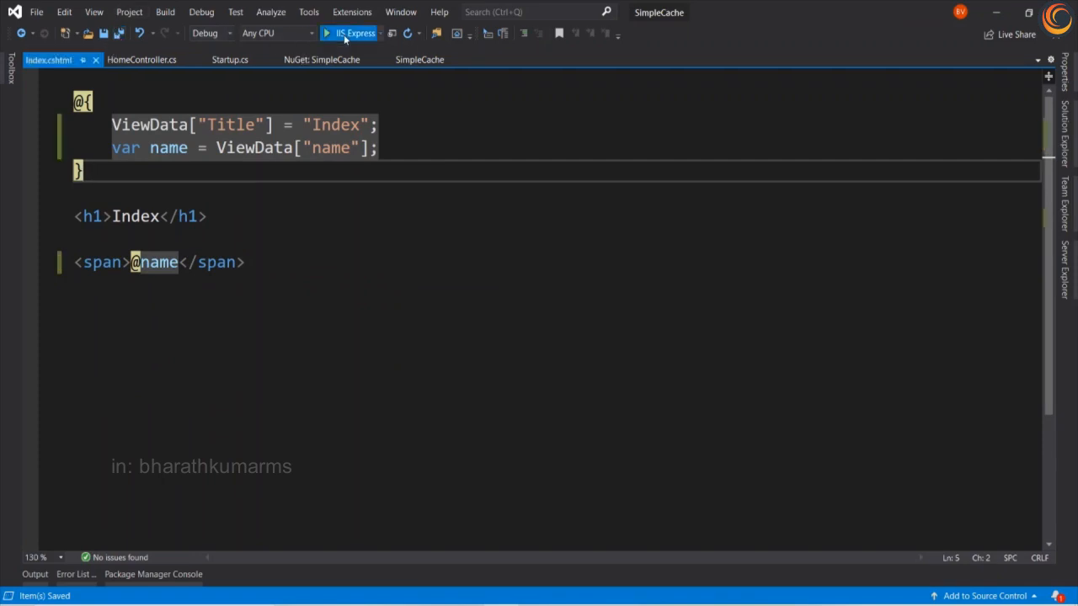
Run SimpleCache with IIS Express so it builds and opens in the browser.
click(347, 34)
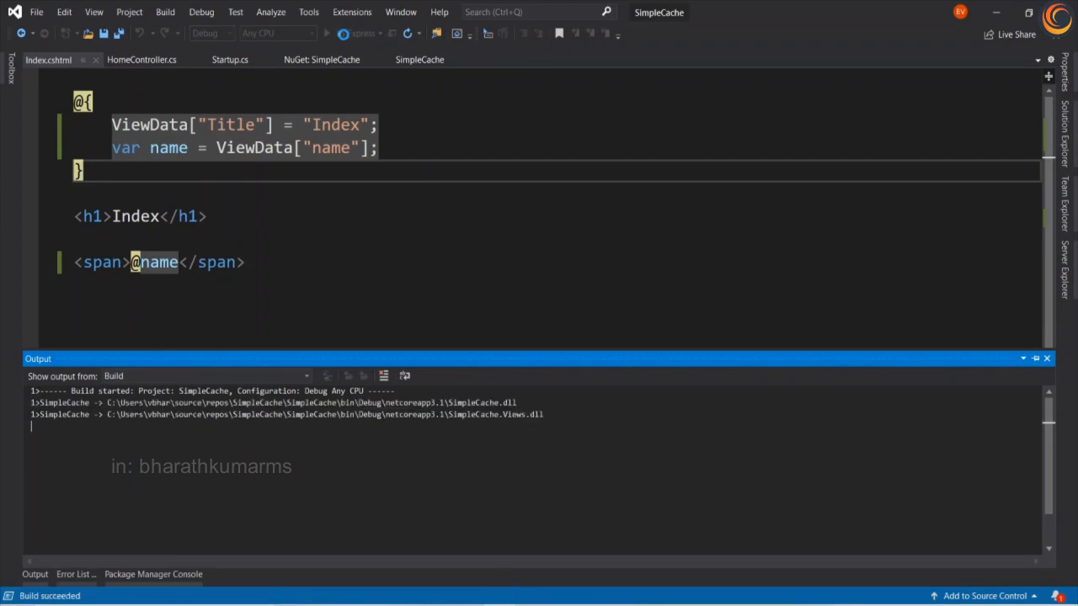
click(1047, 357)
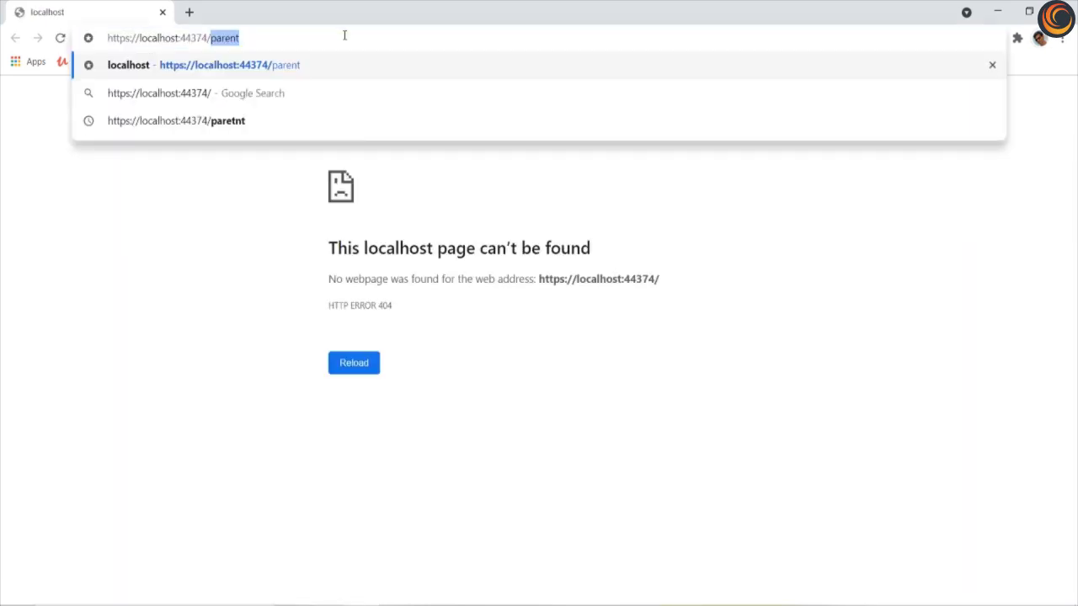
text(Hom)
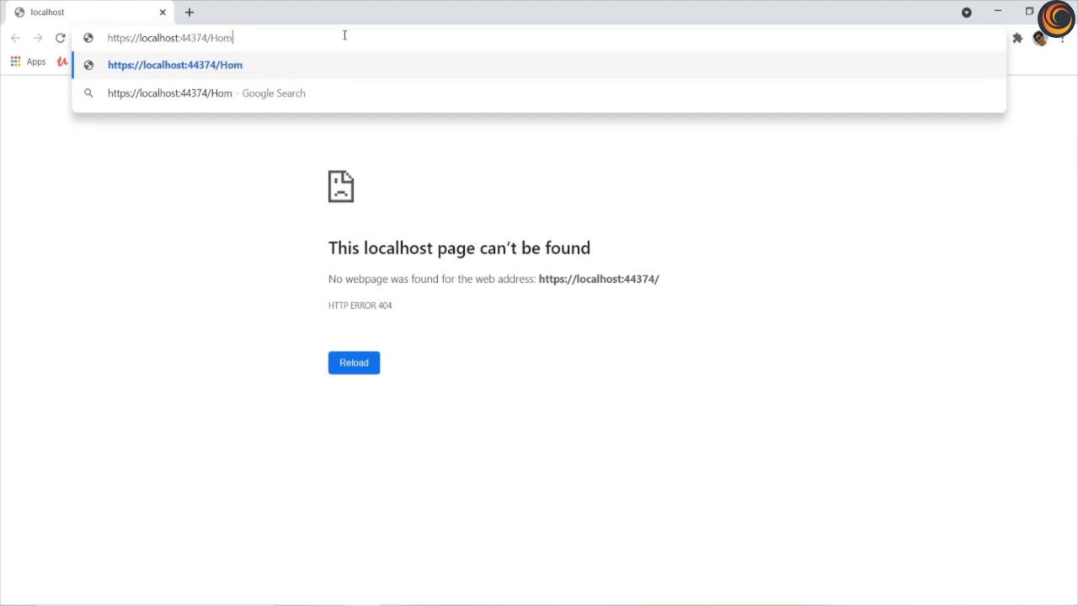
text(e/Index)
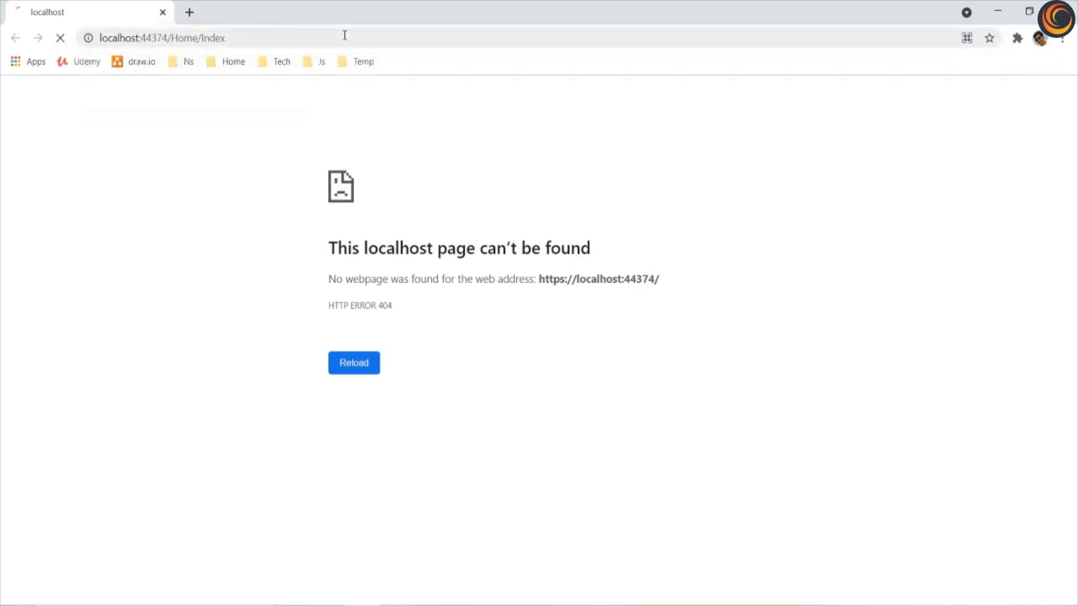
click(354, 362)
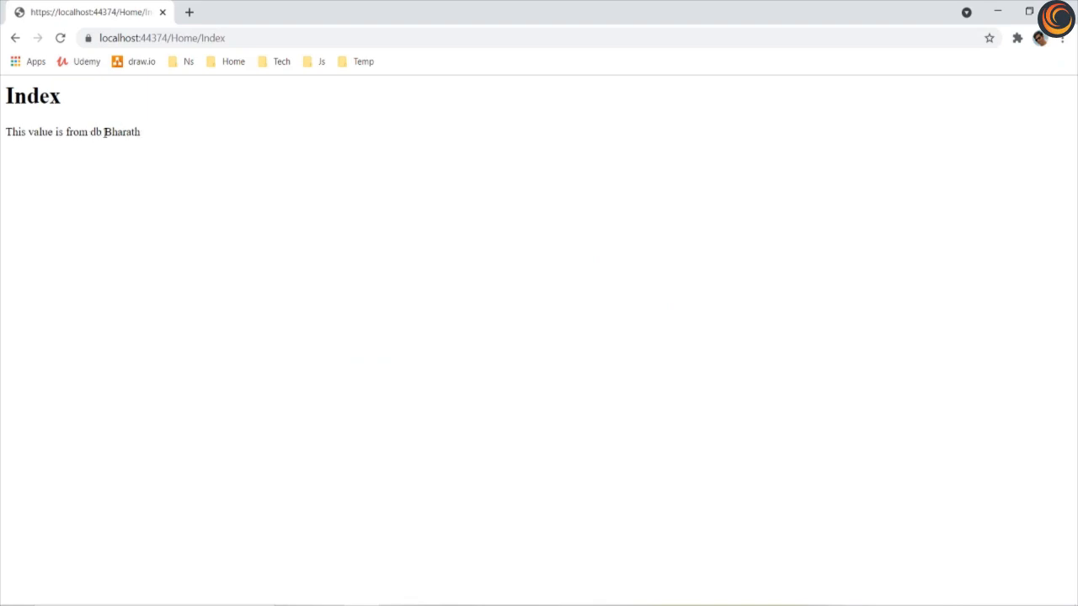
Reload the Index page several times, watching the message switch between cache and db as the 5s cache expires.
click(61, 37)
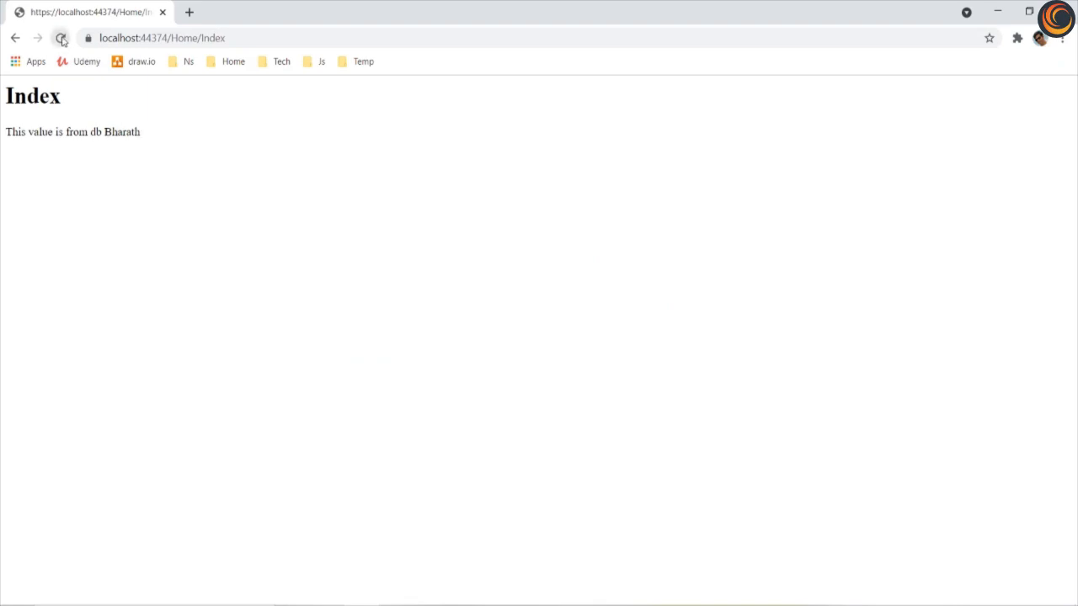
click(60, 37)
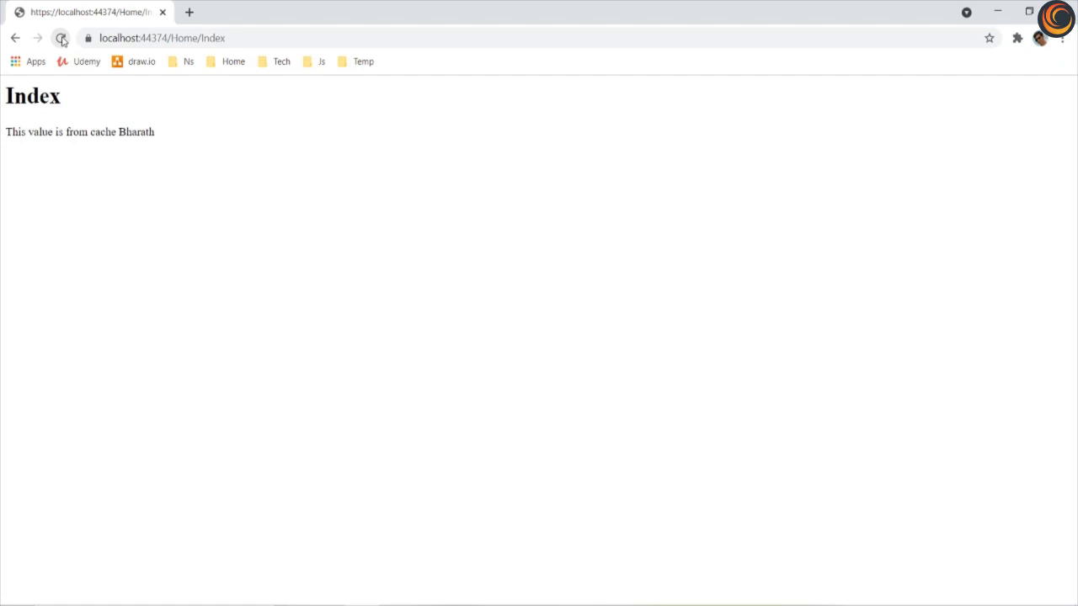
click(61, 37)
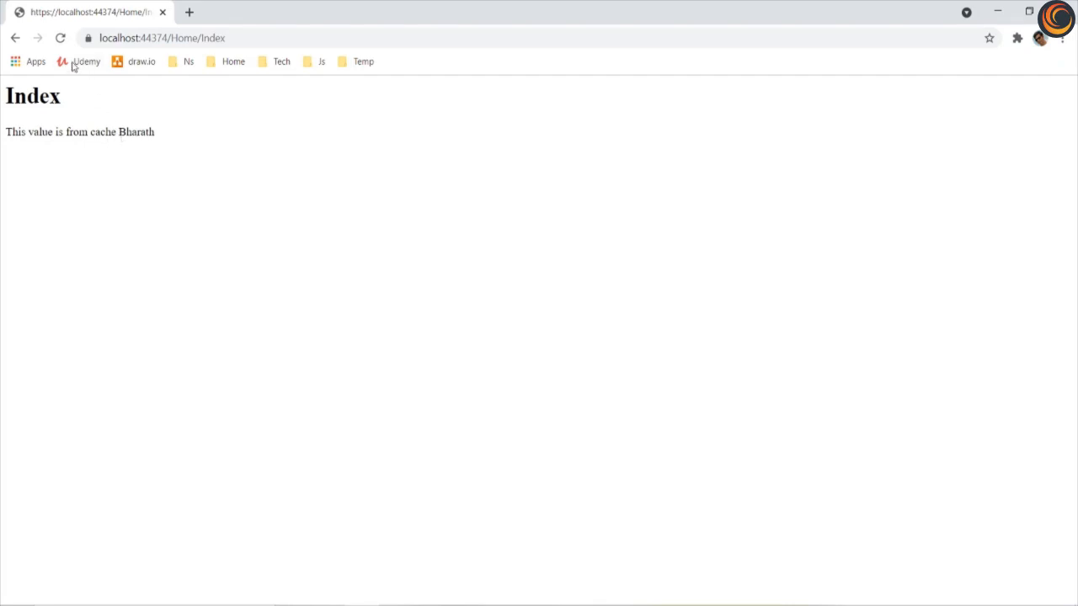
click(61, 37)
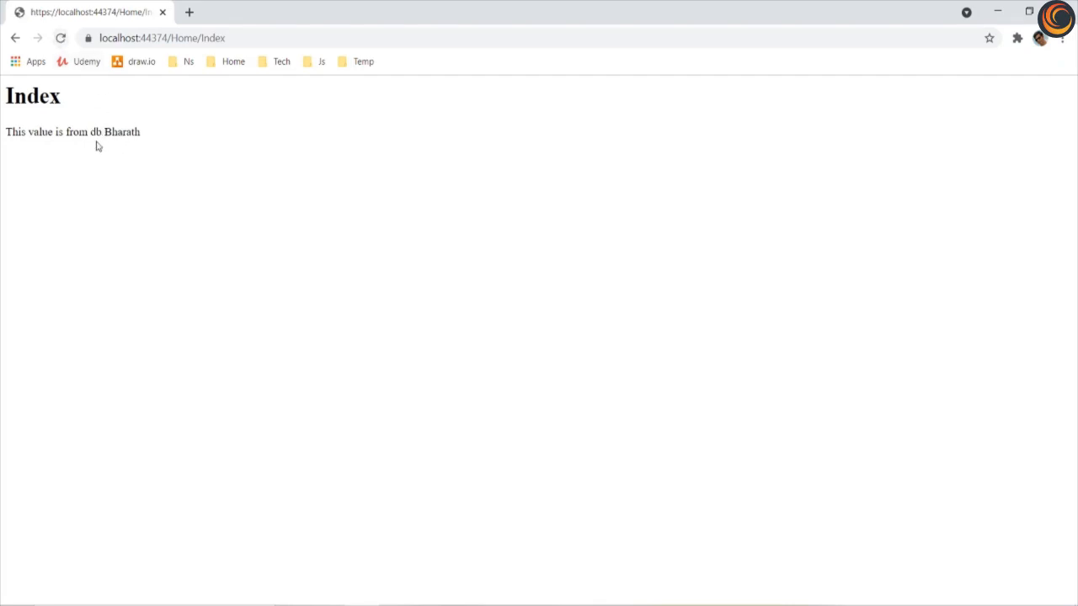
mouse_move(108, 138)
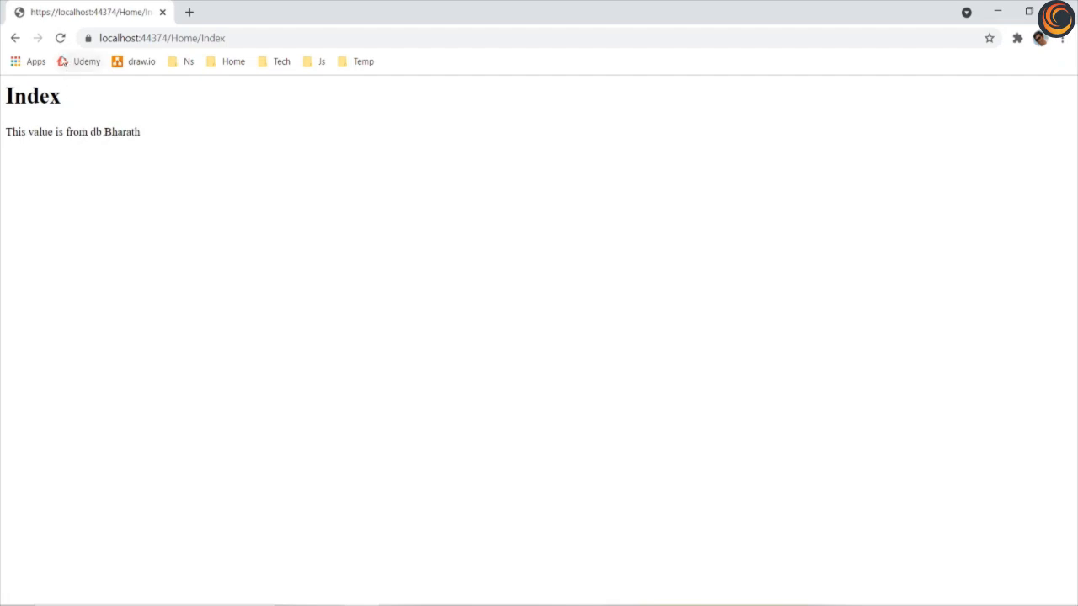
click(61, 37)
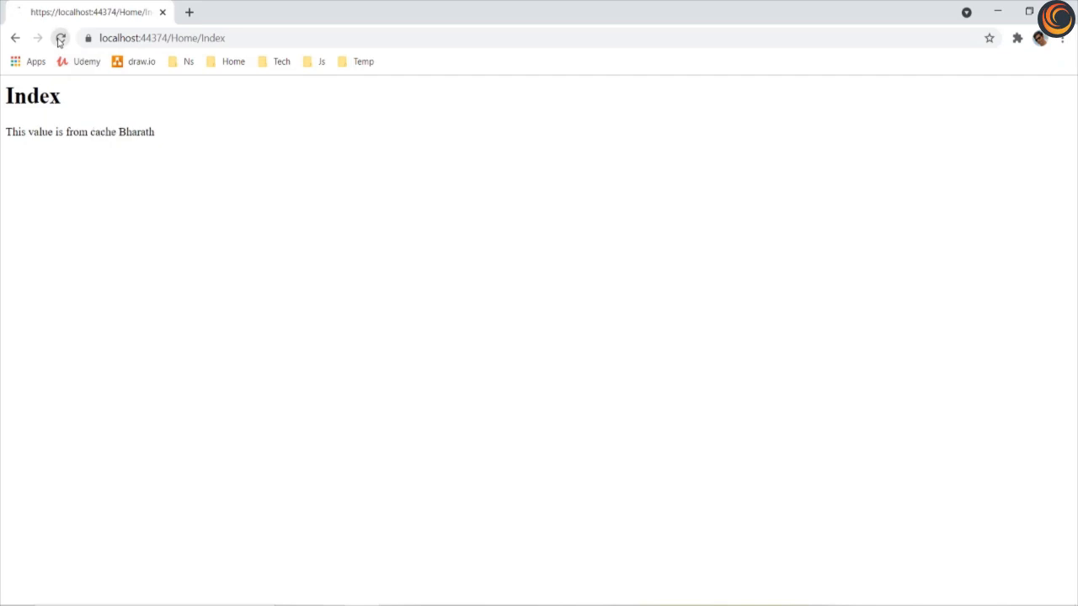
click(60, 37)
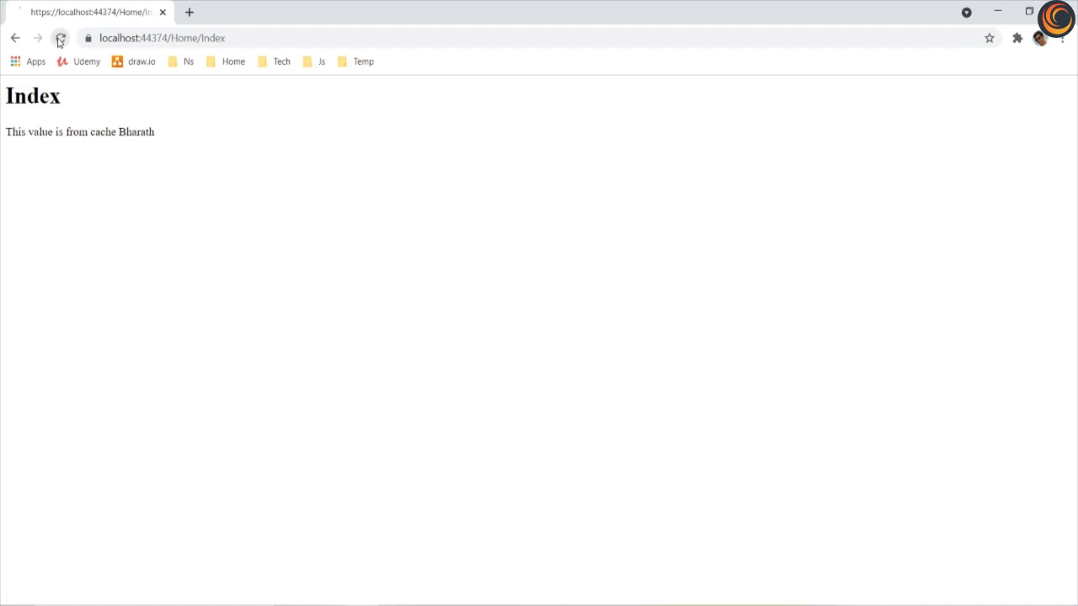
click(60, 37)
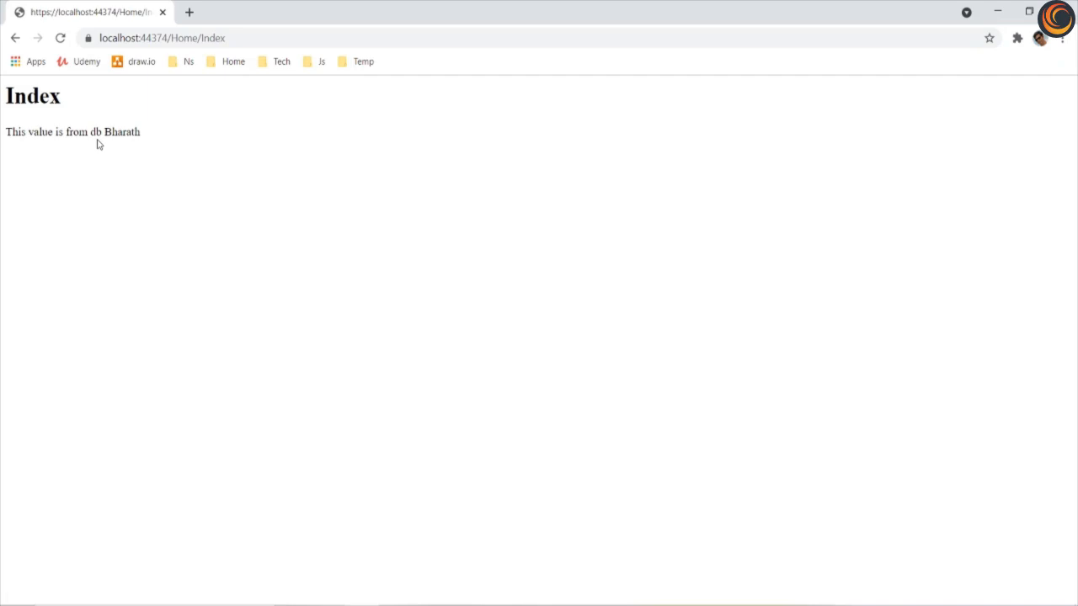
mouse_move(400, 402)
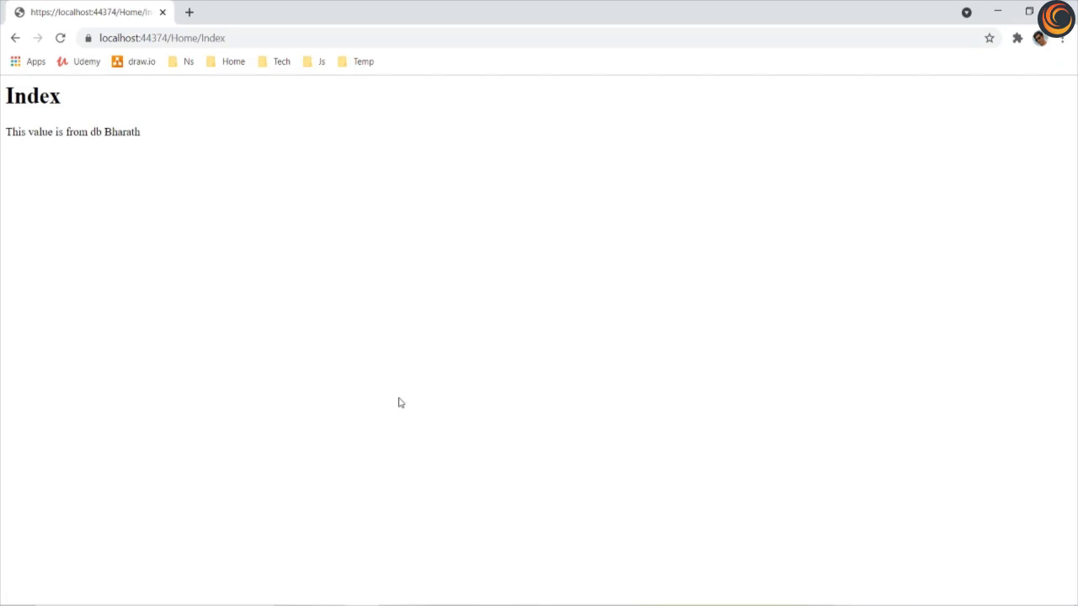